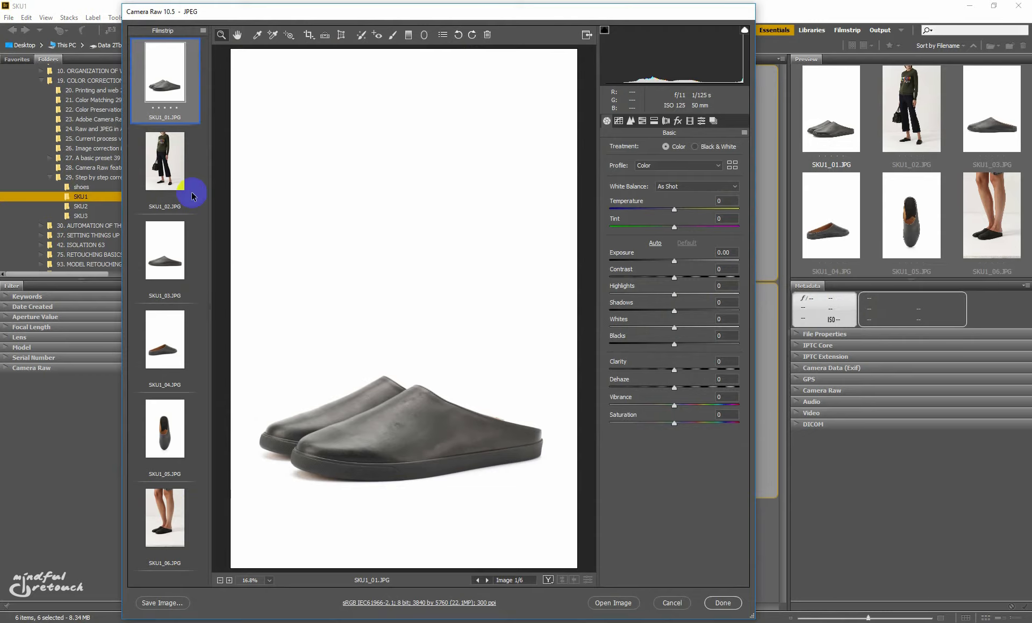
# Check the model photo SKU1_02, then select the shoe thumbnails for the -1.00 exposure reduction
pyautogui.click(164, 161)
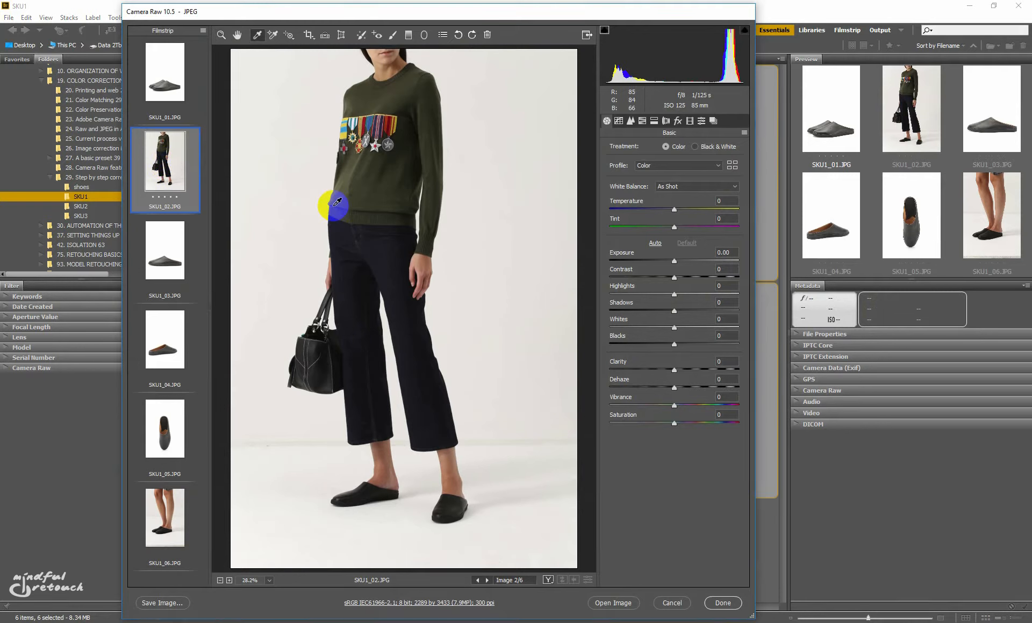
pyautogui.moveTo(338, 351)
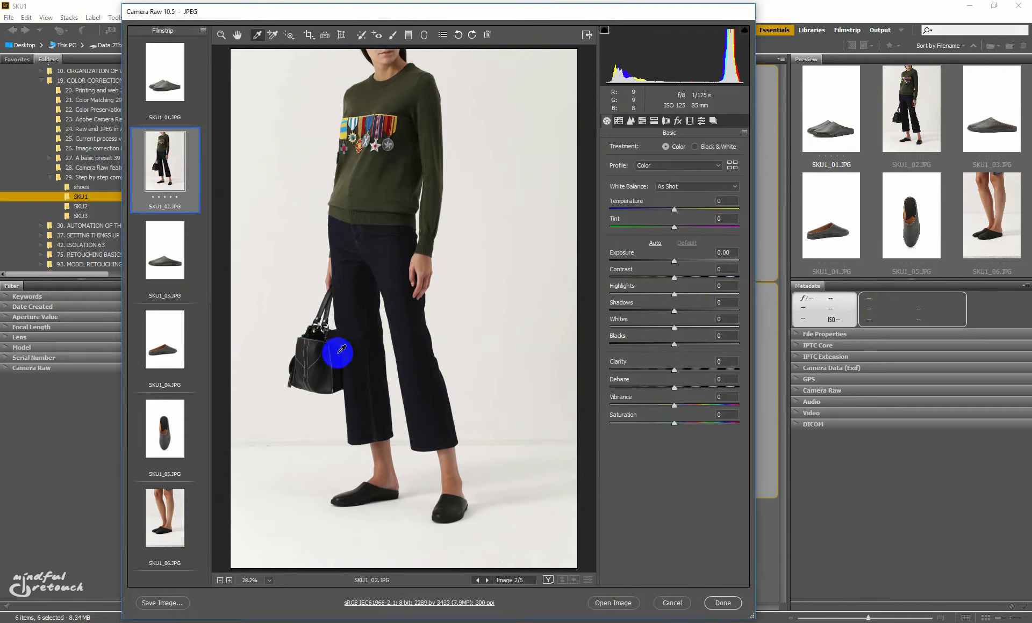
pyautogui.moveTo(353, 349)
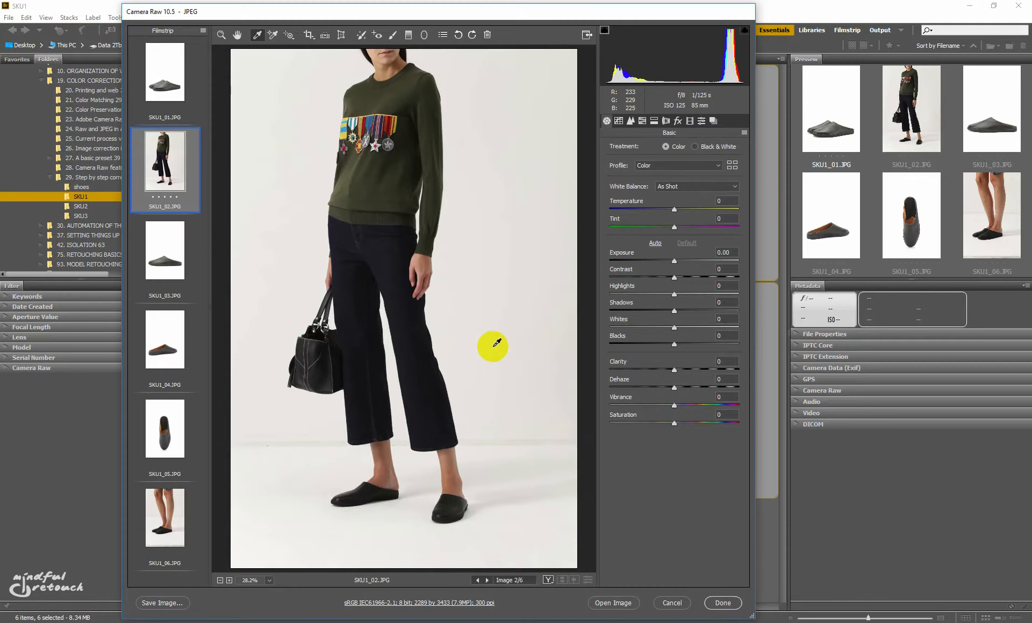
pyautogui.click(164, 72)
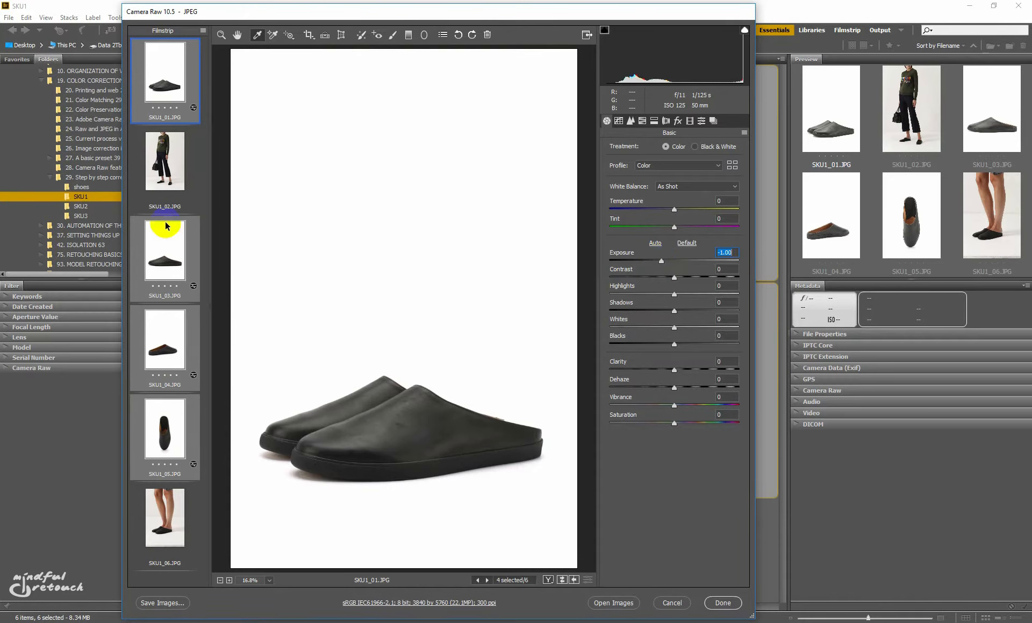
pyautogui.moveTo(165, 517)
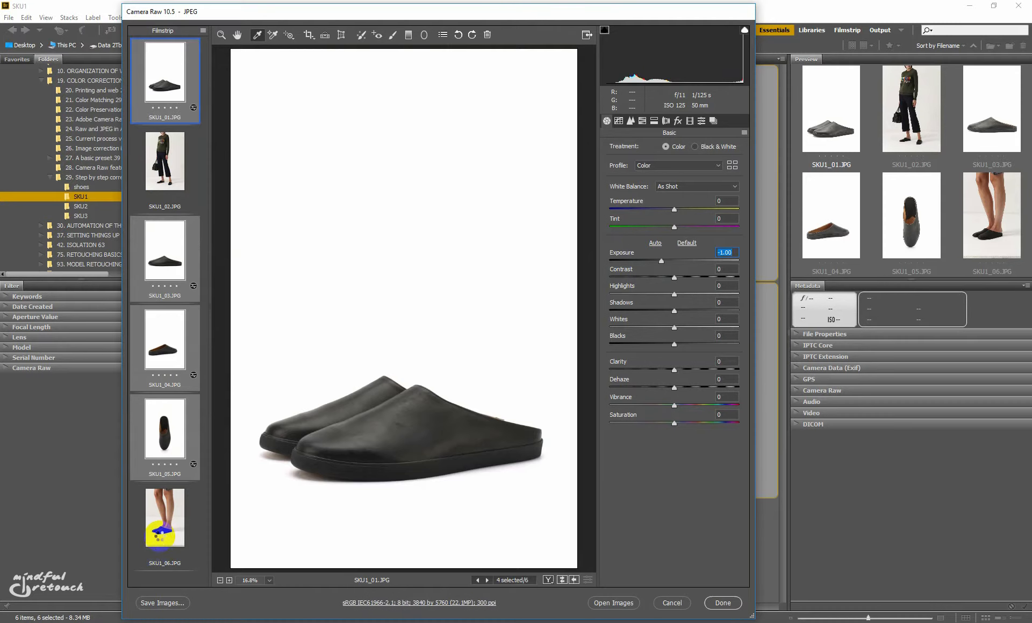
# Review the fifth and fourth shoe photos individually, ending back on the first shoe photo SKU1_01
pyautogui.click(164, 431)
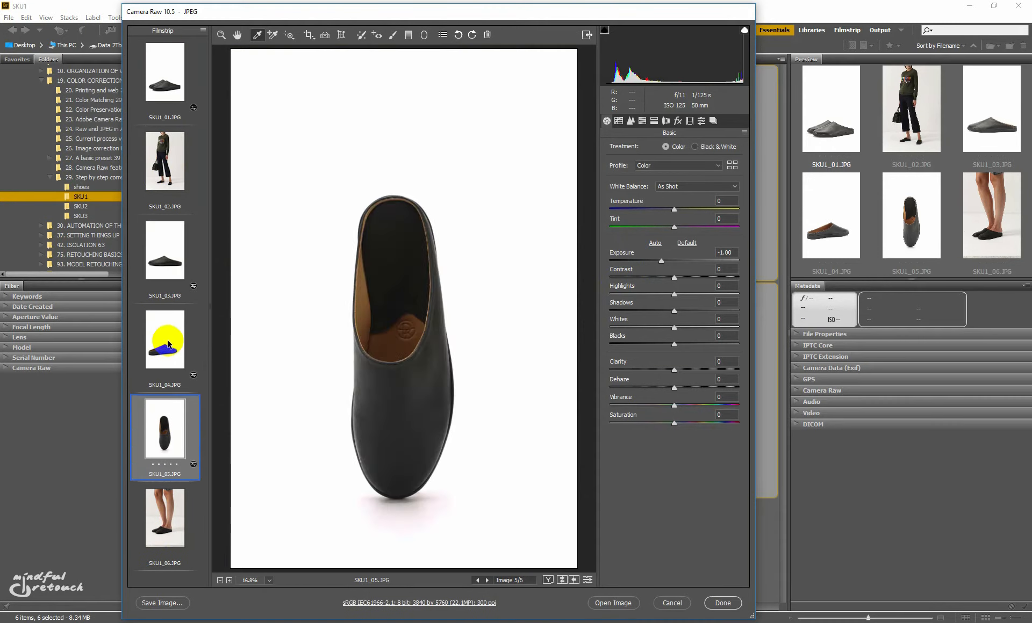
pyautogui.click(164, 339)
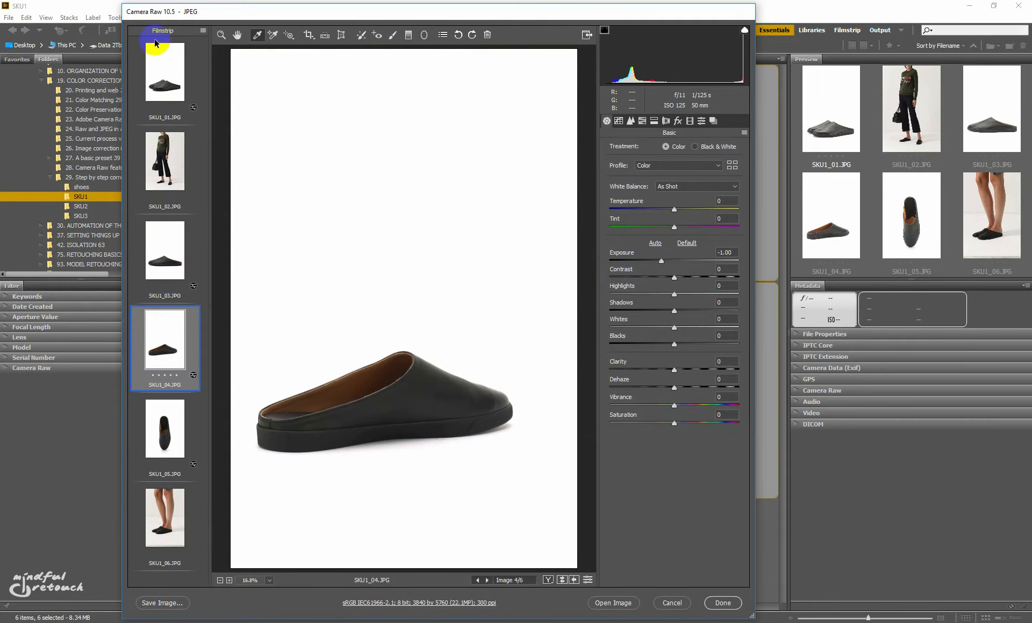
pyautogui.click(163, 71)
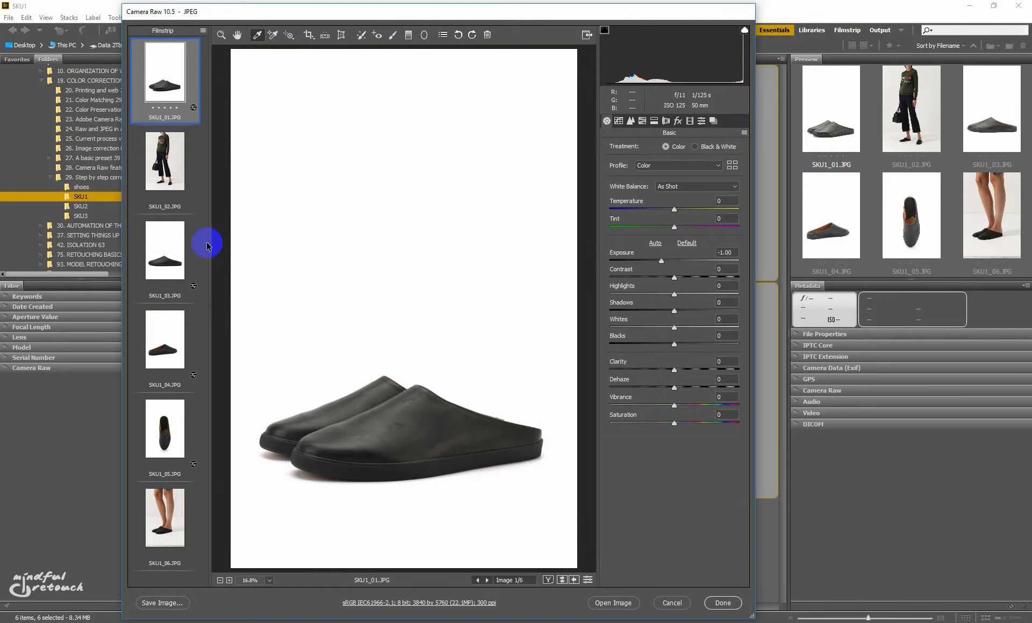
pyautogui.moveTo(589, 100)
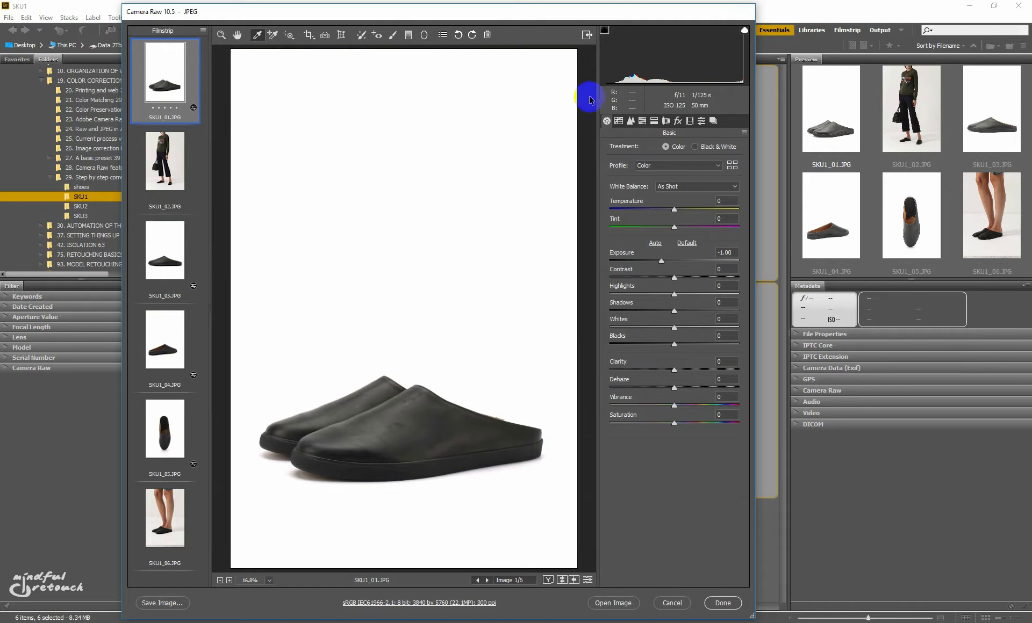
pyautogui.moveTo(611, 95)
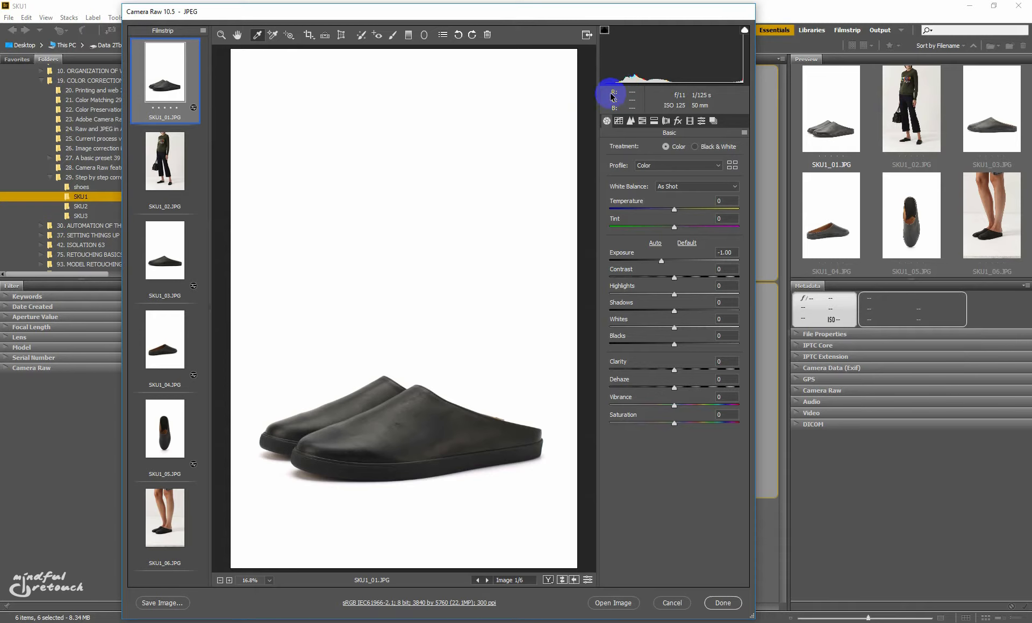
pyautogui.moveTo(184, 254)
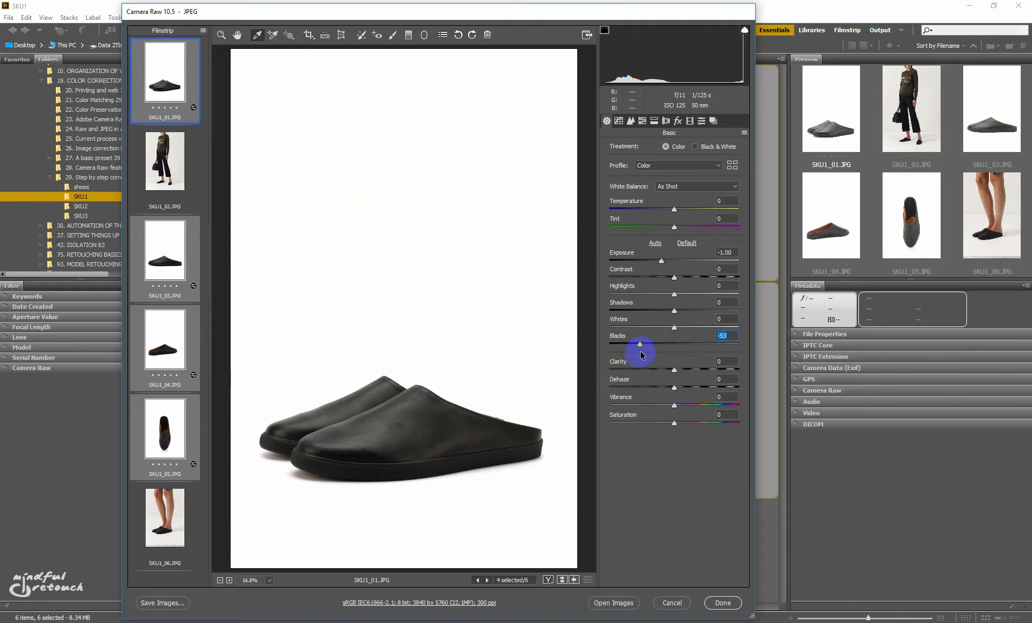
pyautogui.moveTo(673, 315)
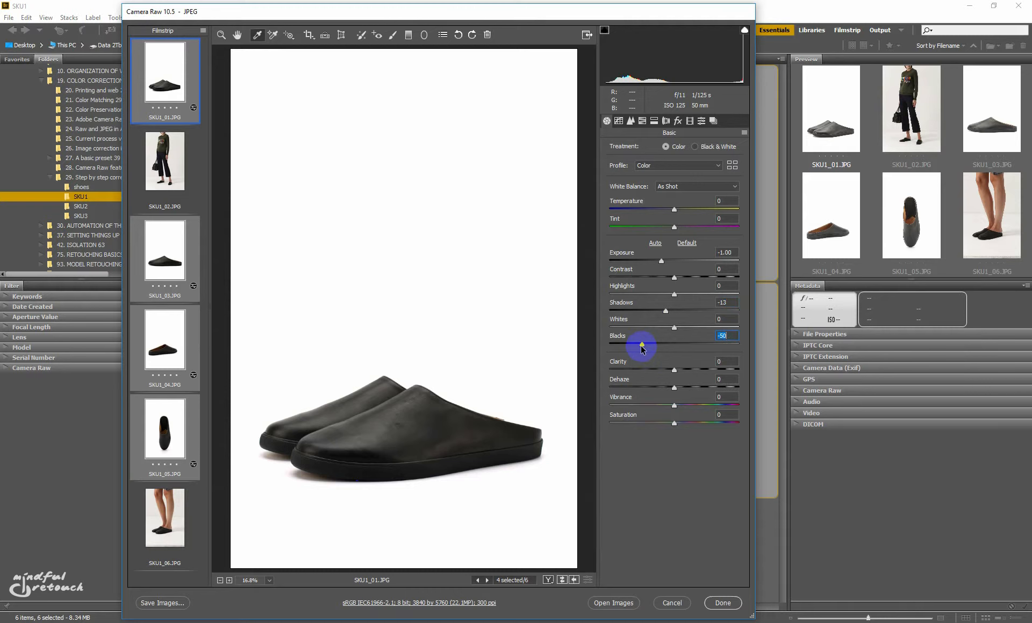
pyautogui.moveTo(602, 348)
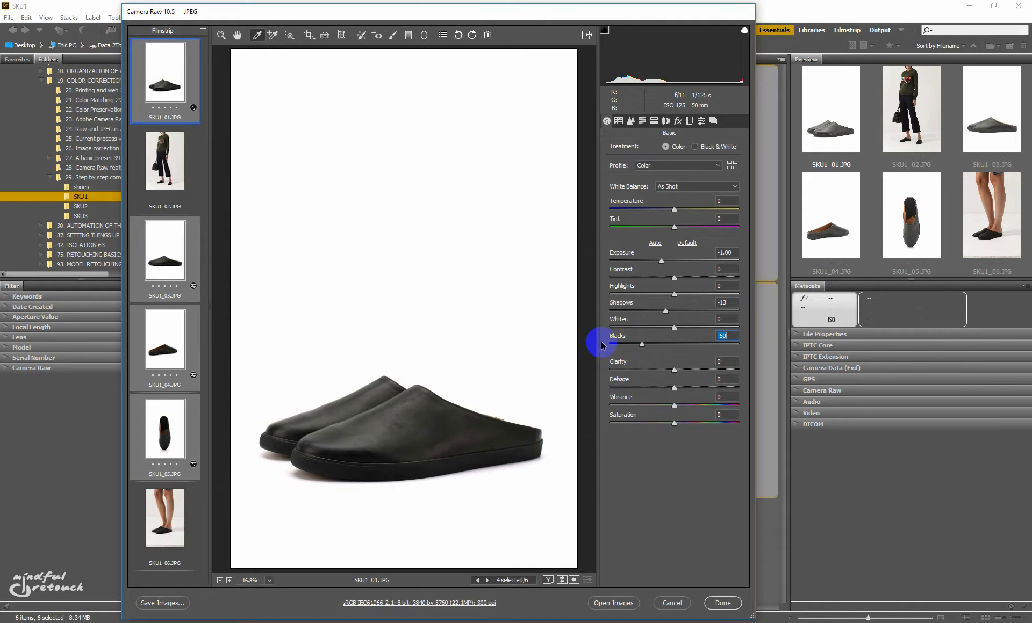
pyautogui.moveTo(716, 15)
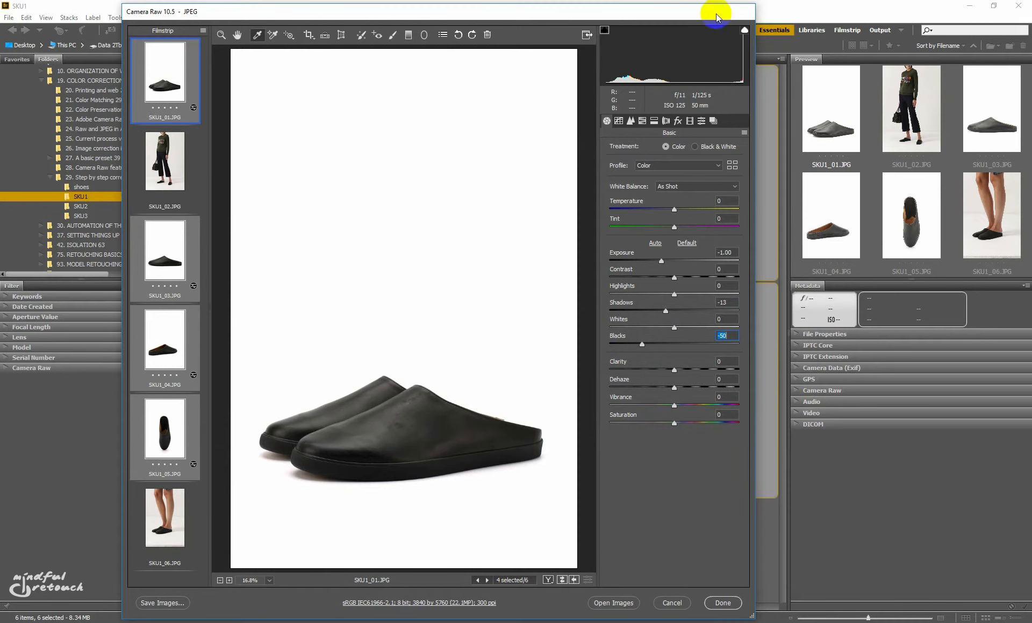
# Show the highlight clipping overlay on the shoe background, then bring up the model photo SKU1_02
pyautogui.click(743, 31)
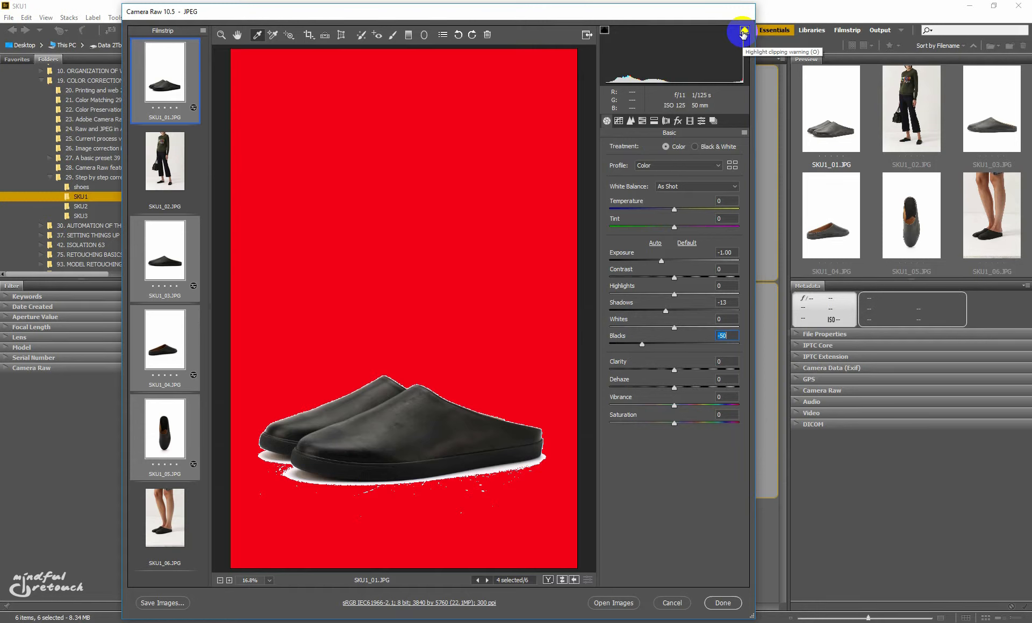
pyautogui.moveTo(743, 31)
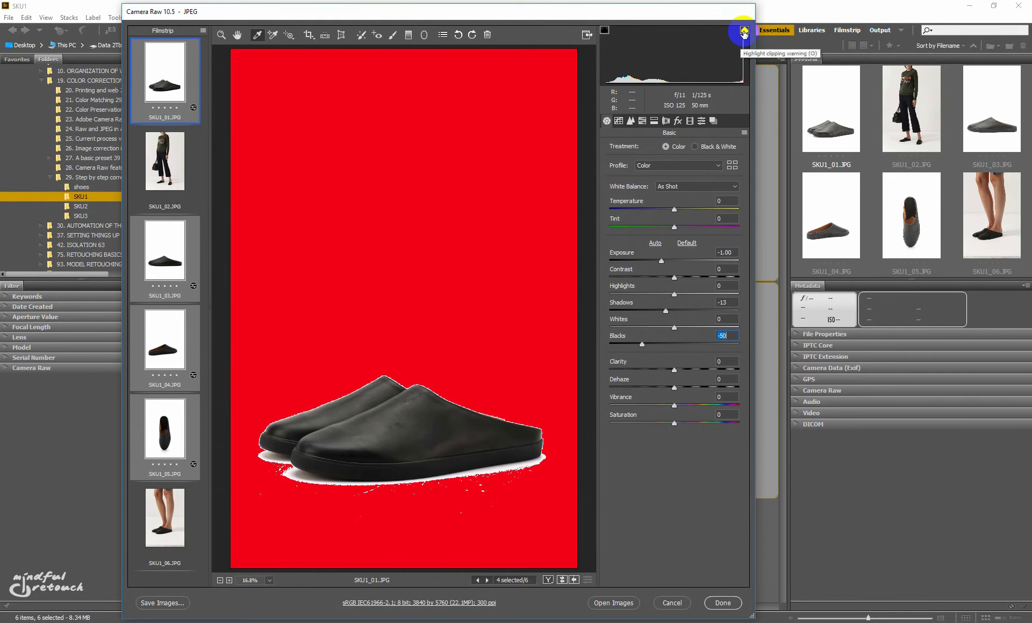
pyautogui.click(165, 162)
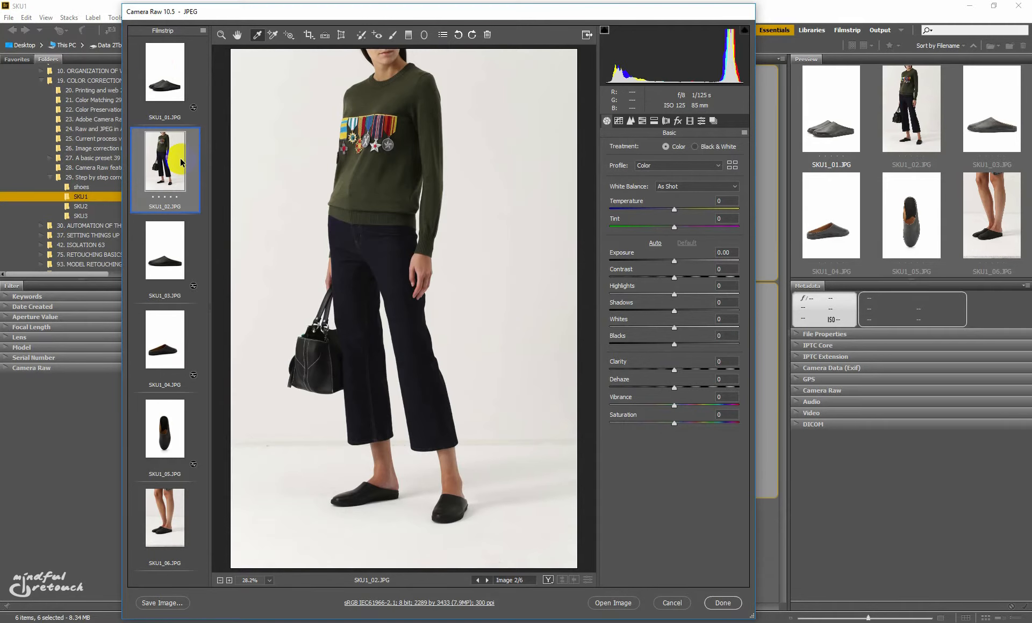
# Verify the first shoe photo's background reads pure white, then bring up the third shoe photo SKU1_03
pyautogui.click(164, 71)
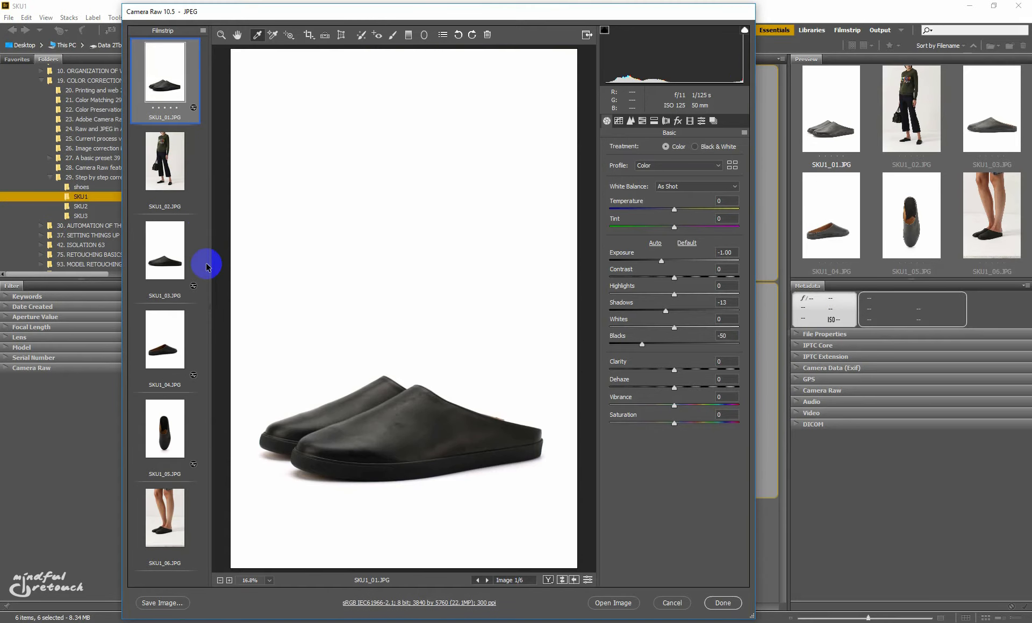
pyautogui.moveTo(377, 344)
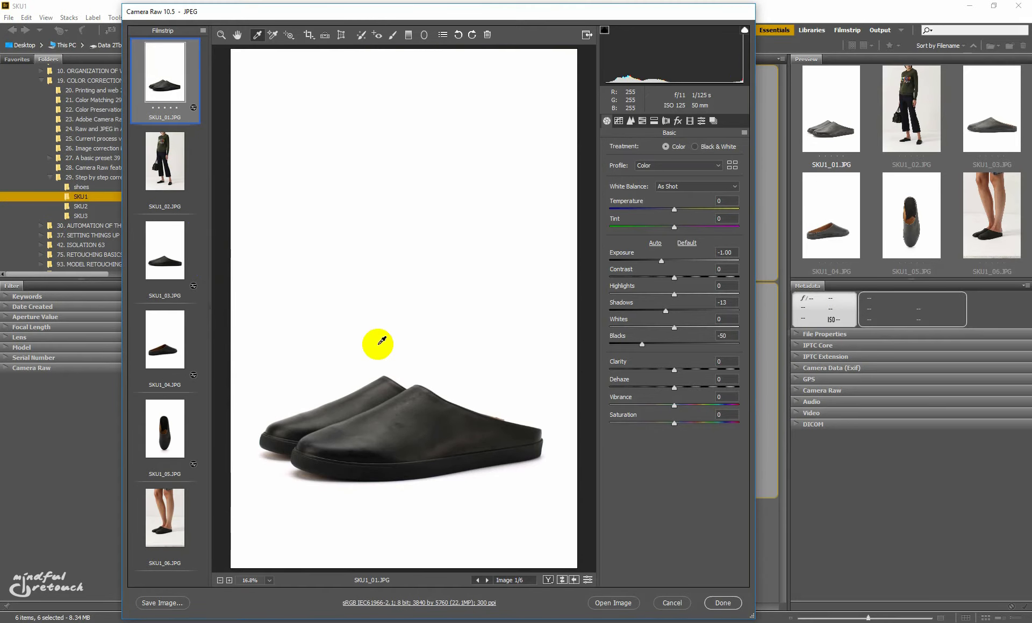
pyautogui.moveTo(634, 532)
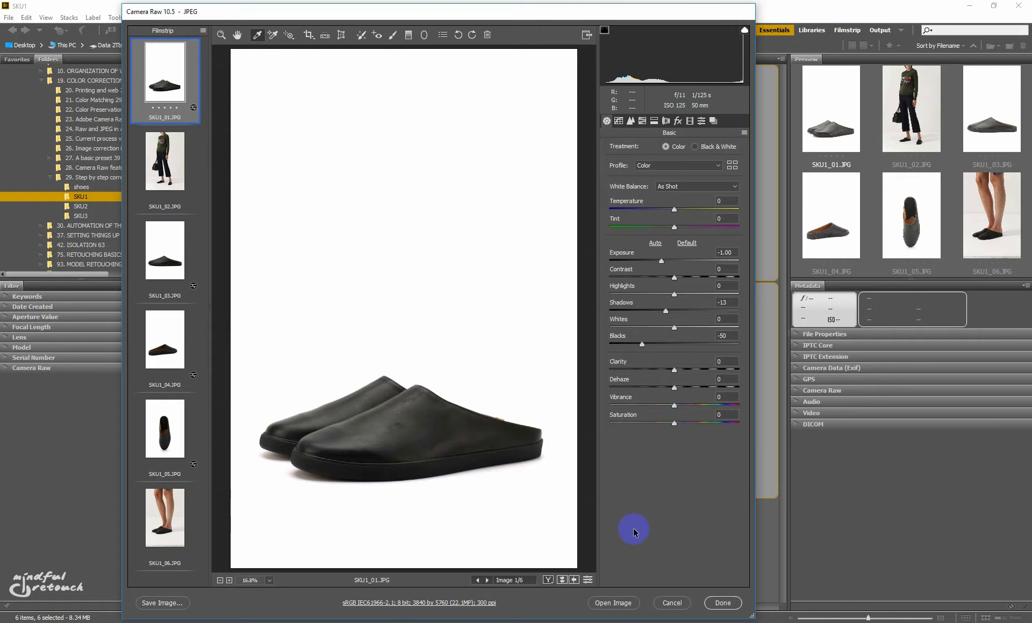
pyautogui.click(164, 257)
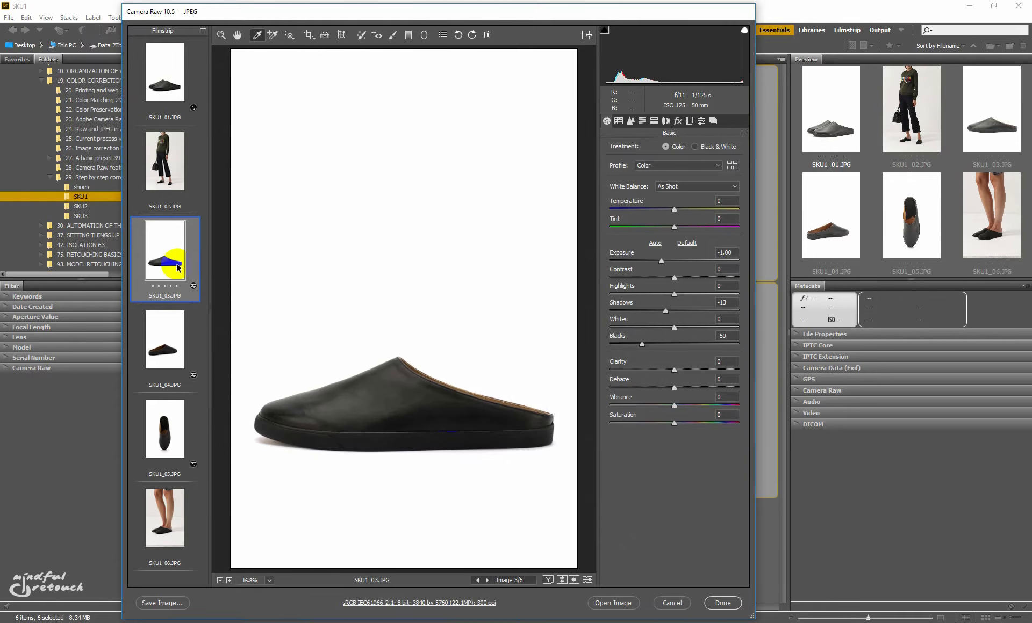
pyautogui.moveTo(573, 317)
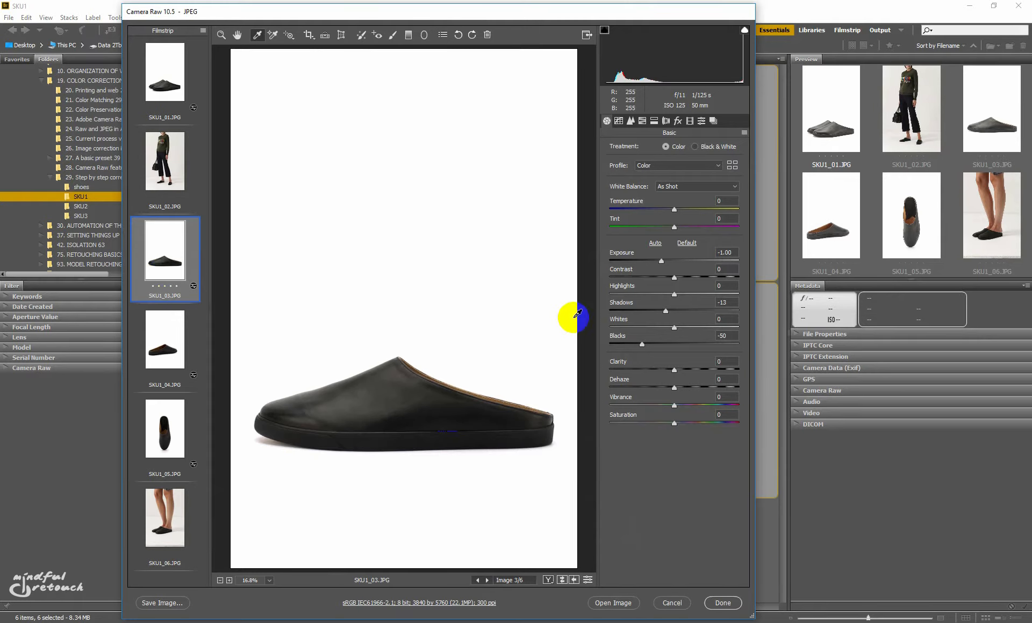
pyautogui.moveTo(644, 349)
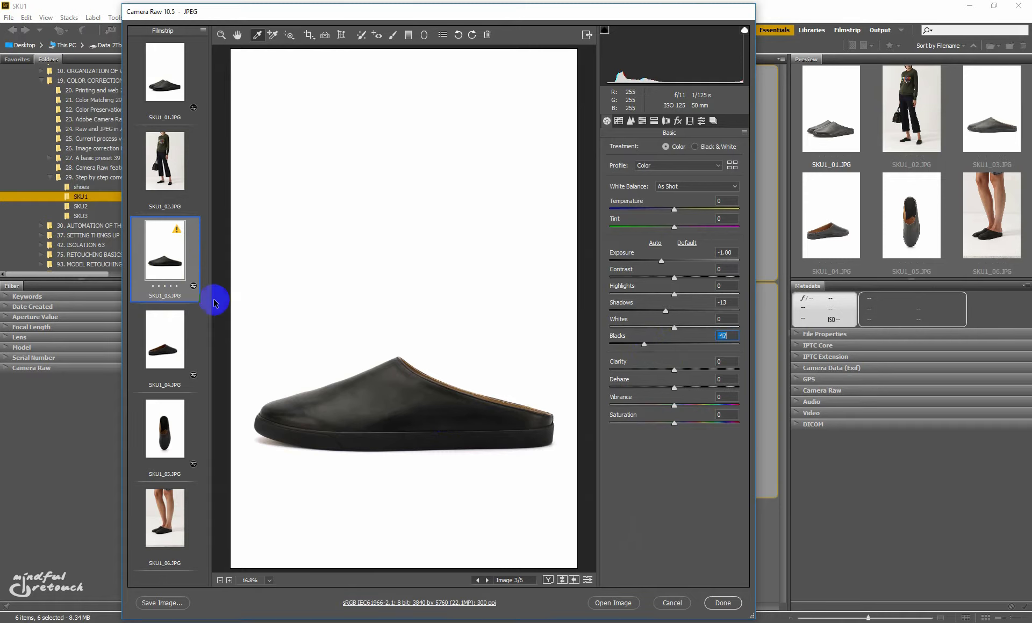
# Review the fourth and fifth shoe photos' matching settings, ending back on SKU1_01
pyautogui.click(163, 339)
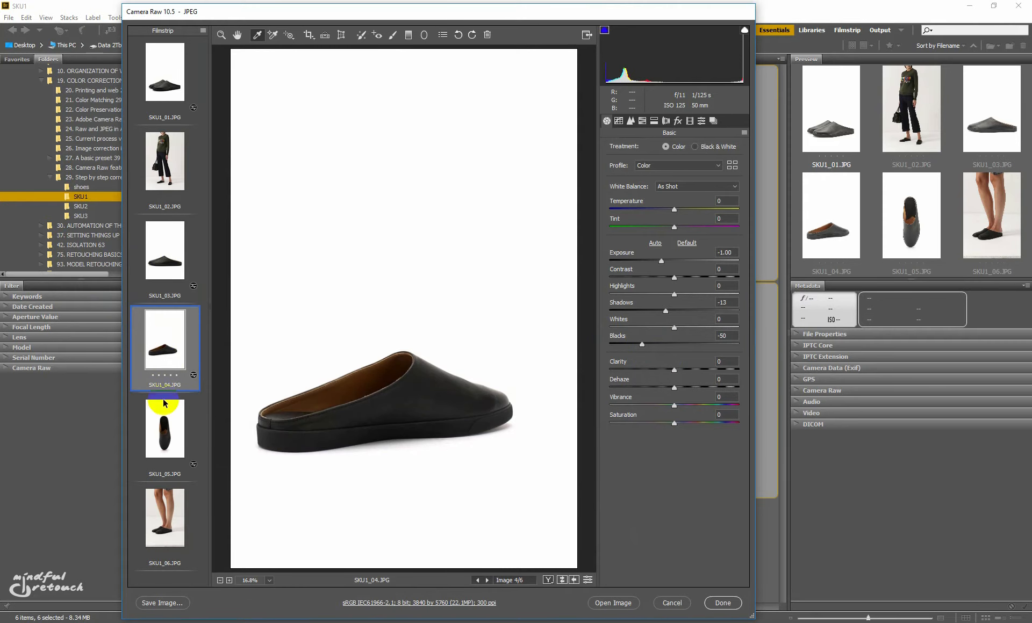
pyautogui.click(164, 428)
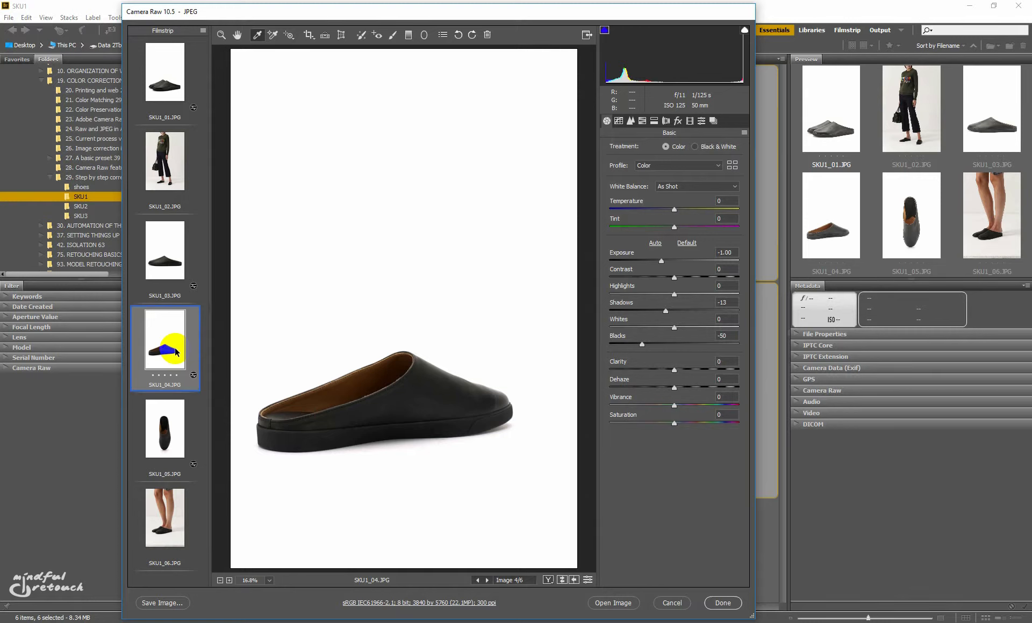
pyautogui.click(164, 79)
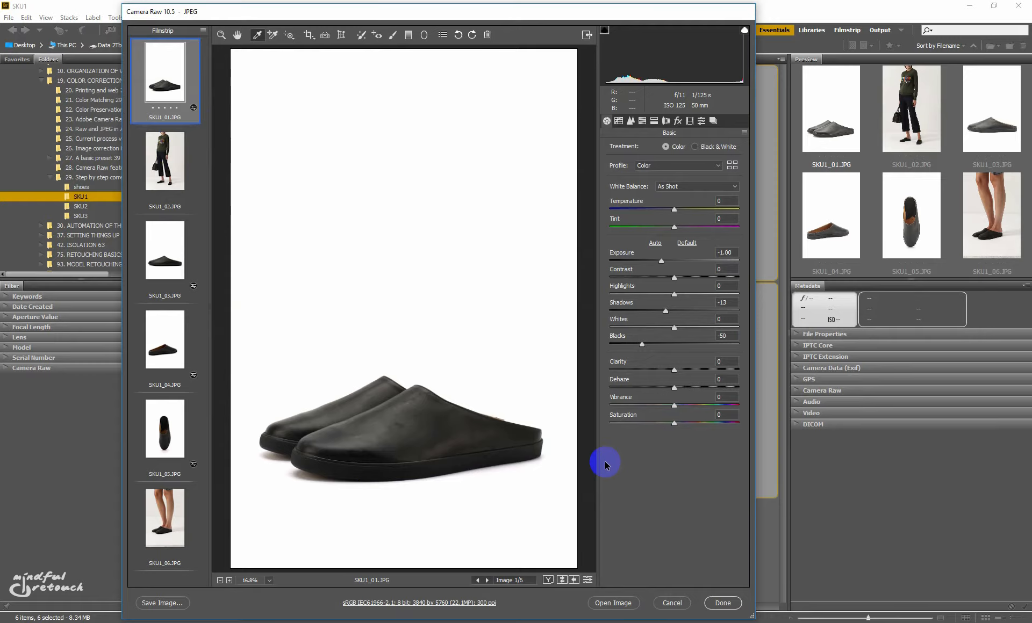
# Apply the Camera Raw edits with Done and bring SKU1_01 into Photoshop from Bridge
pyautogui.click(722, 603)
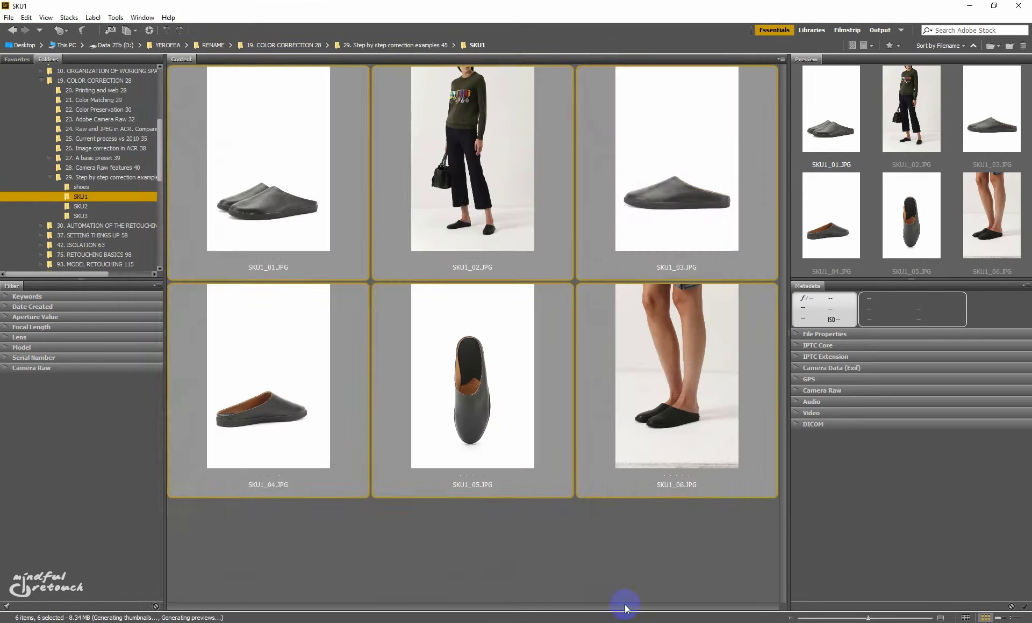
pyautogui.doubleClick(267, 159)
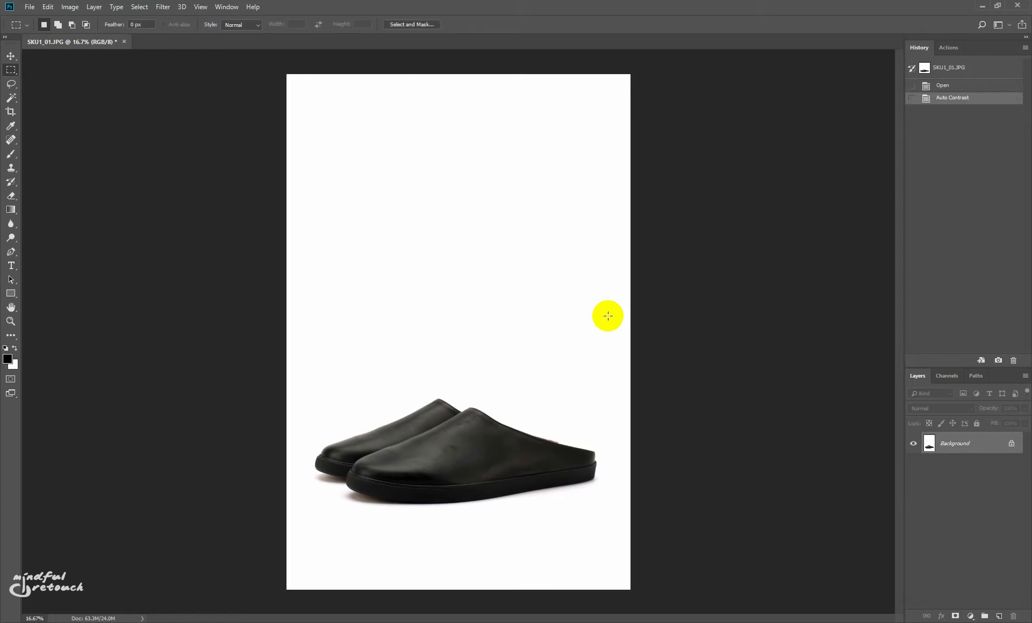
pyautogui.moveTo(678, 335)
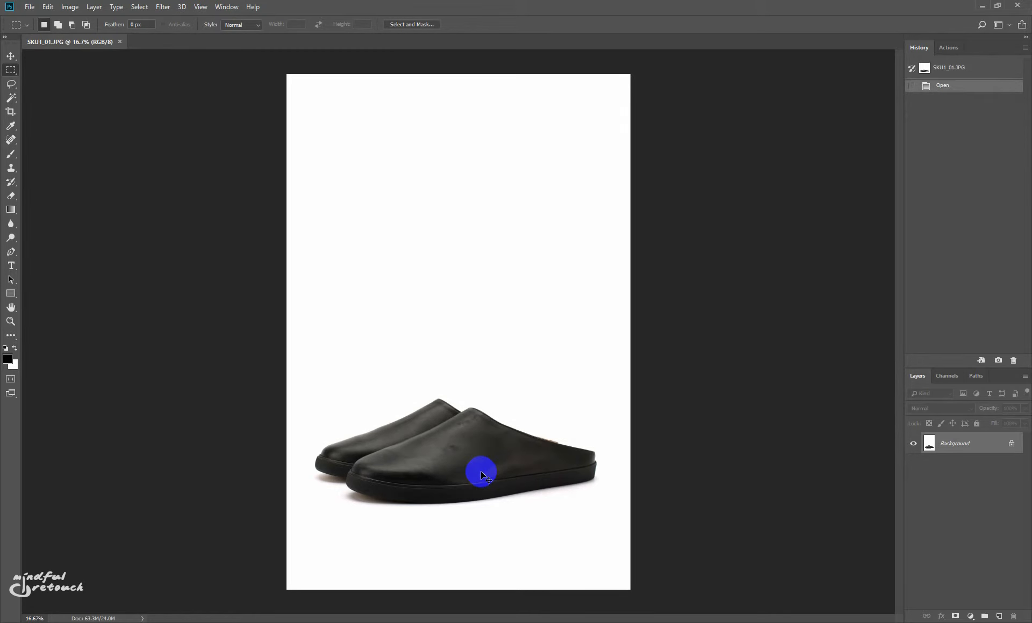
# Close the shoe photo document, discarding the Auto Contrast change
pyautogui.click(123, 42)
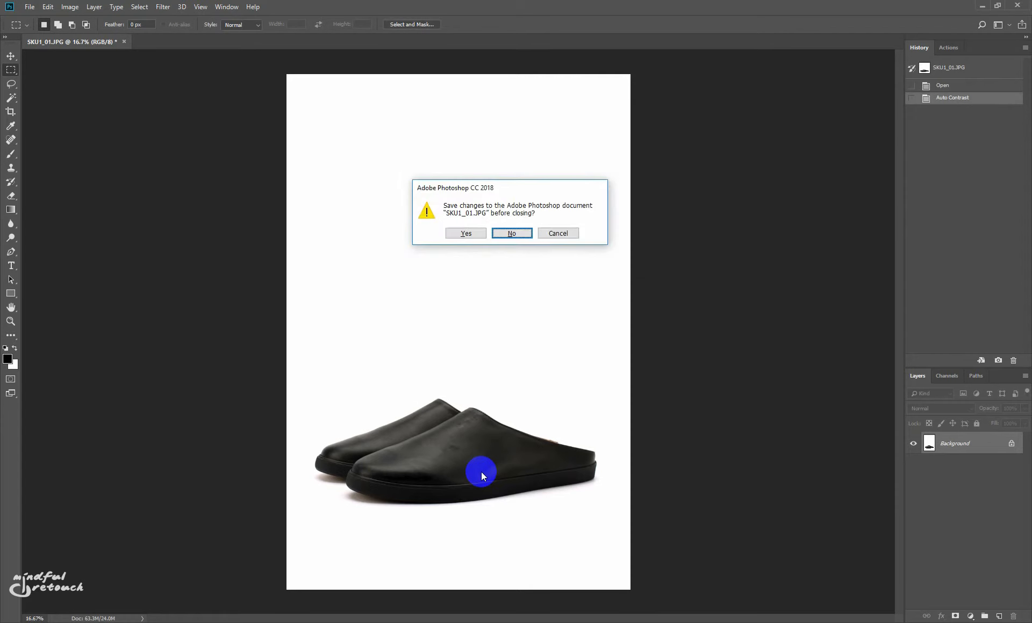
pyautogui.click(511, 233)
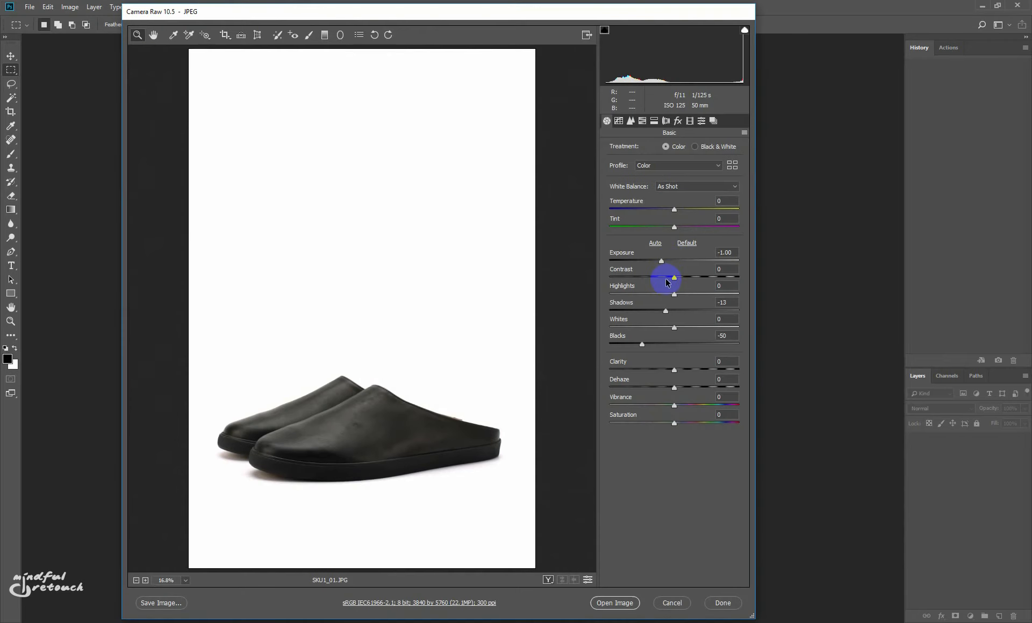
pyautogui.moveTo(666, 314)
pyautogui.write('0')
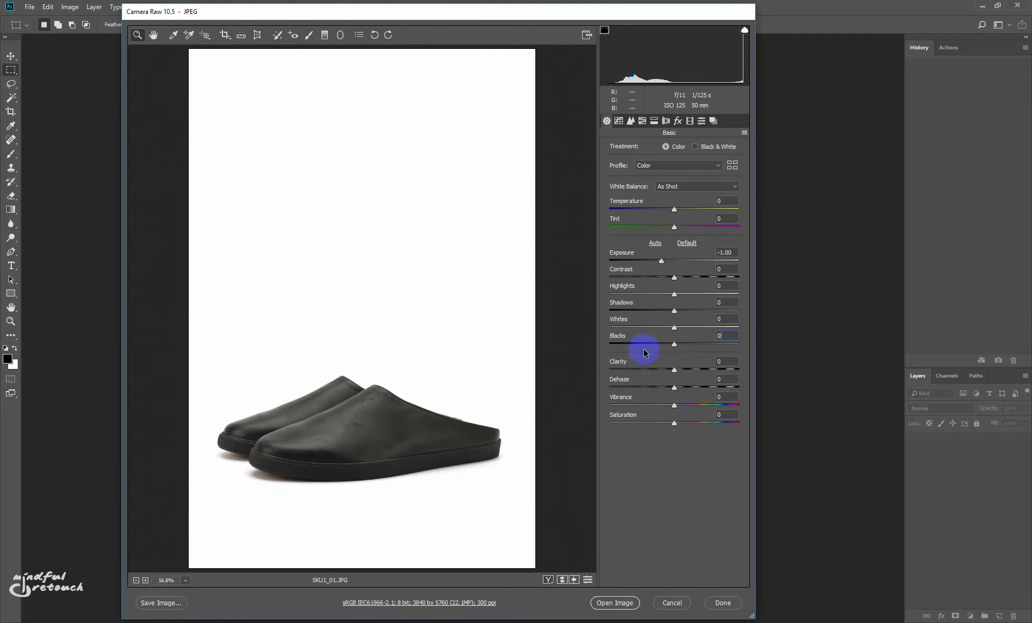
# Bring the slipper photo into Photoshop as a regular document via Open Image
pyautogui.click(614, 603)
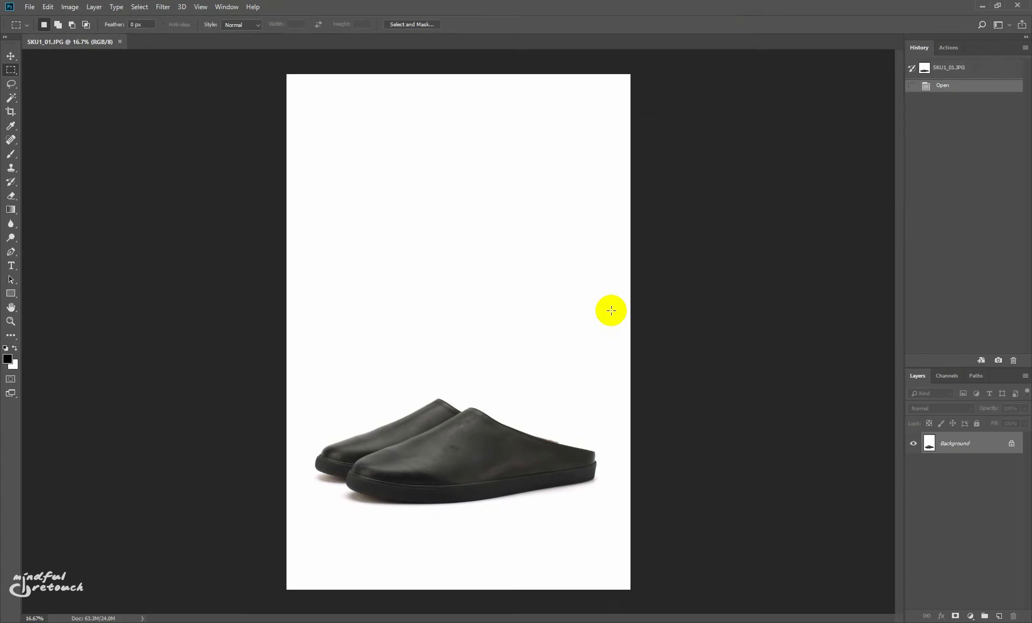
pyautogui.click(70, 6)
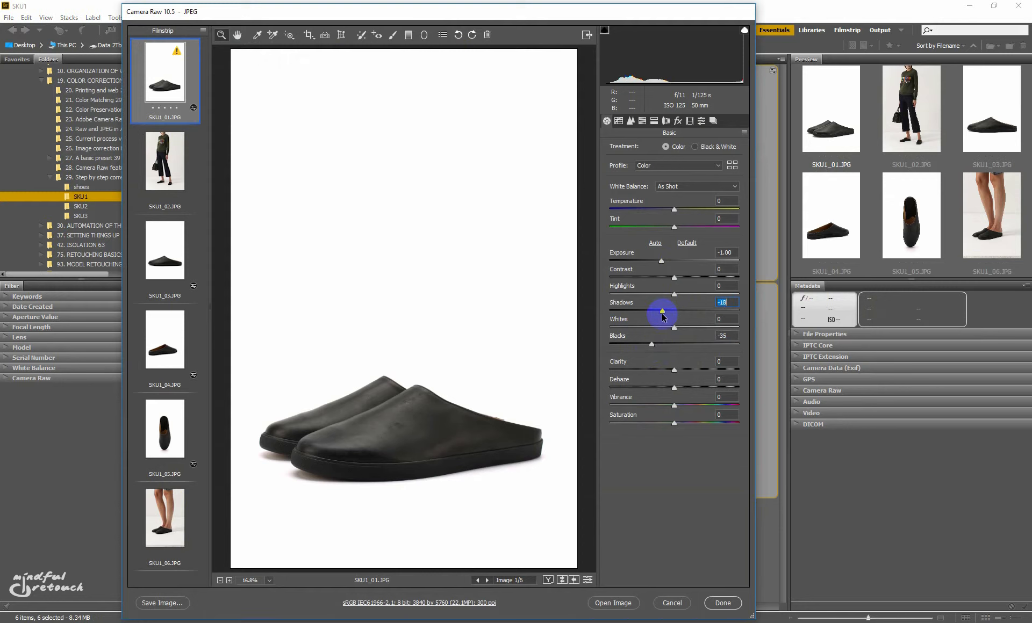
pyautogui.moveTo(652, 347)
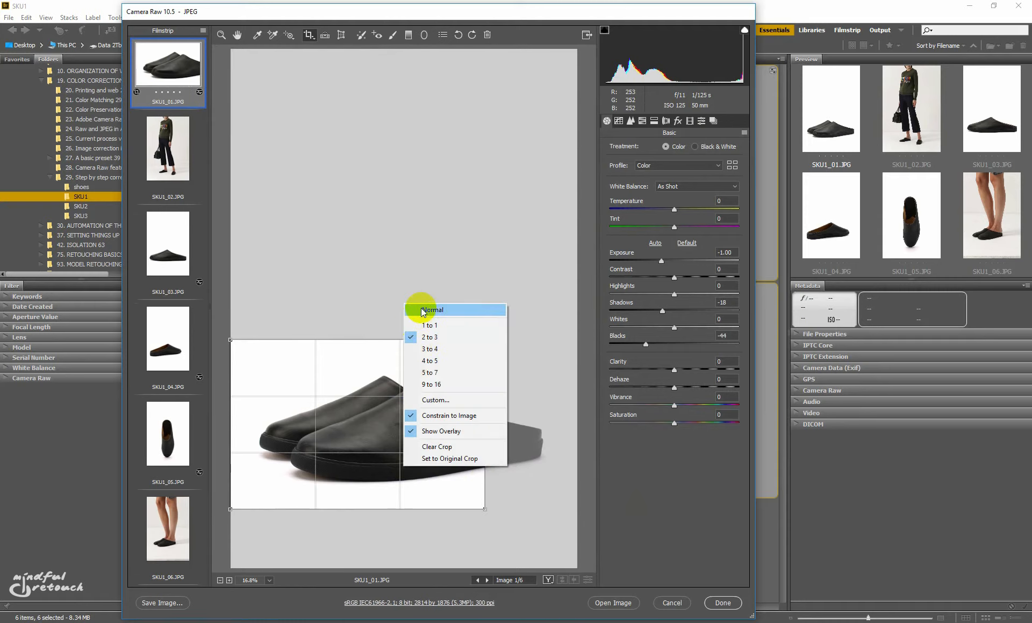
# Free the crop aspect ratio and crop away the bottom and right of the SKU1 model photo
pyautogui.click(432, 310)
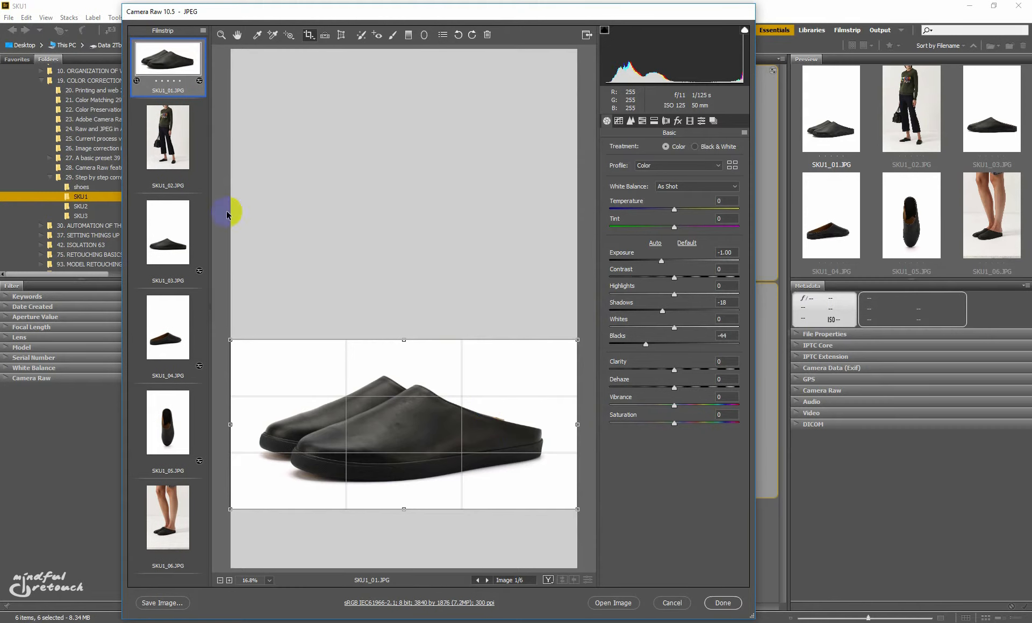
pyautogui.click(167, 136)
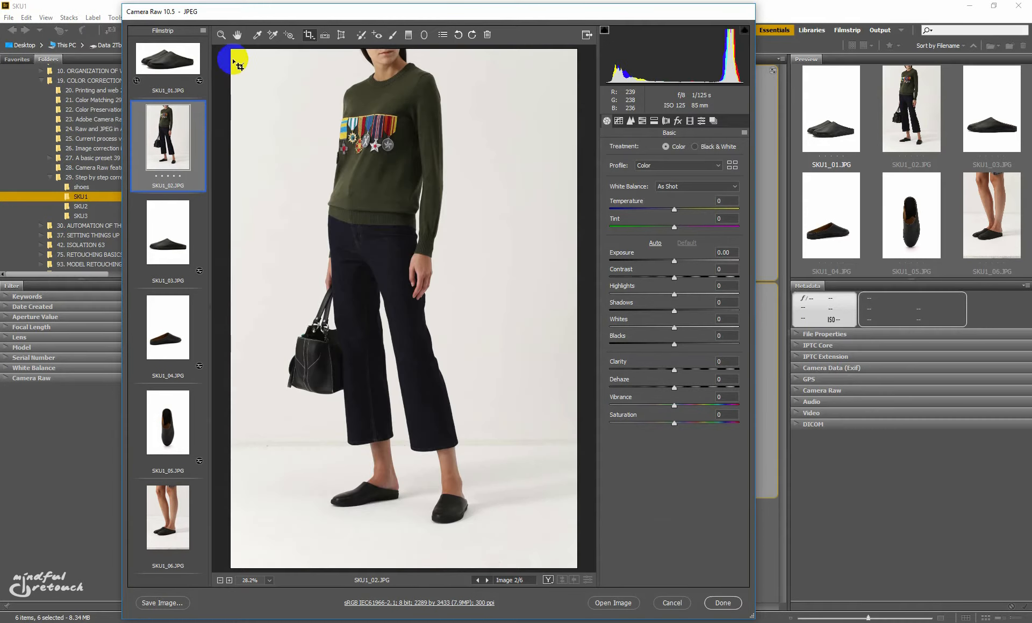
pyautogui.moveTo(233, 63); pyautogui.dragTo(309, 161)
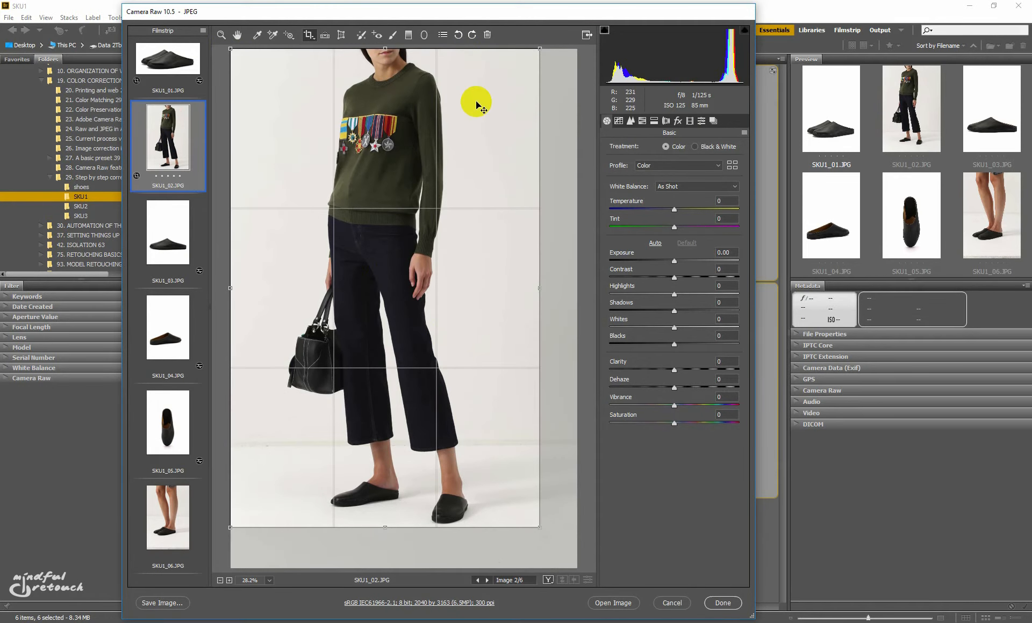
pyautogui.click(168, 230)
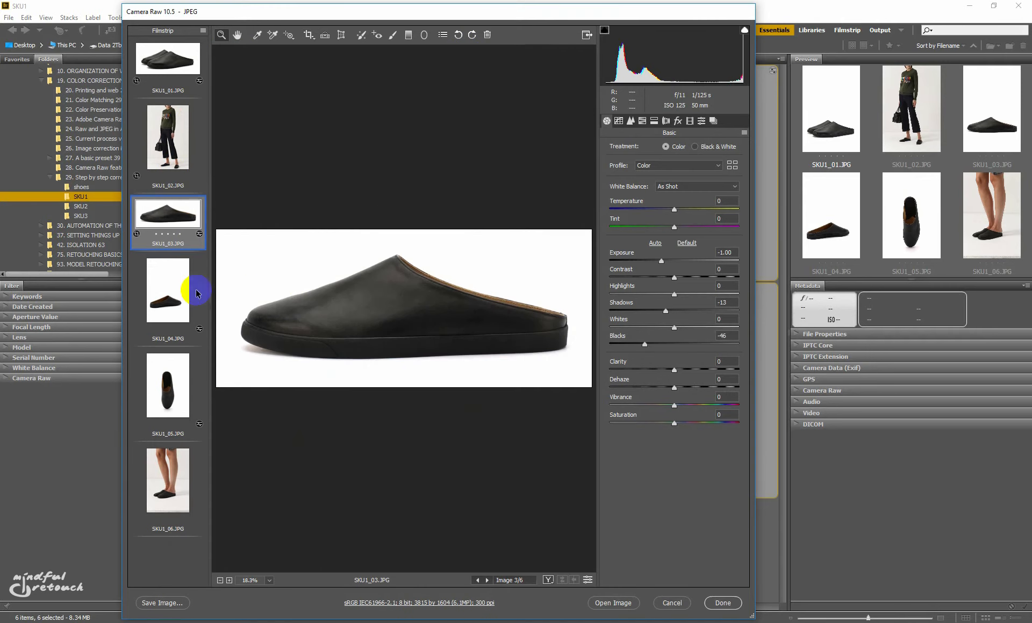
# Straighten the side-view slipper photo and step through the remaining SKU1 photos to the model's legs shot
pyautogui.click(307, 34)
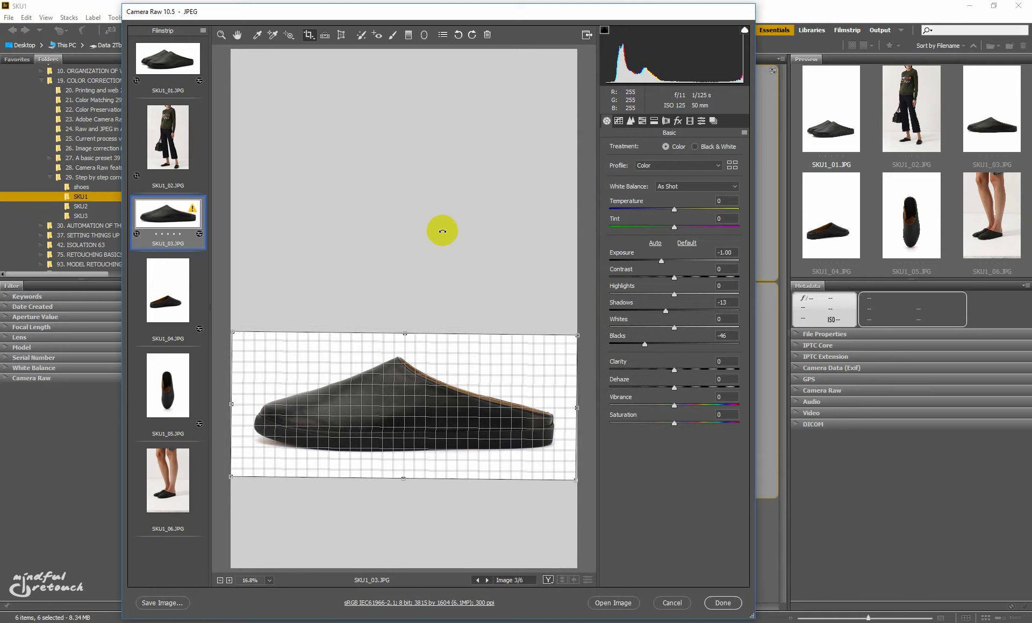
pyautogui.click(168, 291)
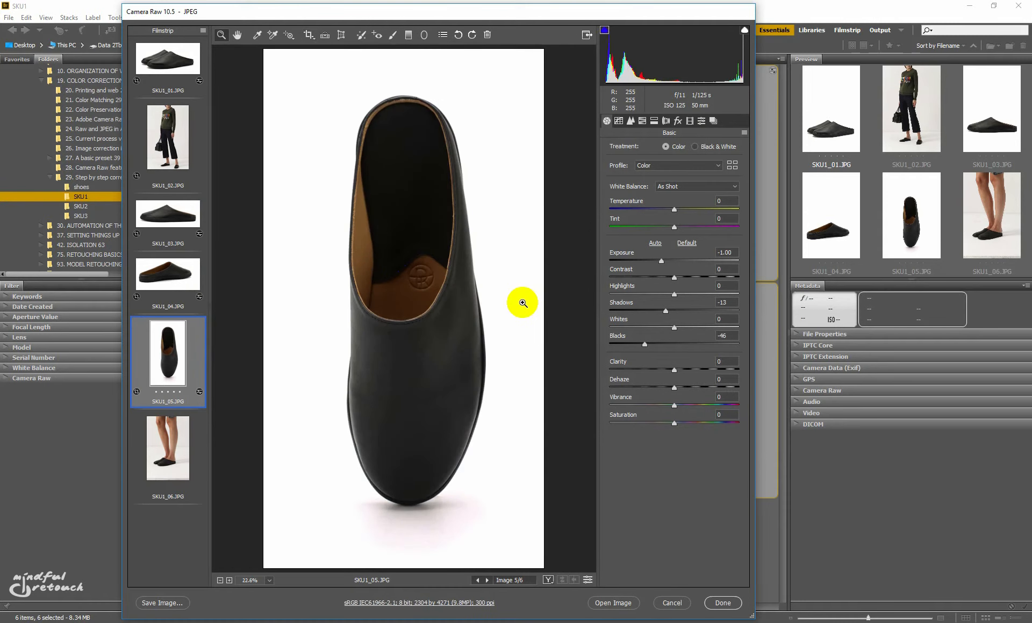
pyautogui.click(168, 449)
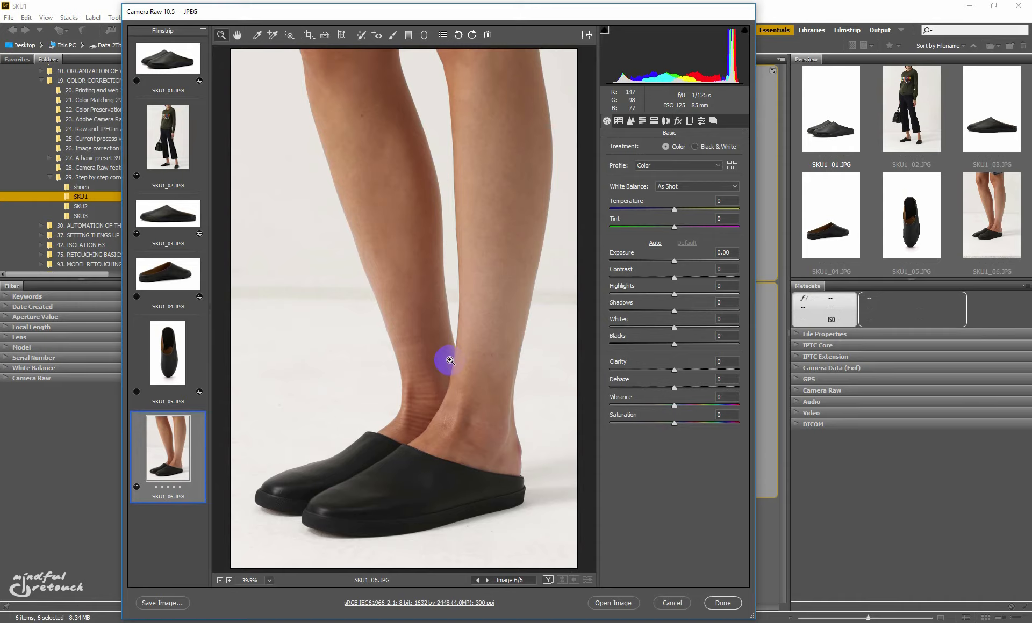
pyautogui.click(81, 207)
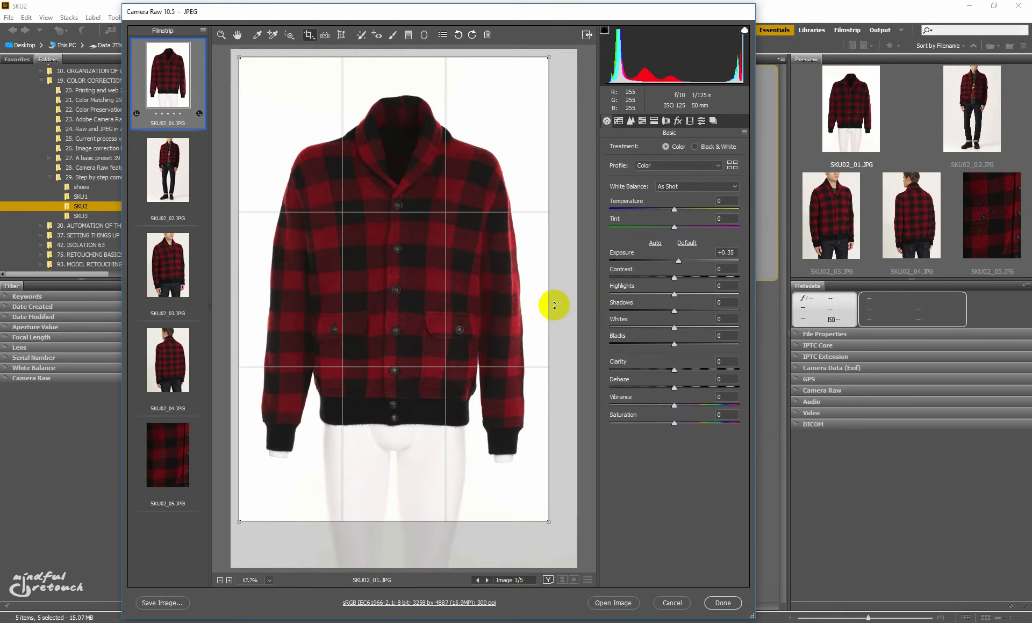
# Crop and straighten the full-length jacket model photo and the jacket front view
pyautogui.click(167, 170)
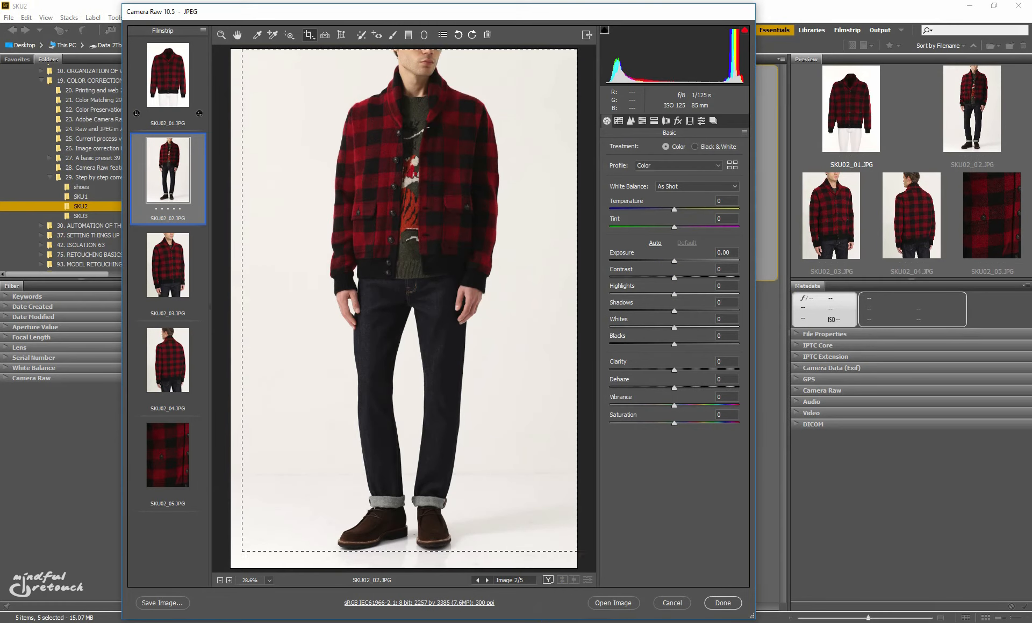
pyautogui.click(308, 34)
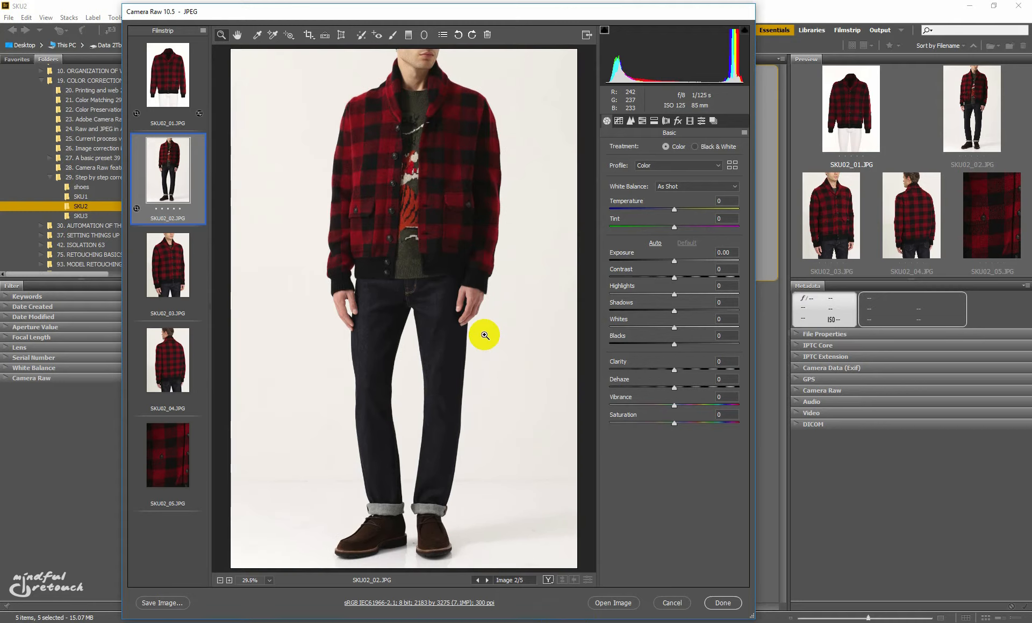
pyautogui.click(308, 34)
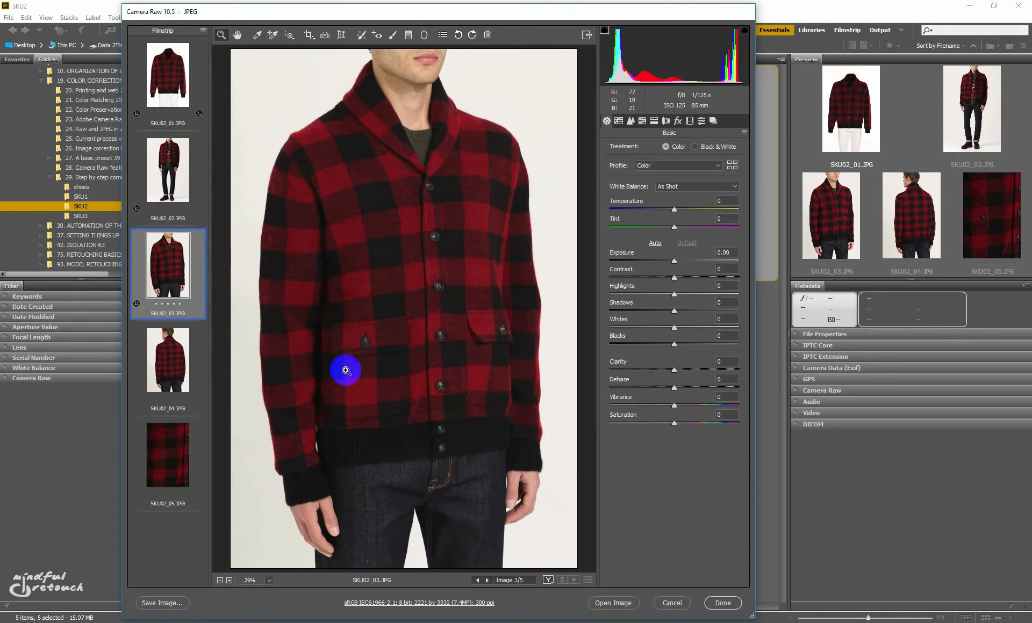
pyautogui.click(168, 361)
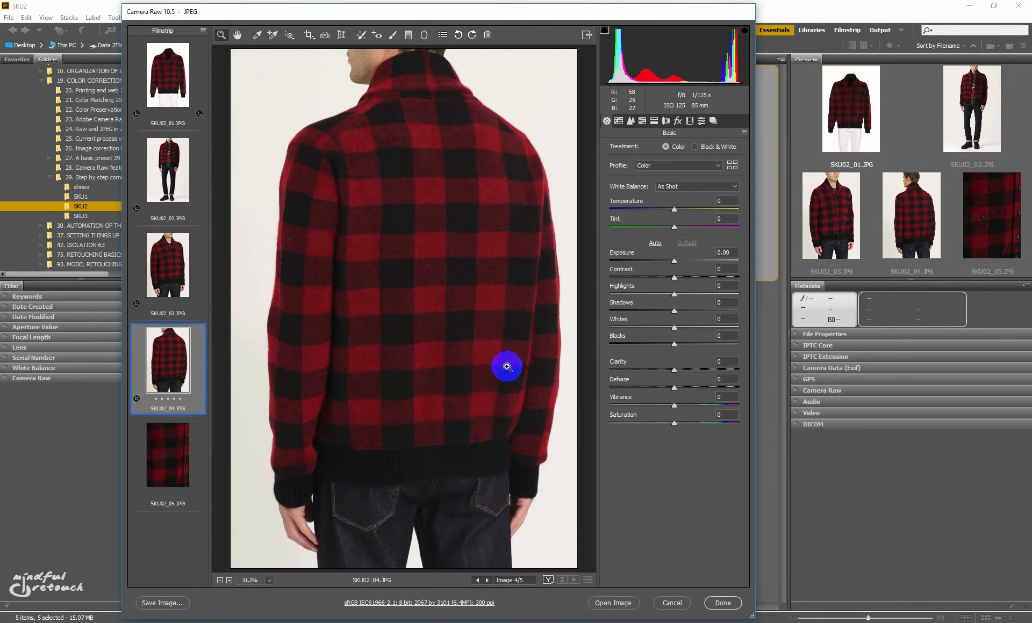
# Straighten the jacket back view, crop the fabric close-up, and finish the SKU2 jacket set
pyautogui.click(306, 34)
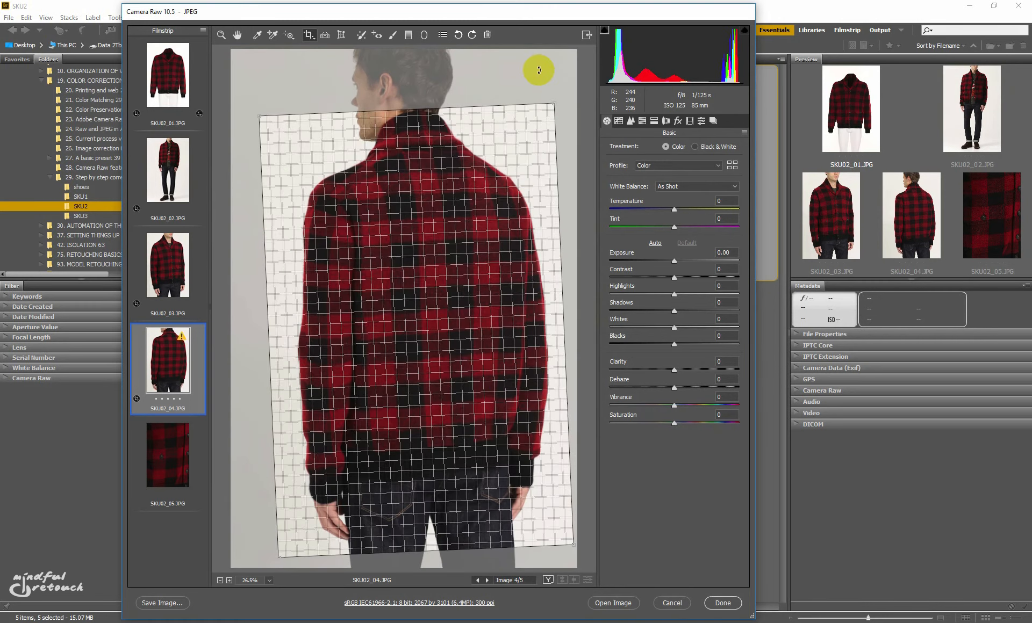
pyautogui.click(168, 461)
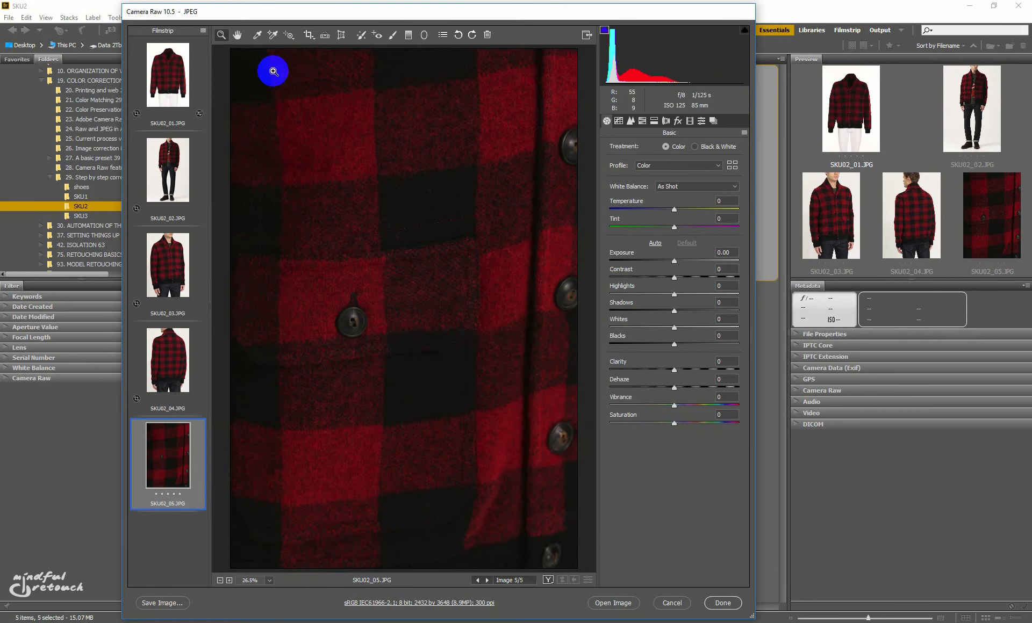
pyautogui.click(306, 34)
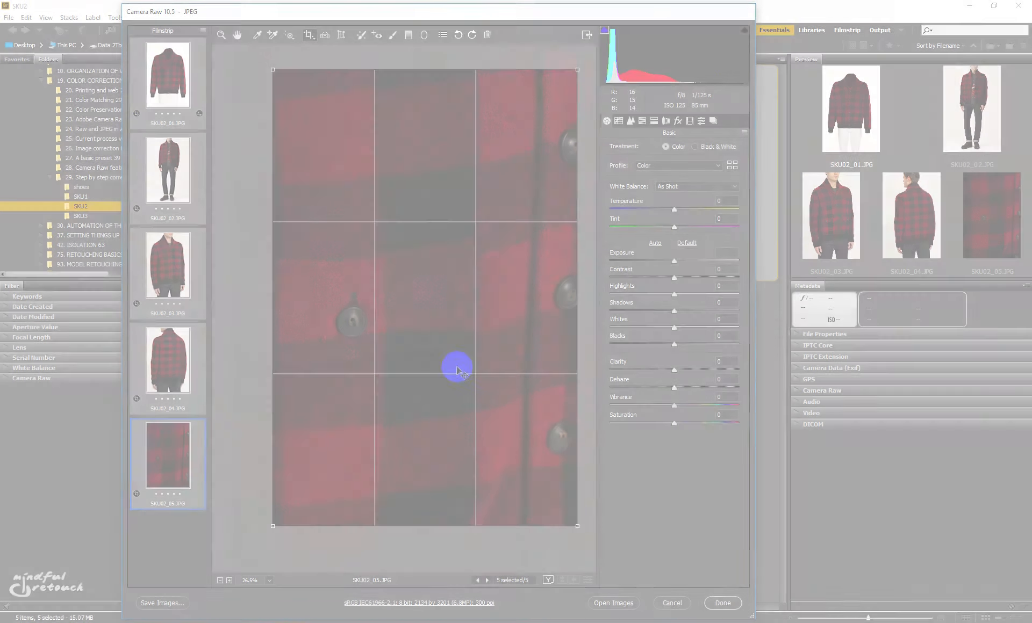
pyautogui.click(80, 215)
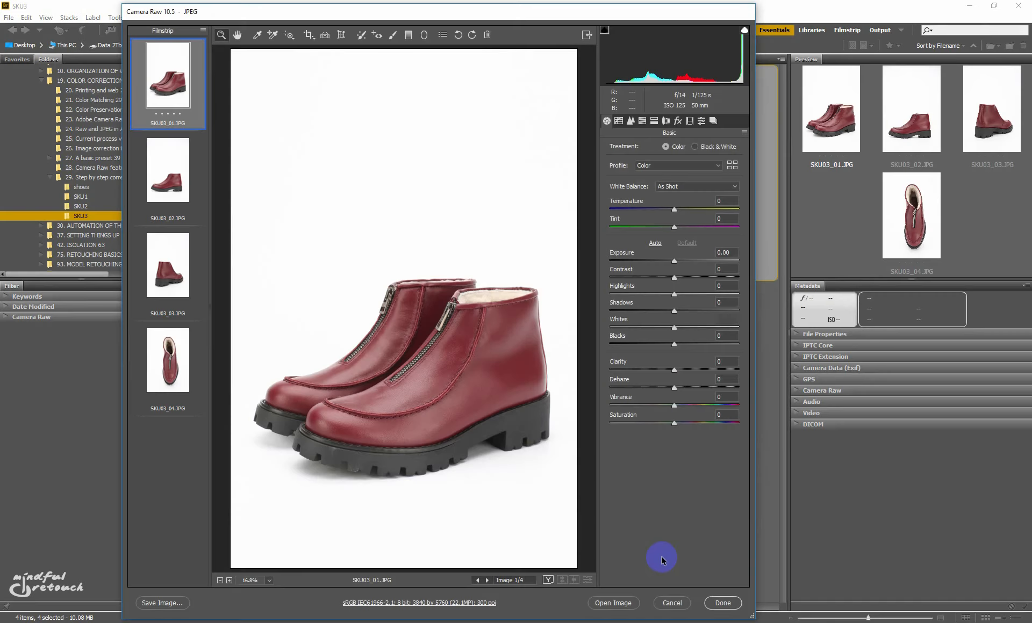
pyautogui.moveTo(617, 508)
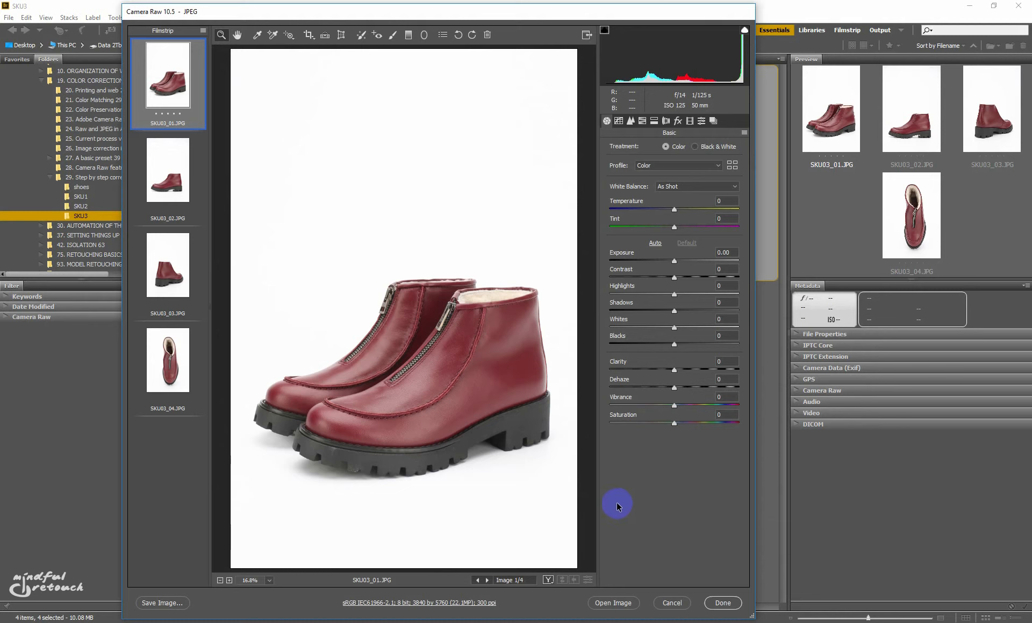
pyautogui.moveTo(623, 507)
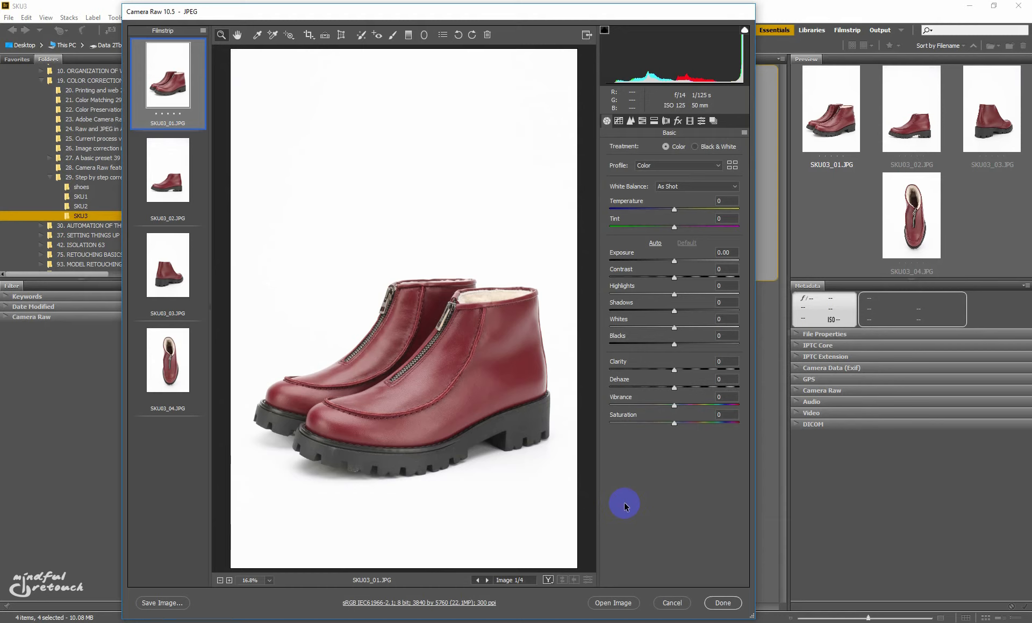
# Look through the second and rear-angle SKU3 boot photos, returning to SKU03_01
pyautogui.click(167, 169)
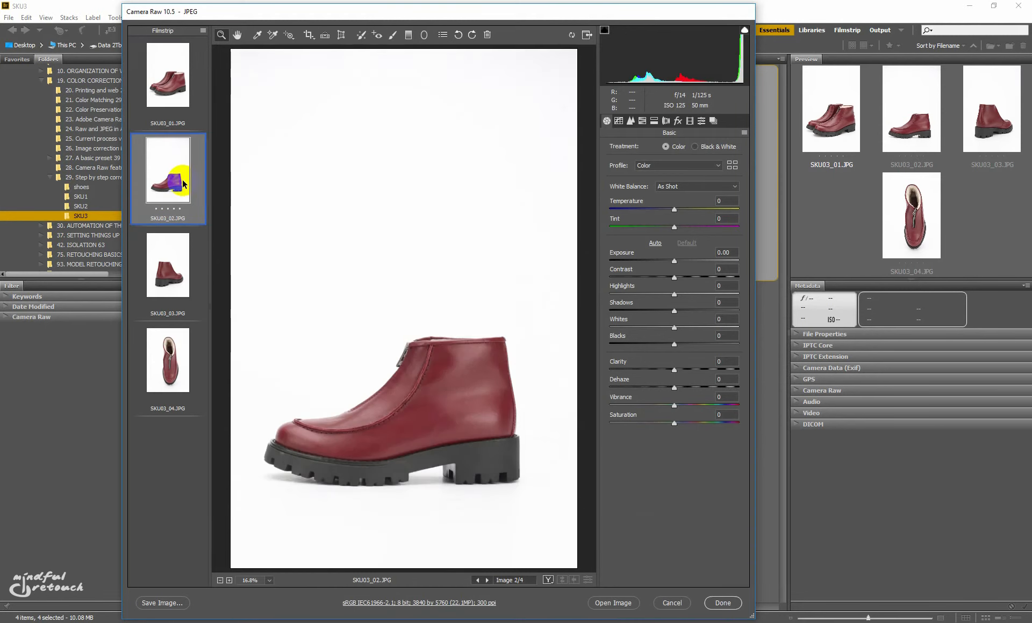
pyautogui.click(168, 265)
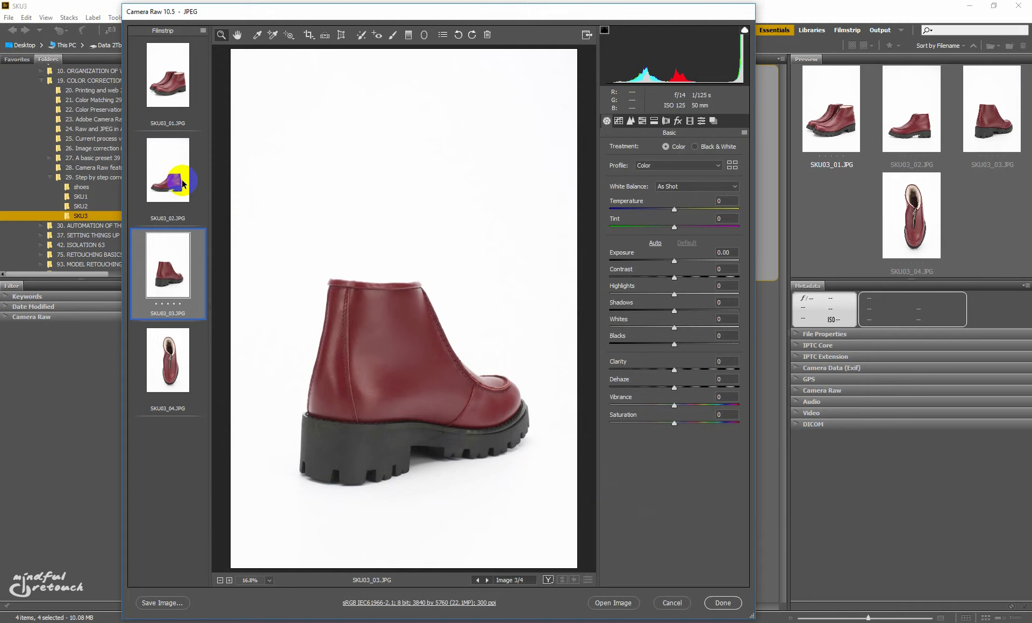
pyautogui.click(168, 75)
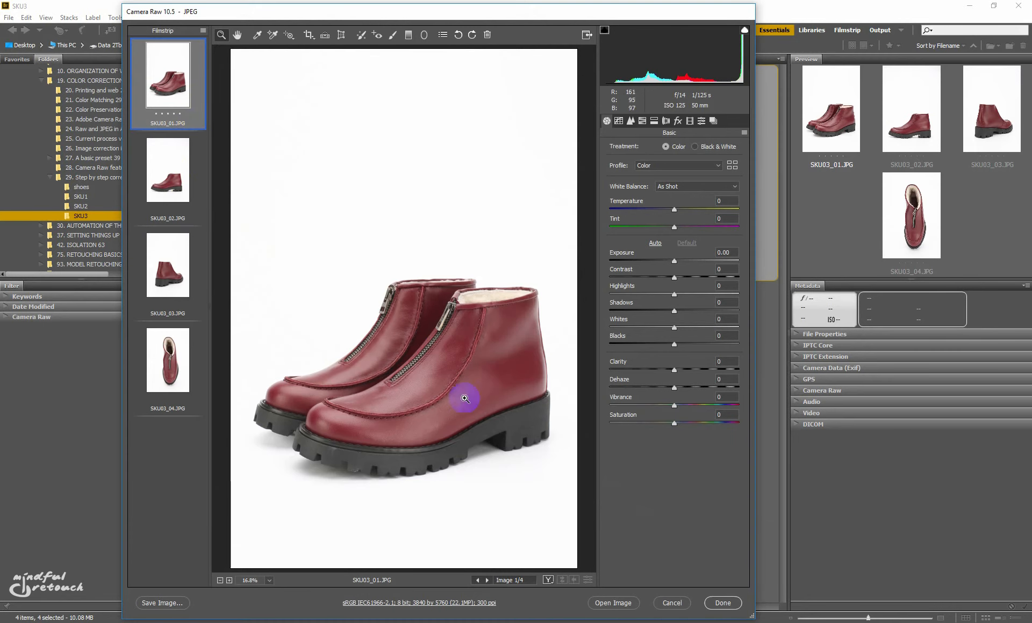
pyautogui.moveTo(495, 428)
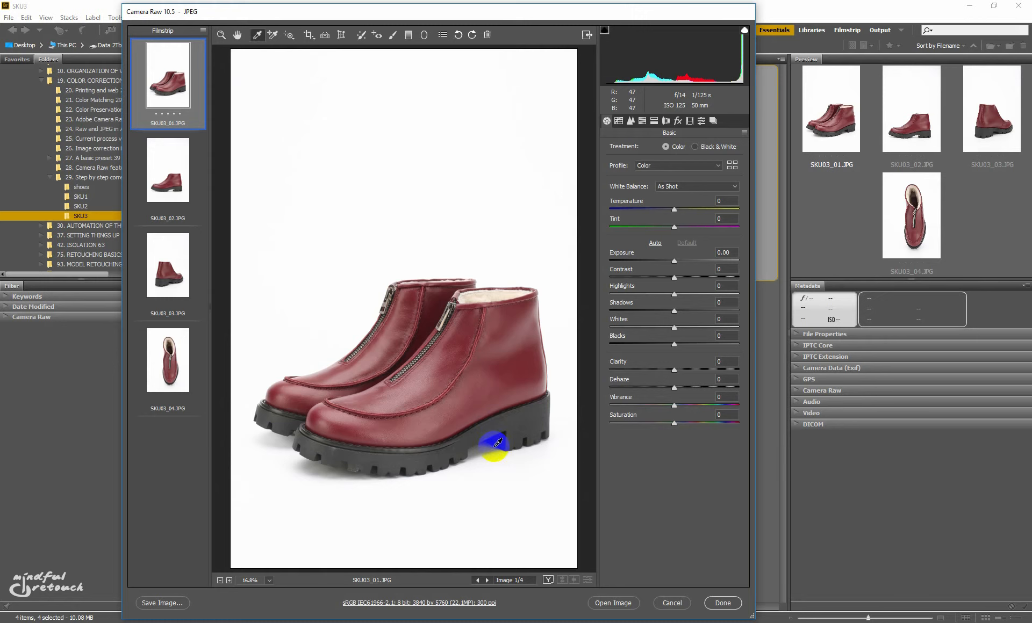
pyautogui.moveTo(496, 443)
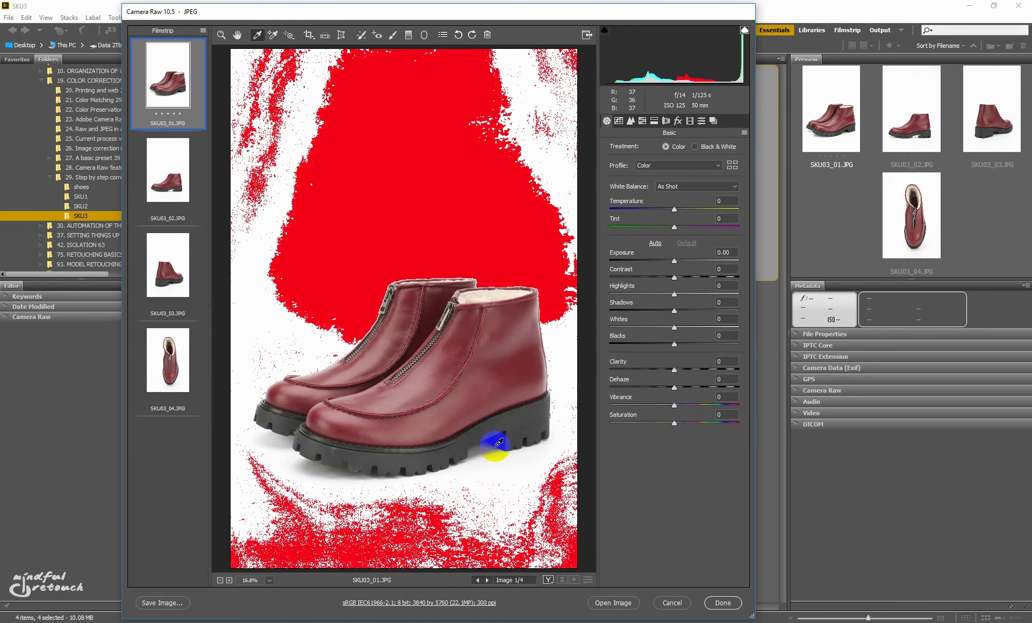
pyautogui.moveTo(384, 150)
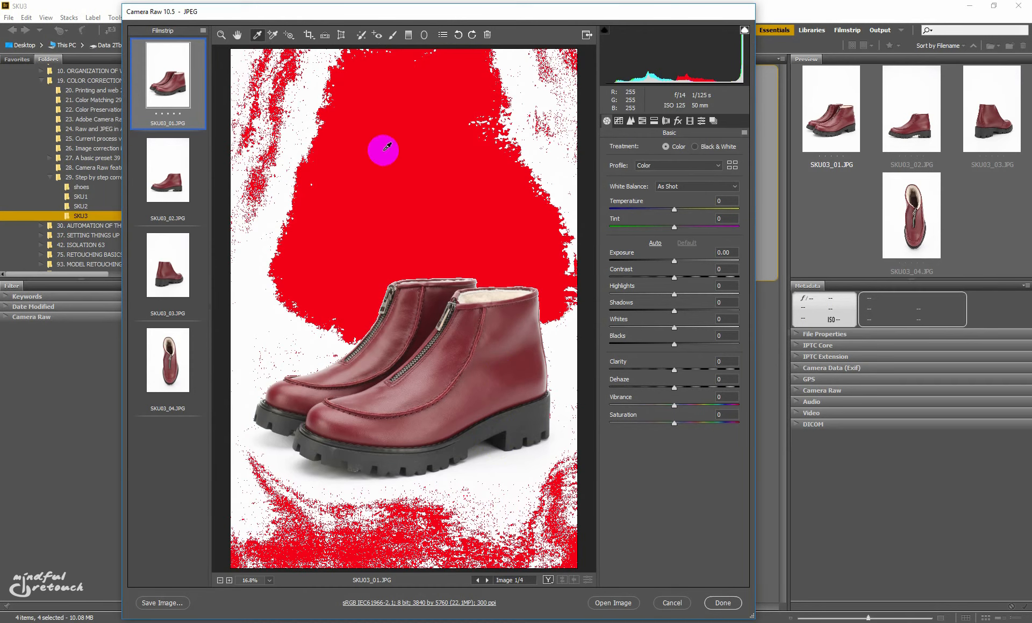
pyautogui.moveTo(376, 189)
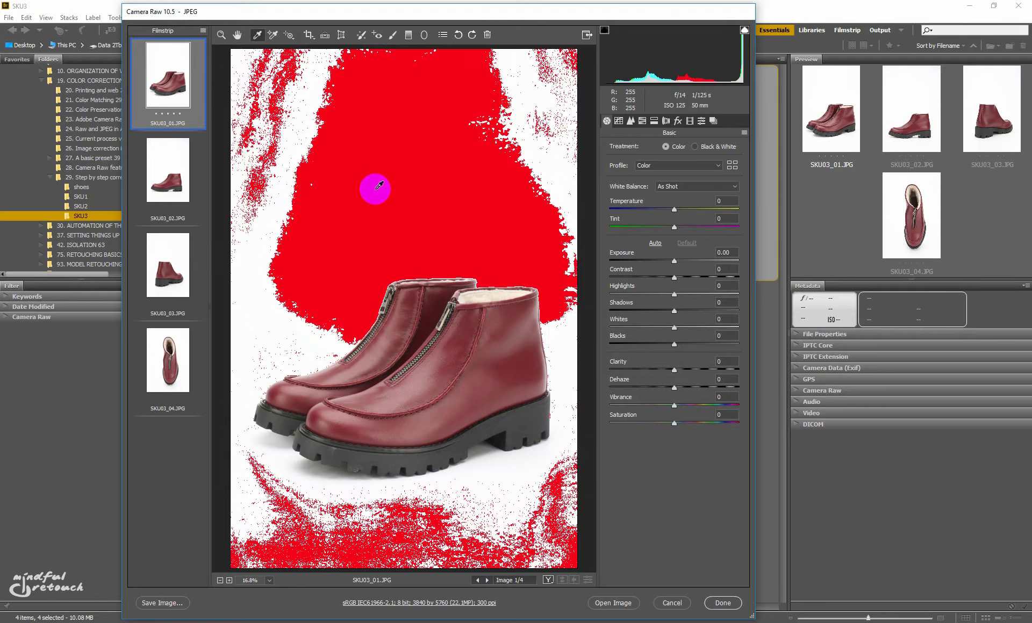
pyautogui.moveTo(616, 603)
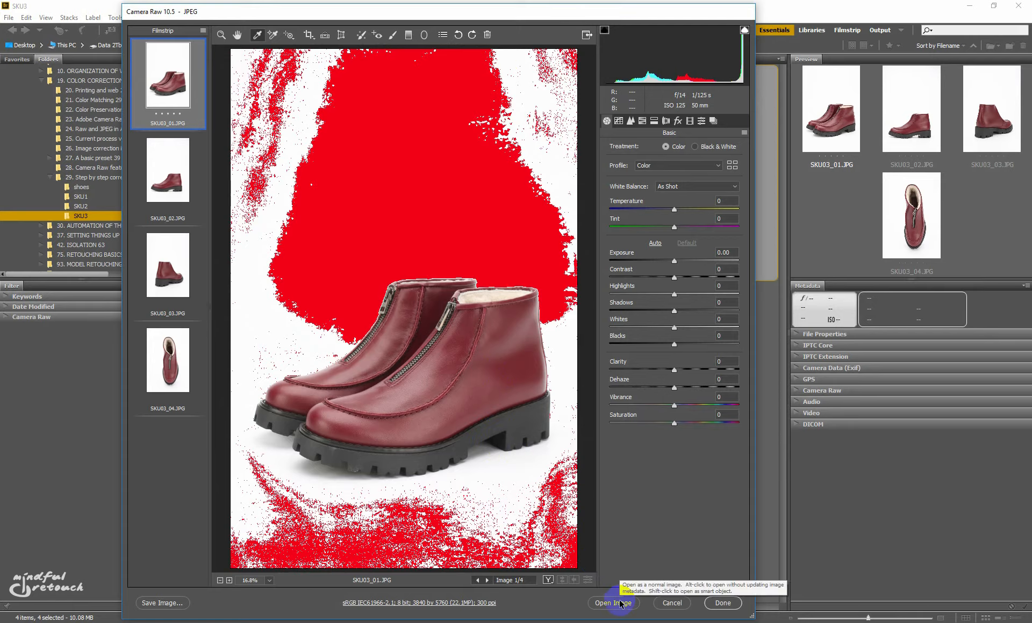
# Apply the SKU3 boot edits and bring the nine-photo shoes folder set into Camera Raw
pyautogui.click(613, 603)
pyautogui.write('-1')
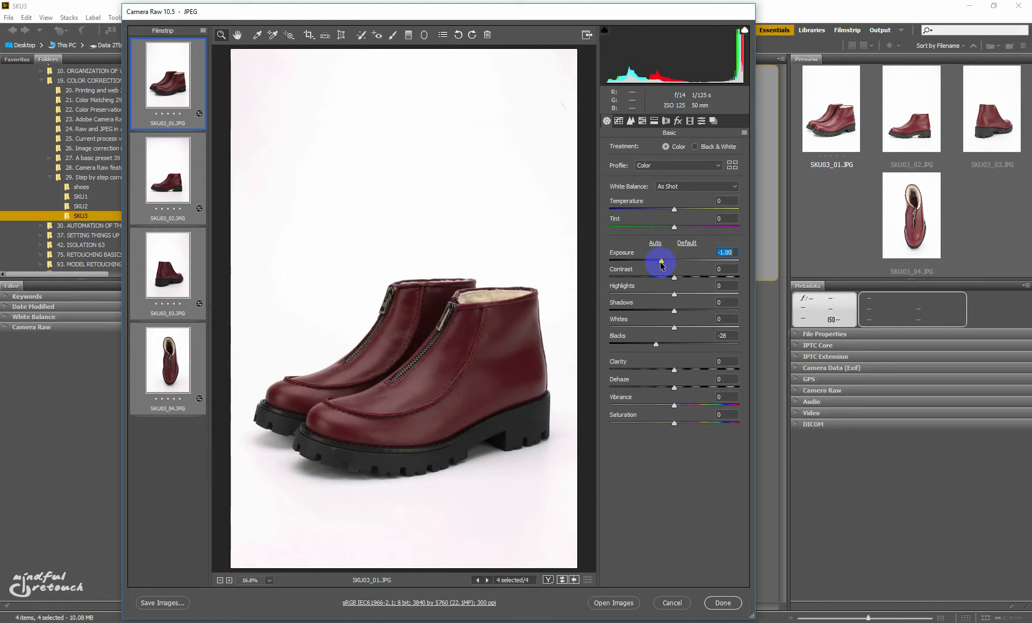
pyautogui.click(81, 187)
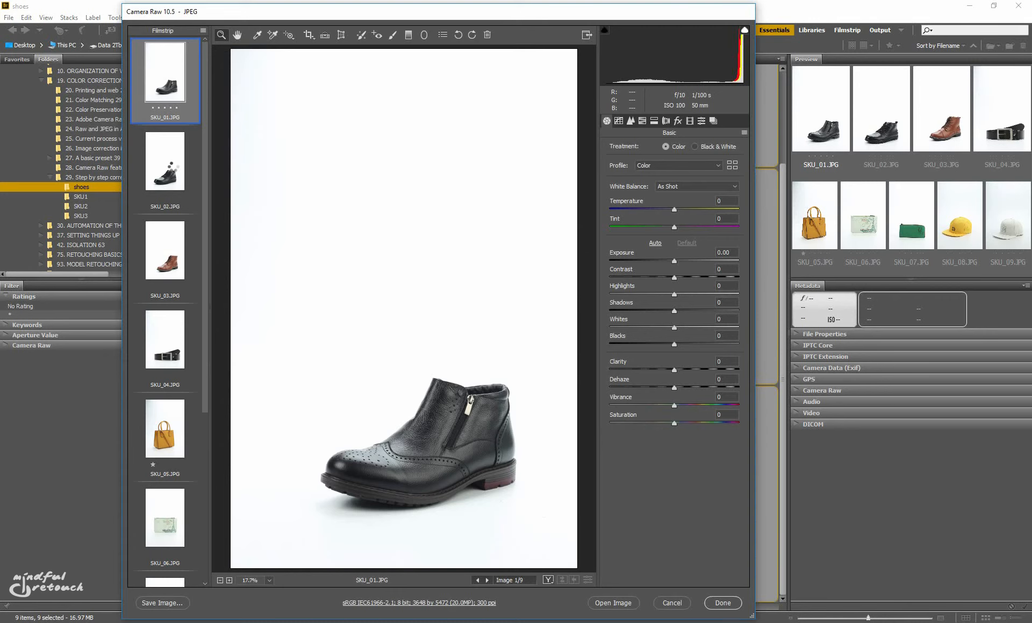
# Preview highlight clipping on the black boot and brown boot photos, then bring up white cap photo SKU_09
pyautogui.click(165, 338)
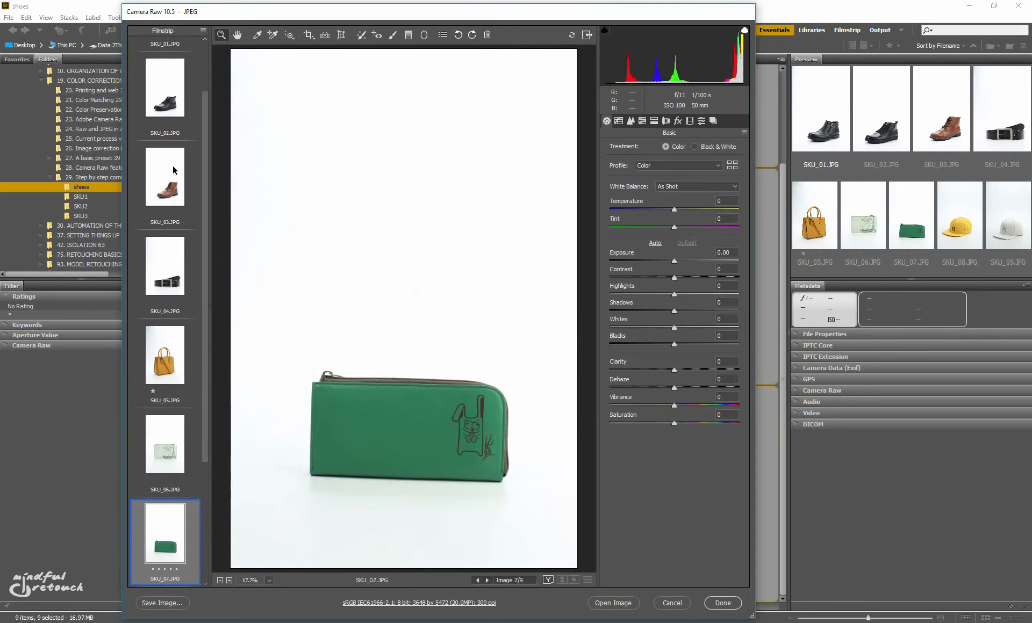
pyautogui.click(163, 86)
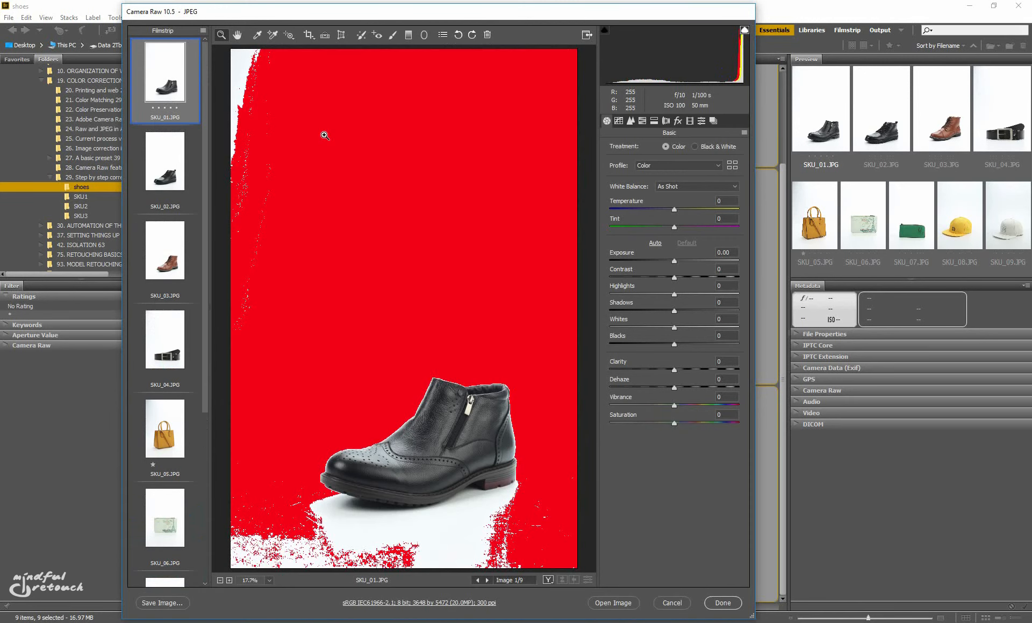
pyautogui.moveTo(312, 288)
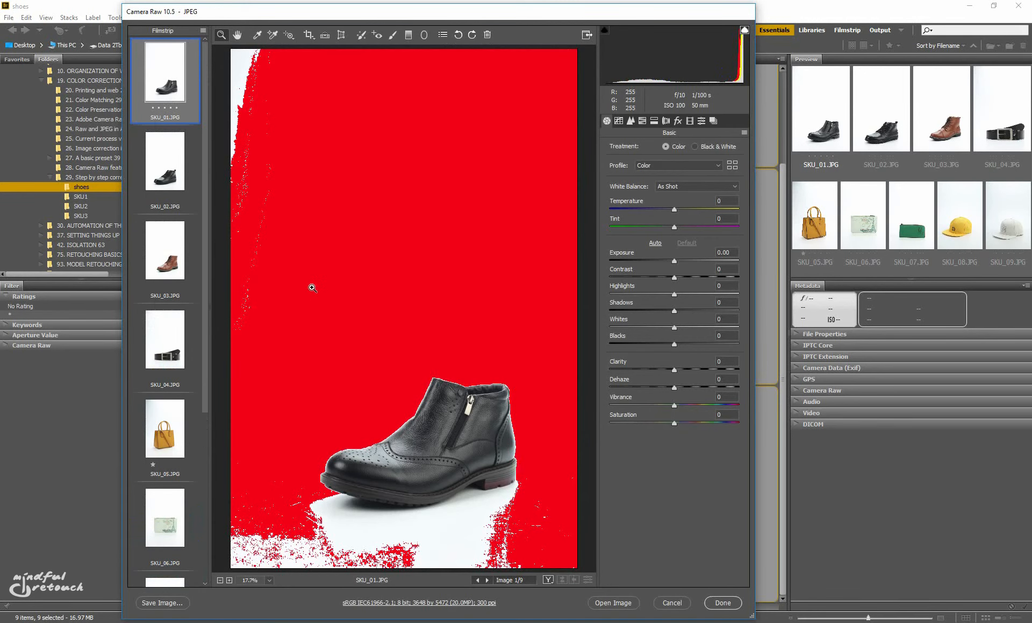
pyautogui.click(165, 249)
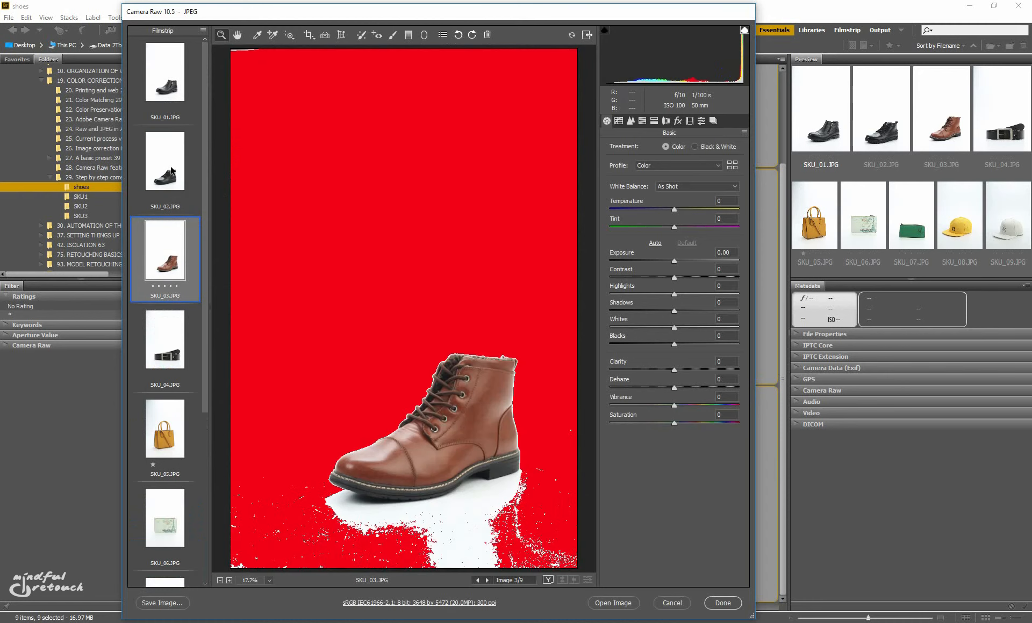
pyautogui.click(164, 72)
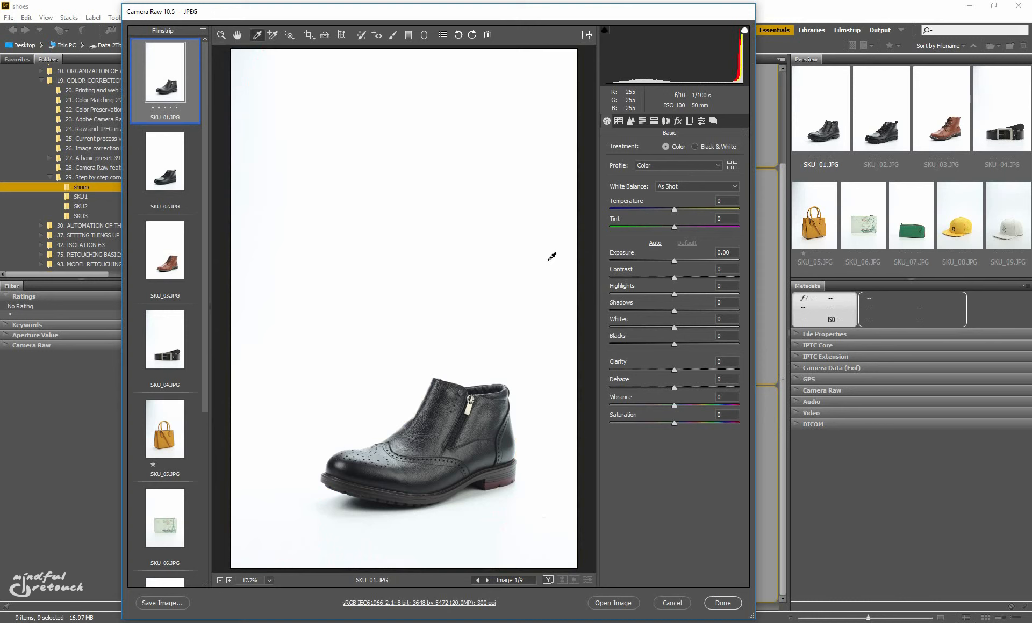
pyautogui.moveTo(405, 468)
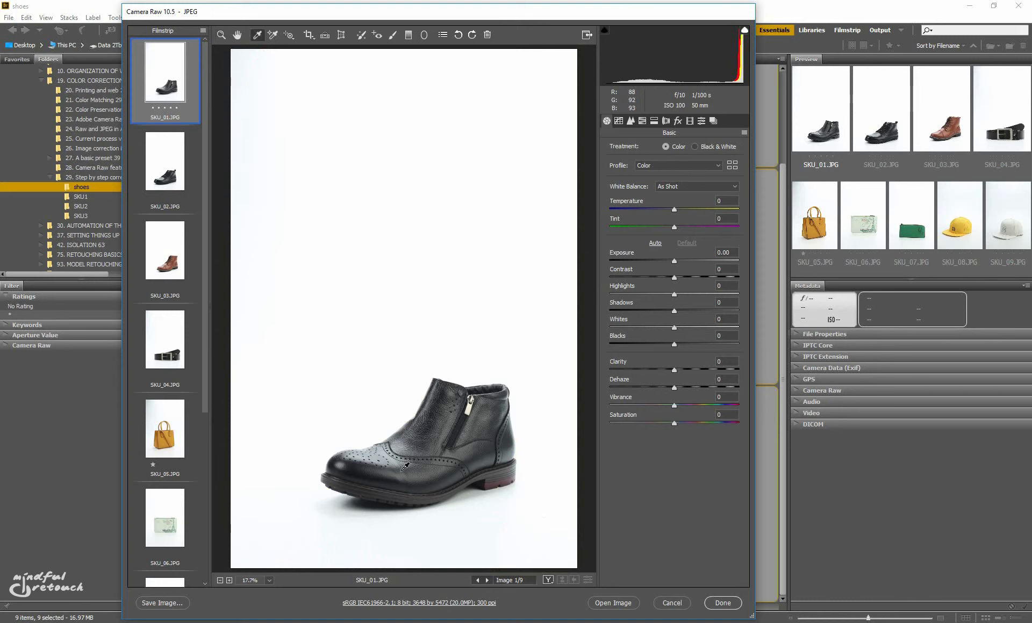
pyautogui.scroll(-3)
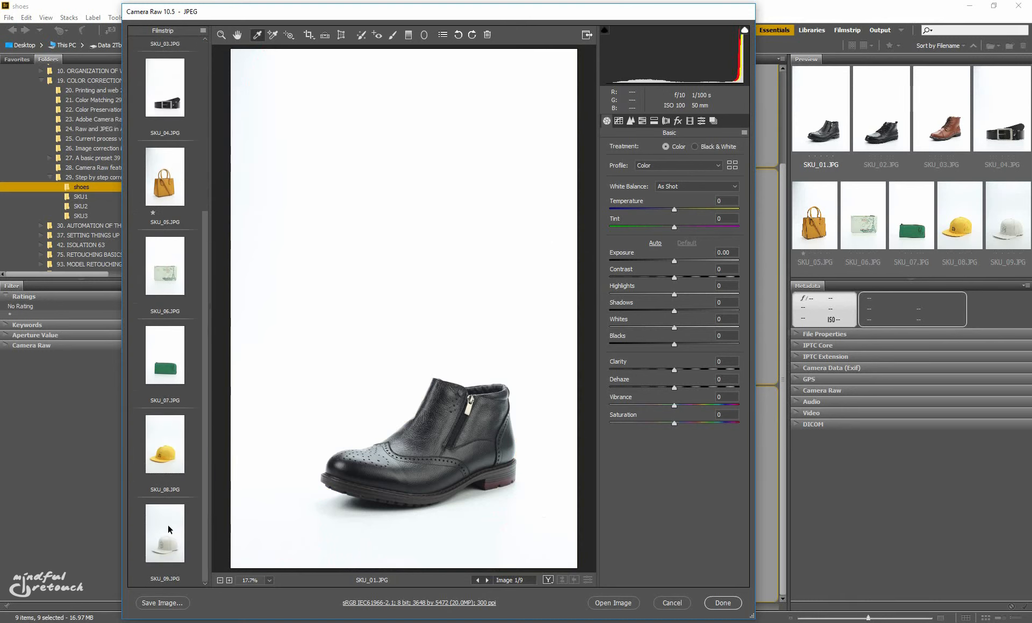
pyautogui.click(165, 533)
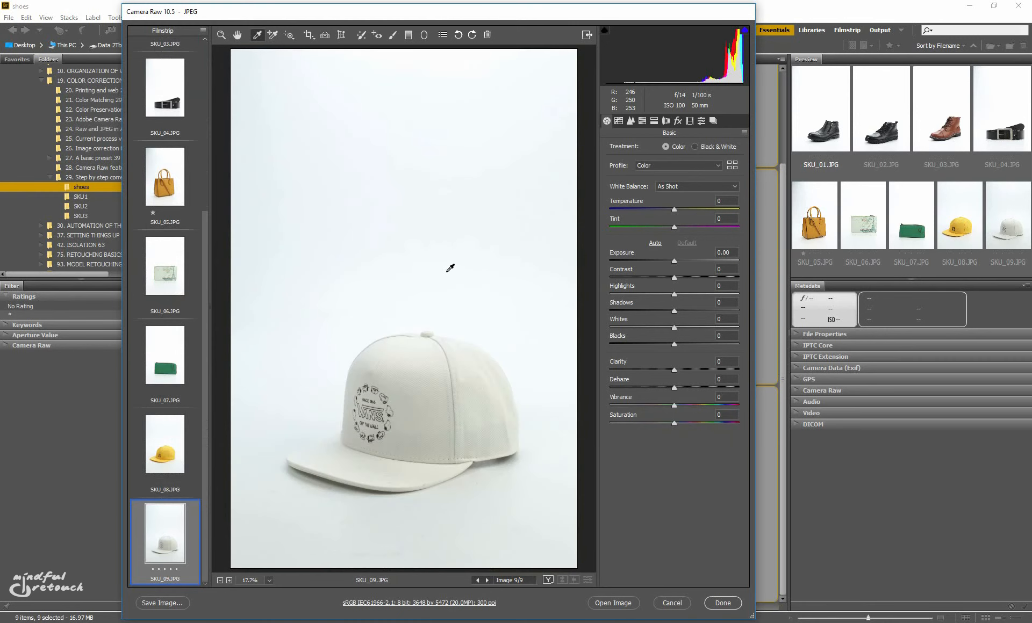
pyautogui.scroll(3)
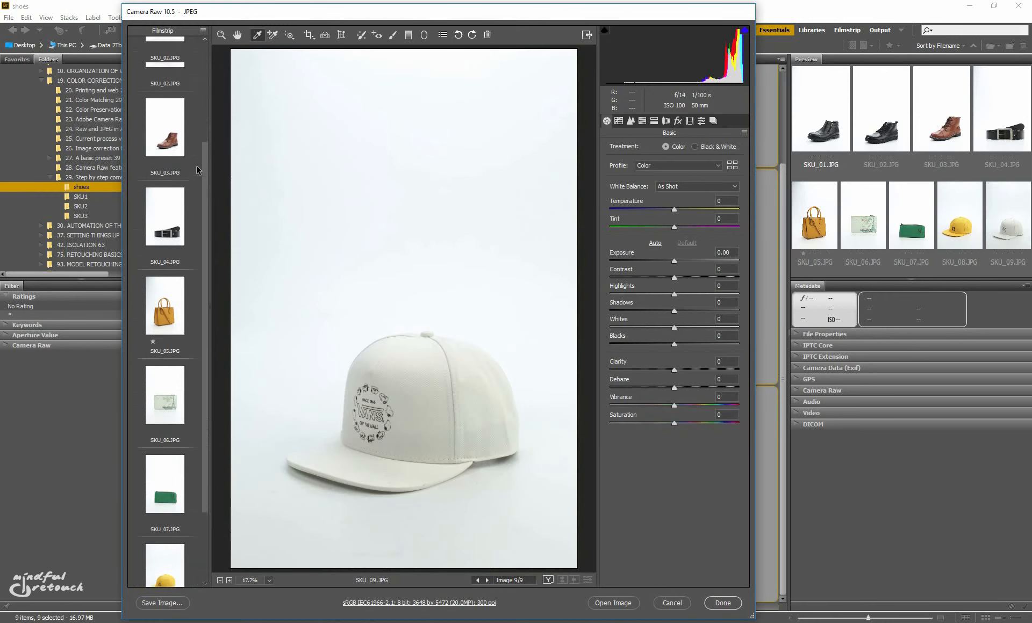
# Sample a neutral white balance on the boot photos, select all nine, and reset Saturation to 0
pyautogui.click(165, 79)
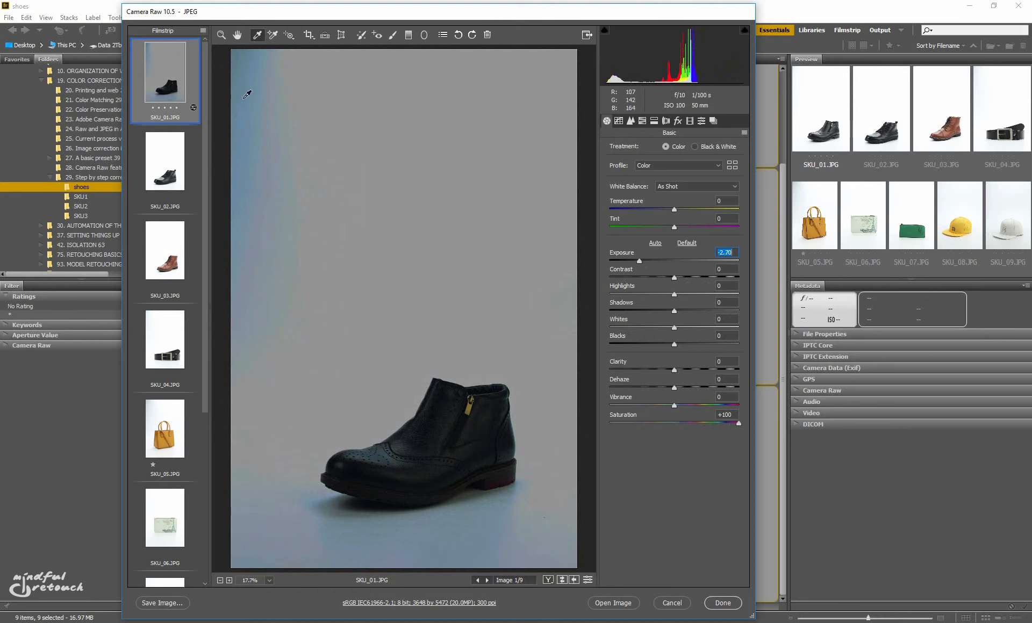
pyautogui.moveTo(479, 563)
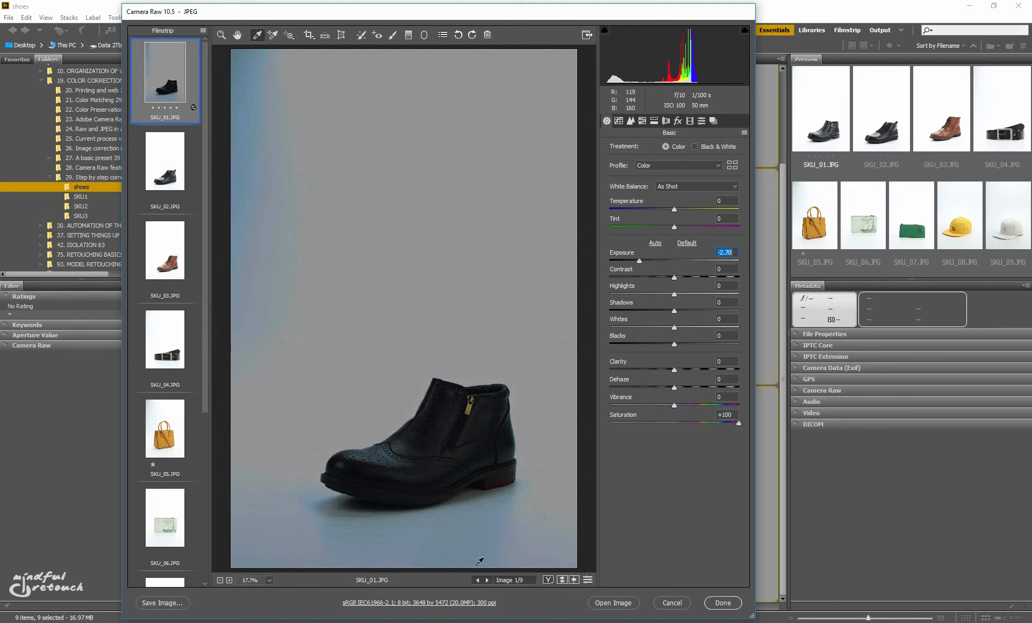
pyautogui.moveTo(476, 513)
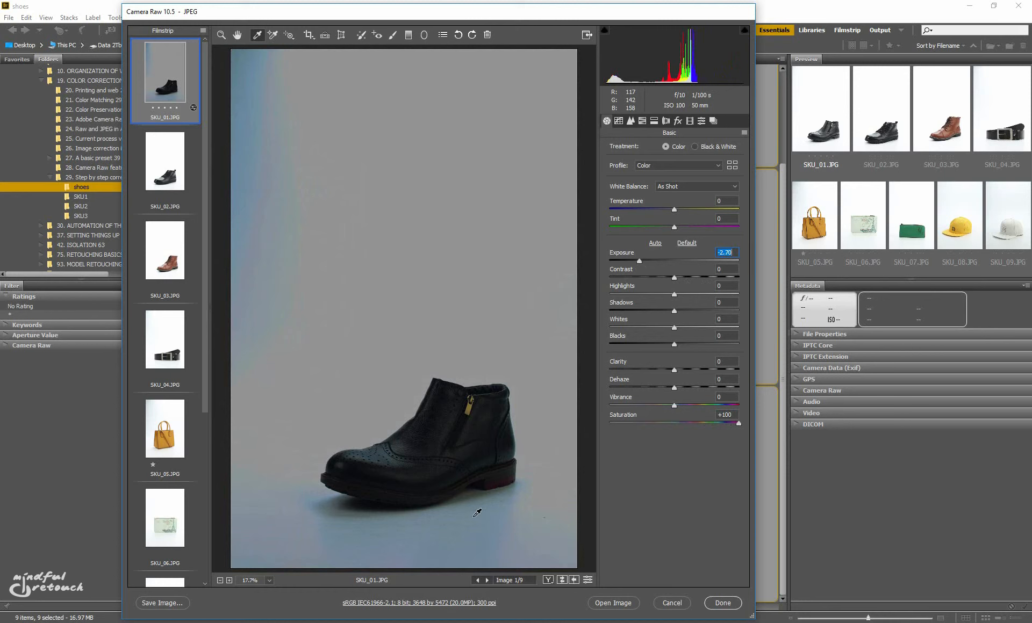
pyautogui.moveTo(430, 517)
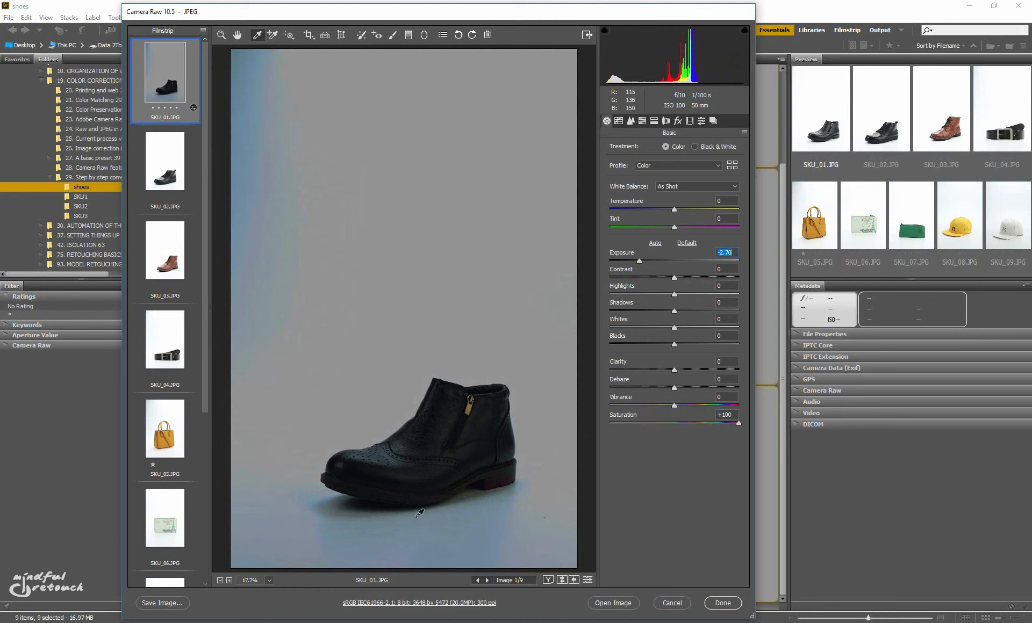
pyautogui.moveTo(401, 472)
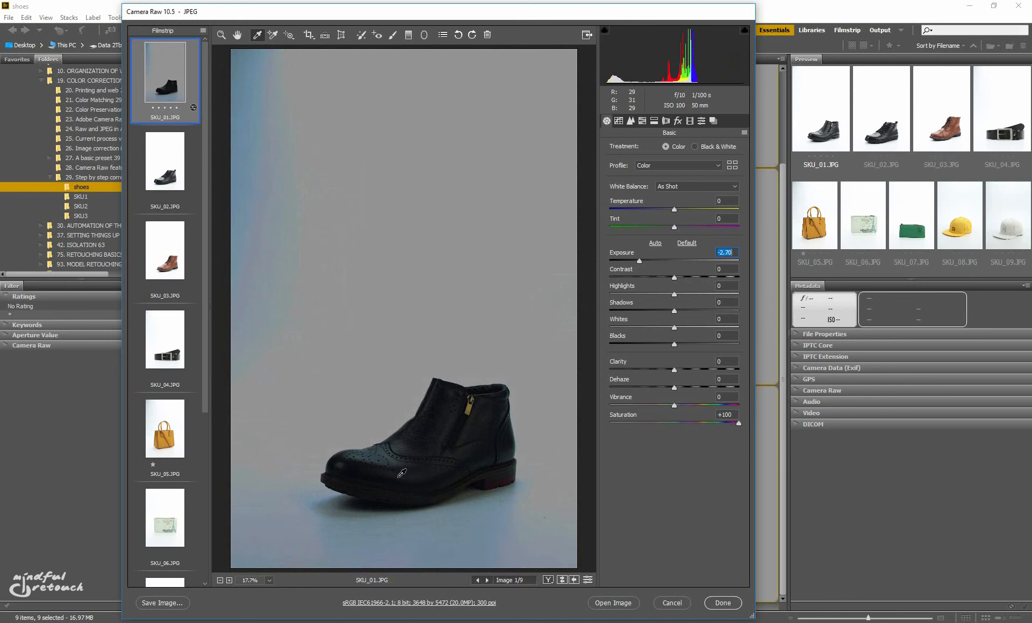
pyautogui.moveTo(427, 539)
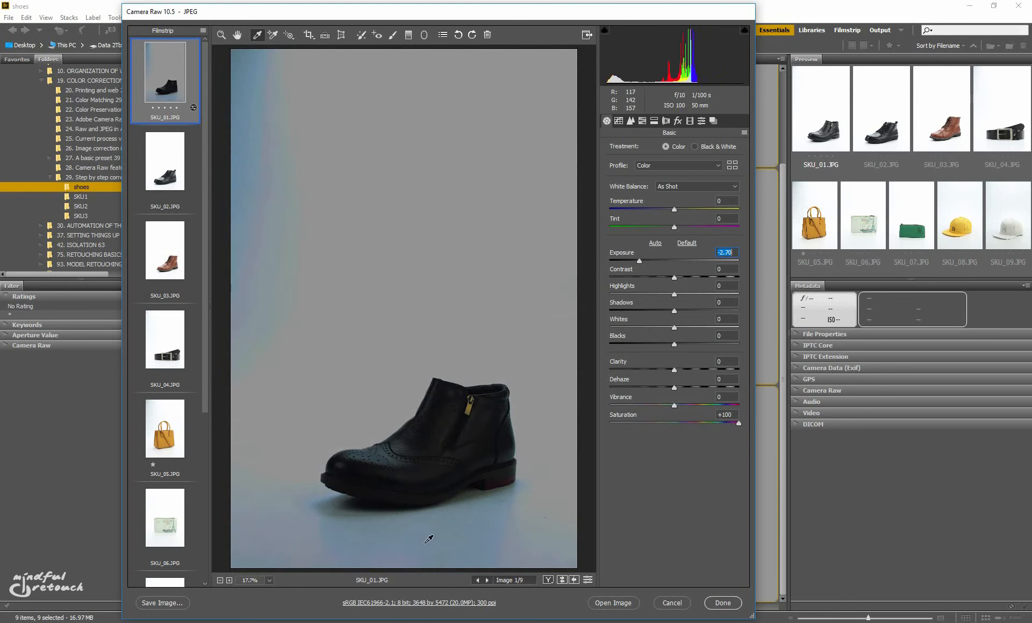
pyautogui.moveTo(479, 536)
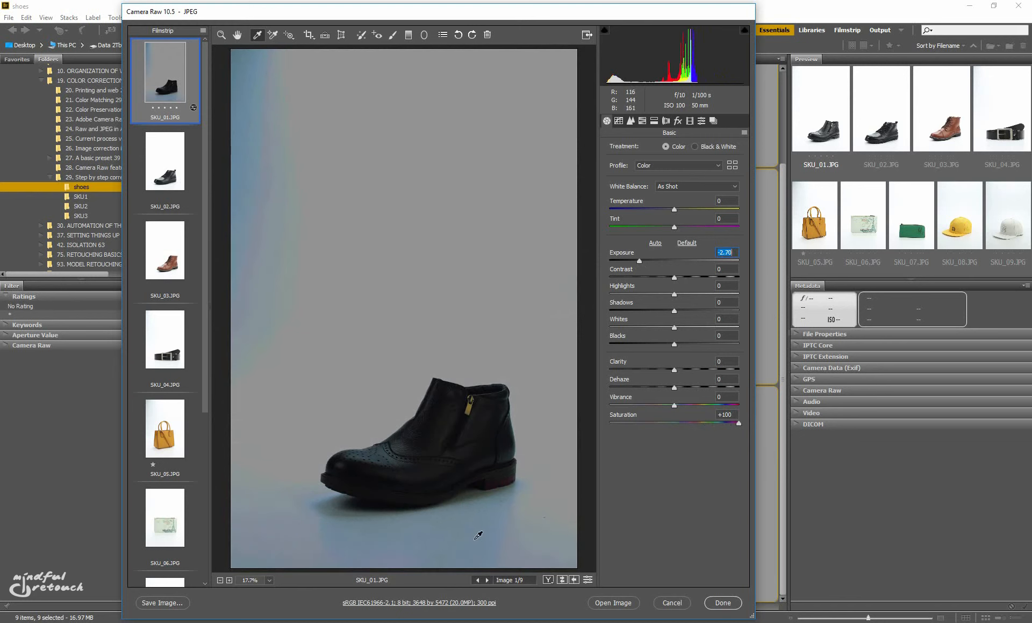
pyautogui.moveTo(381, 449)
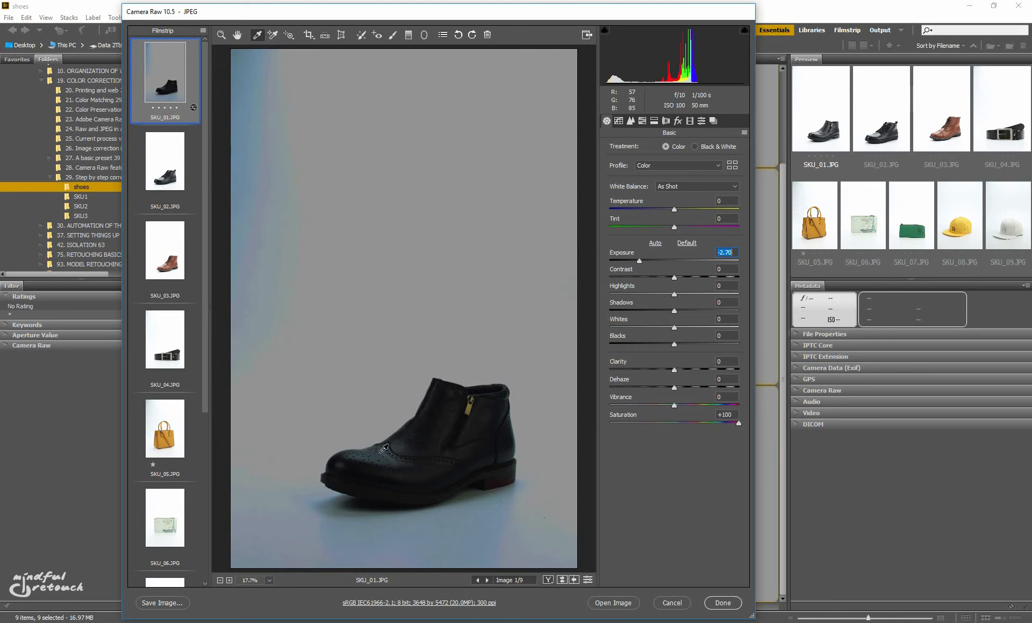
pyautogui.moveTo(374, 410)
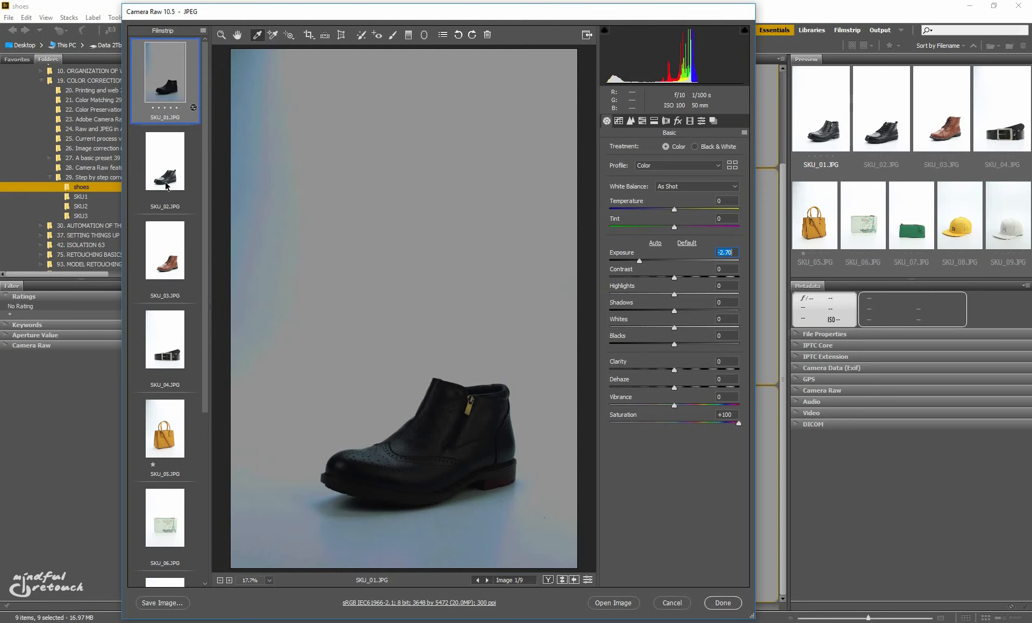
pyautogui.click(165, 162)
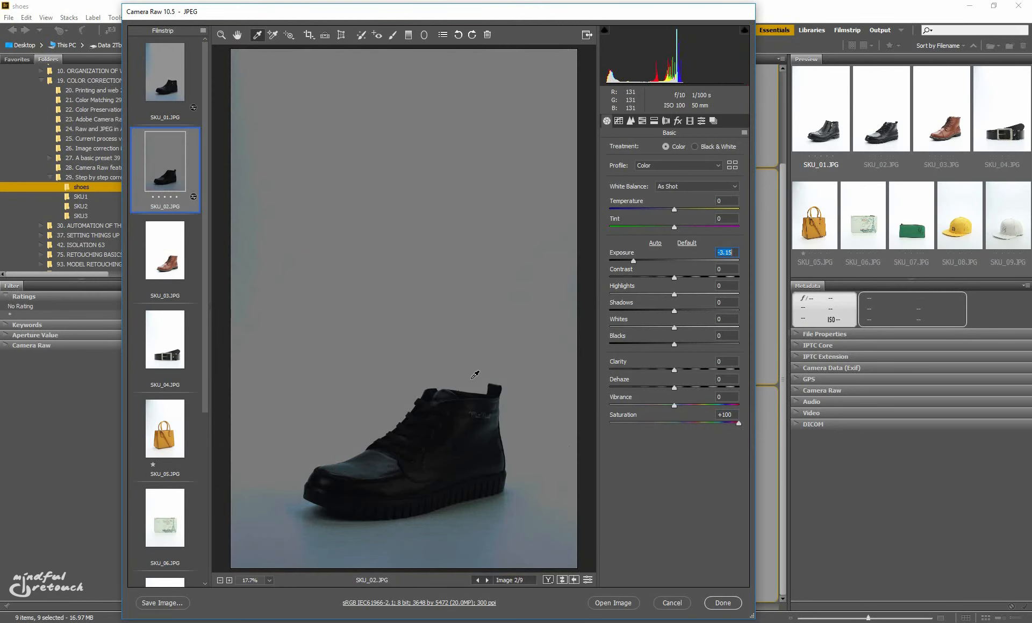
pyautogui.moveTo(372, 461)
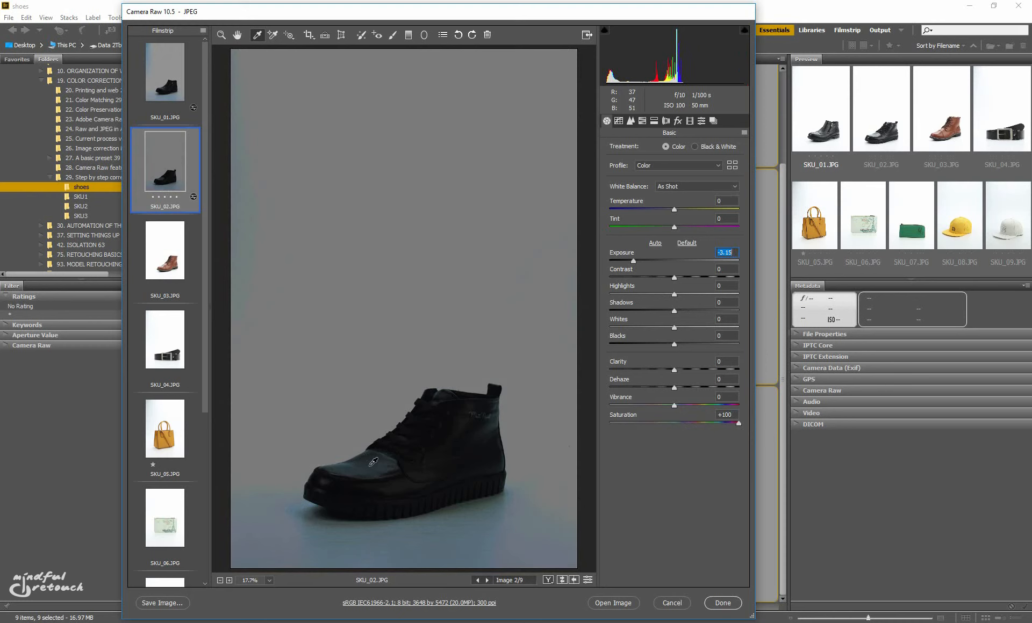
pyautogui.moveTo(187, 176)
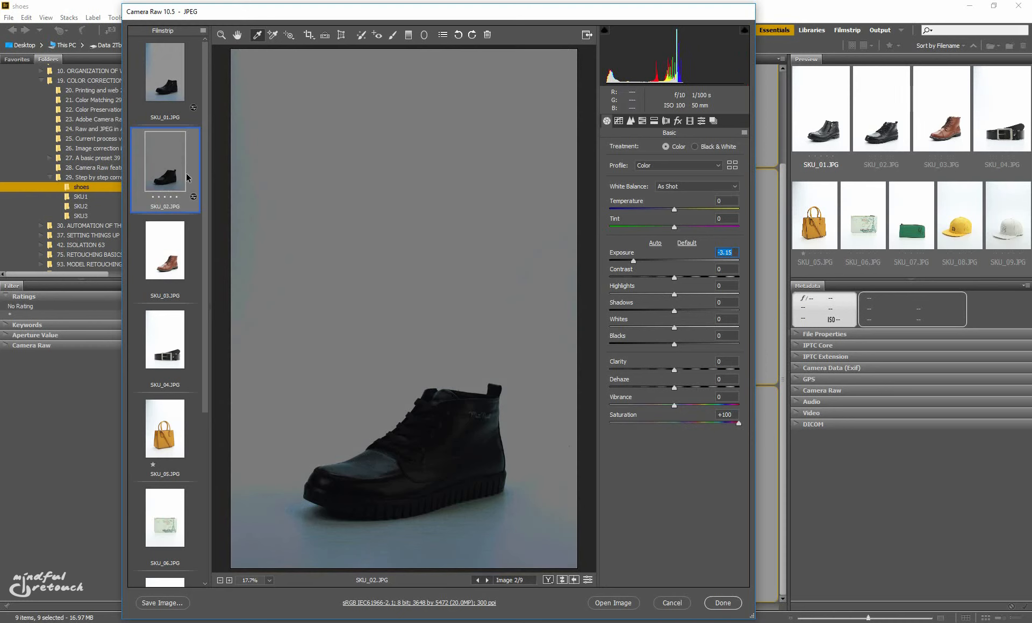
pyautogui.click(164, 74)
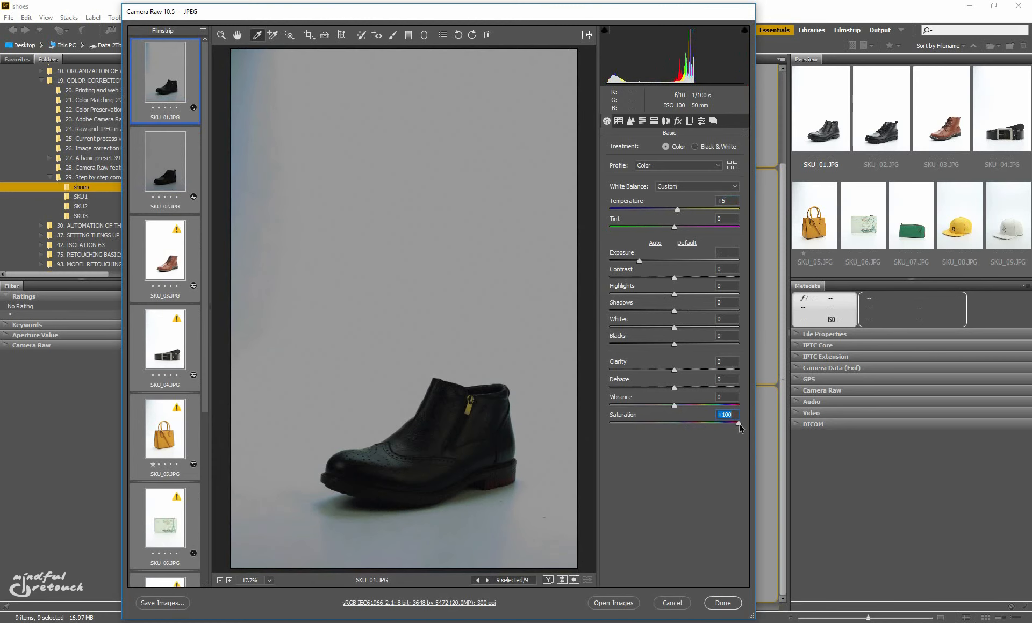
pyautogui.doubleClick(725, 415)
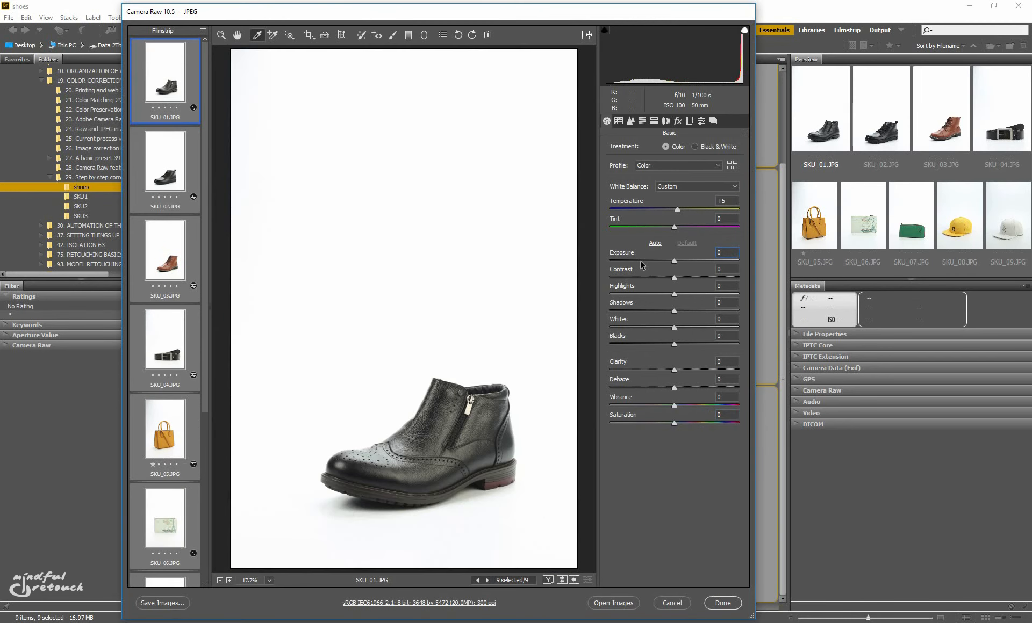
pyautogui.moveTo(433, 468)
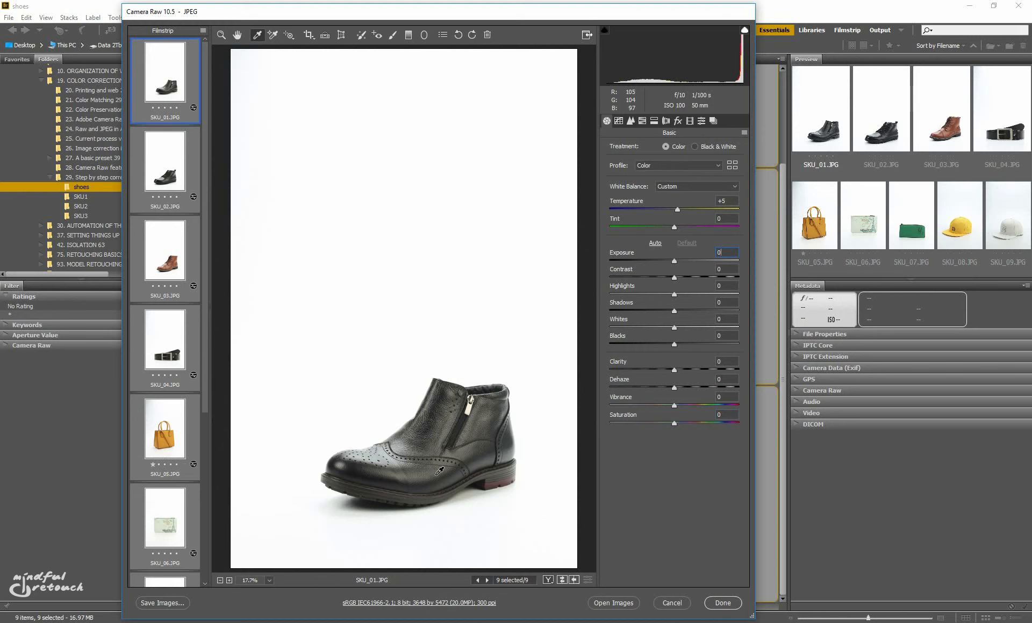
pyautogui.moveTo(441, 470)
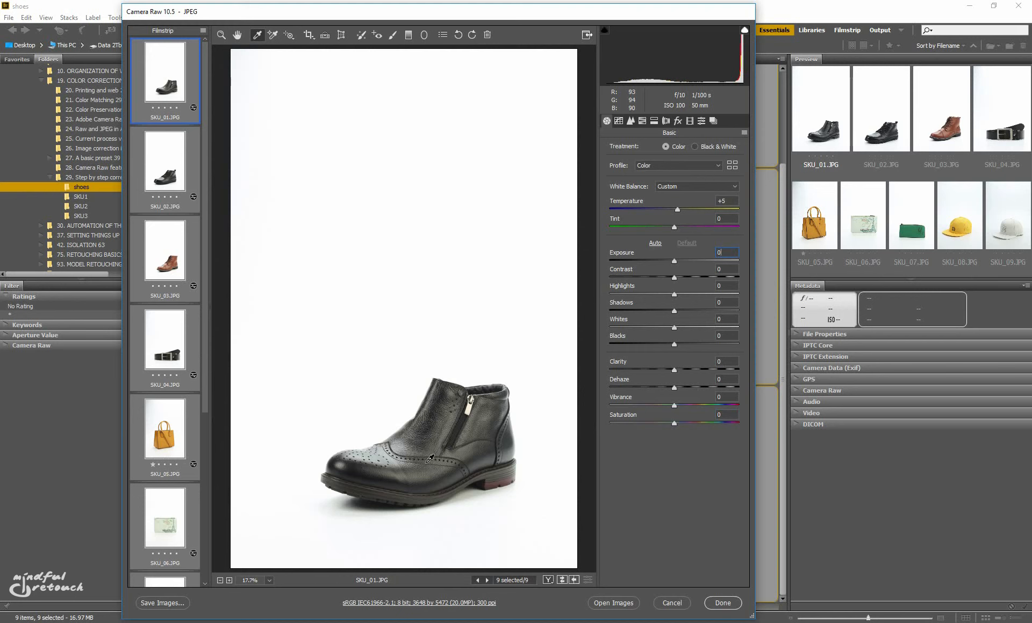
pyautogui.moveTo(182, 431)
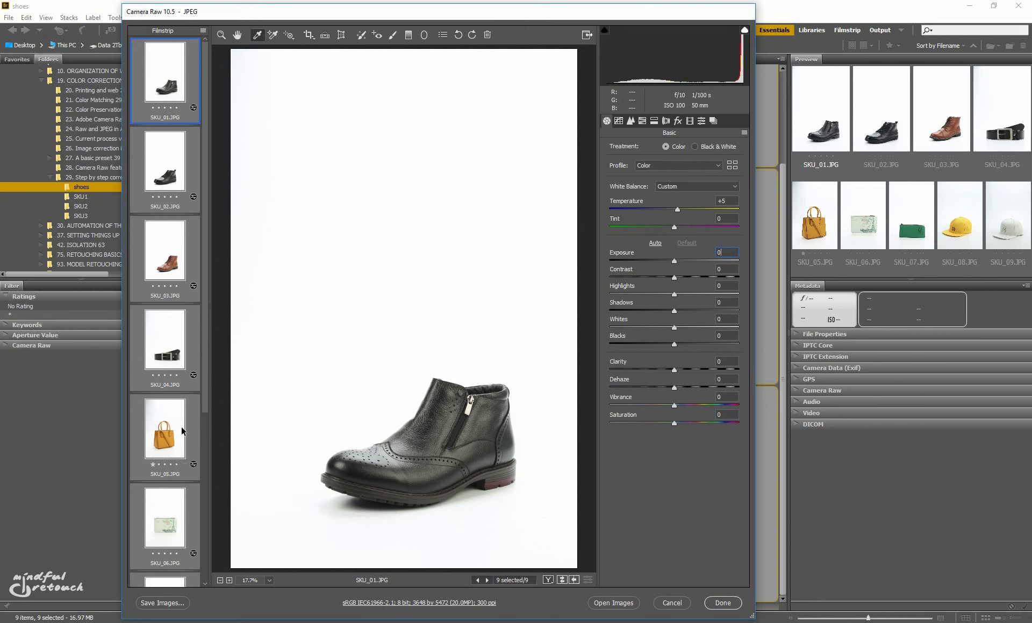
pyautogui.moveTo(184, 431)
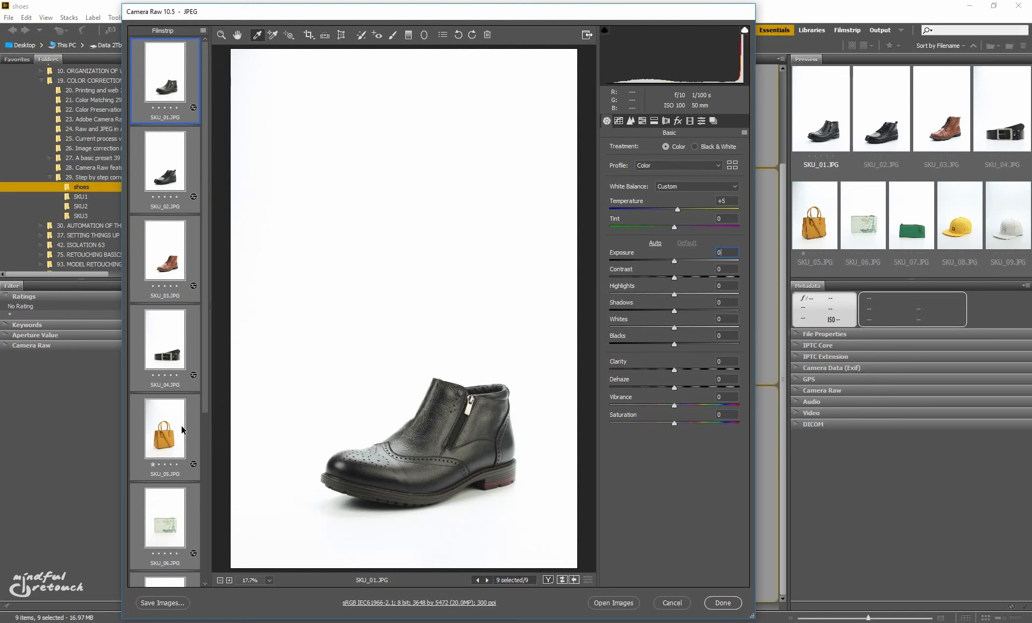
pyautogui.moveTo(350, 492)
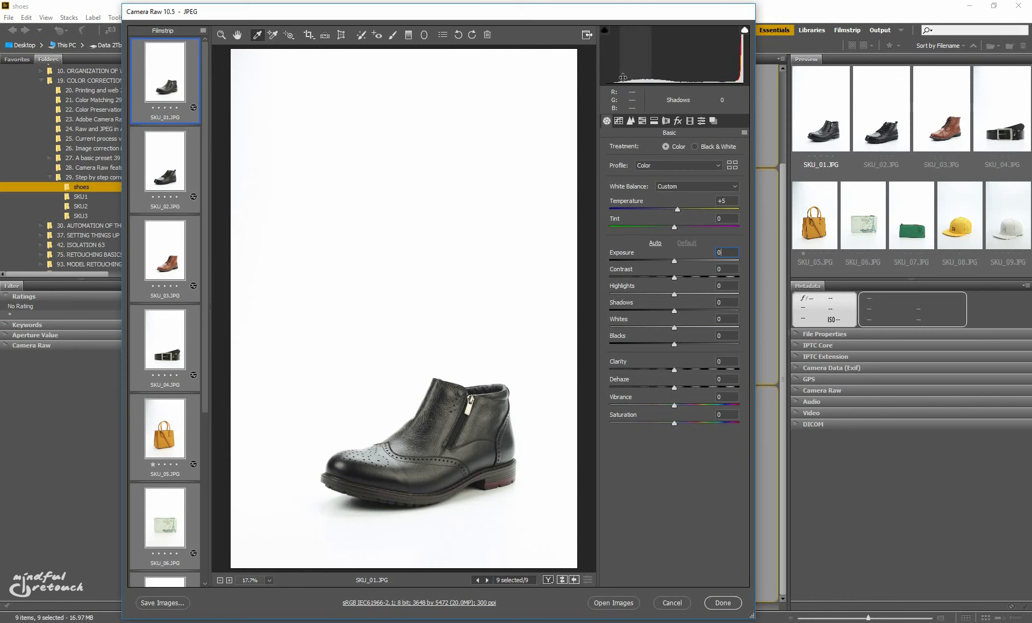
pyautogui.moveTo(631, 245)
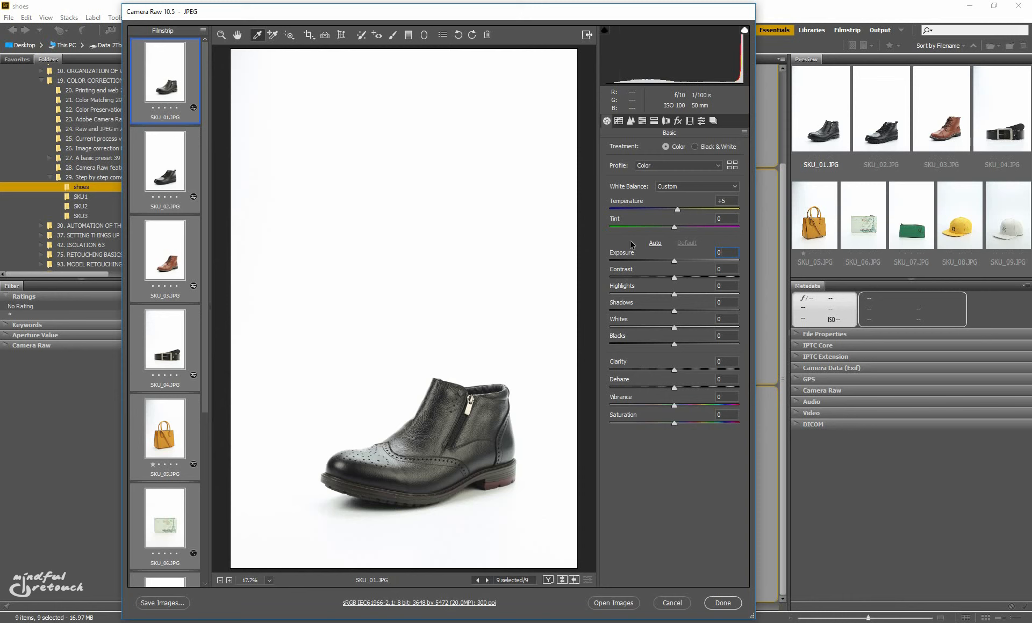
pyautogui.moveTo(665, 261)
pyautogui.write('-0.4')
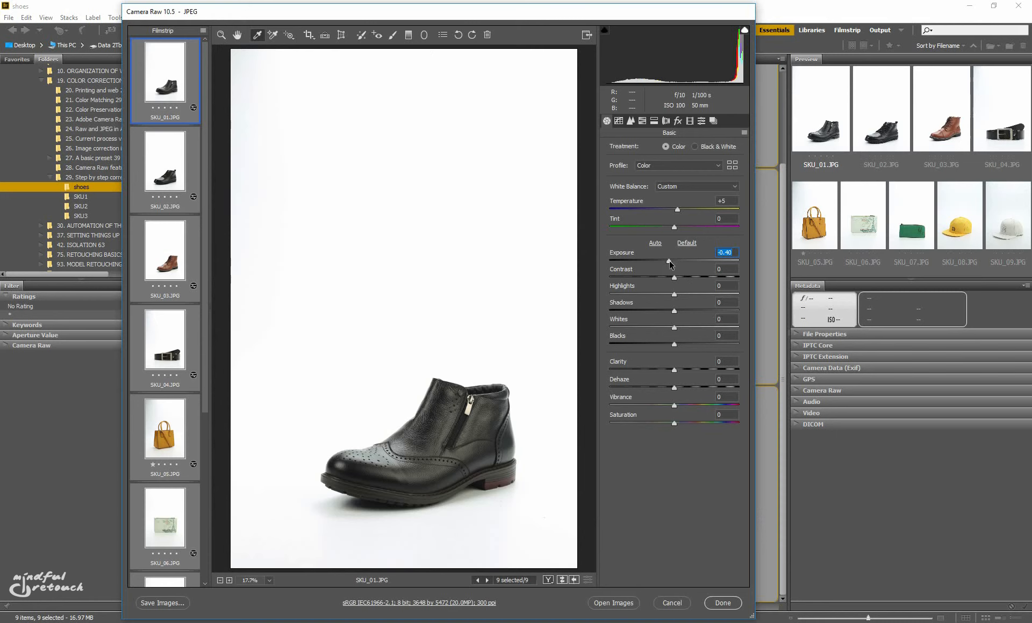
# Set Blacks to -27 on all nine photos, then view SKU_01 alone and the belt photo SKU_04
pyautogui.click(164, 161)
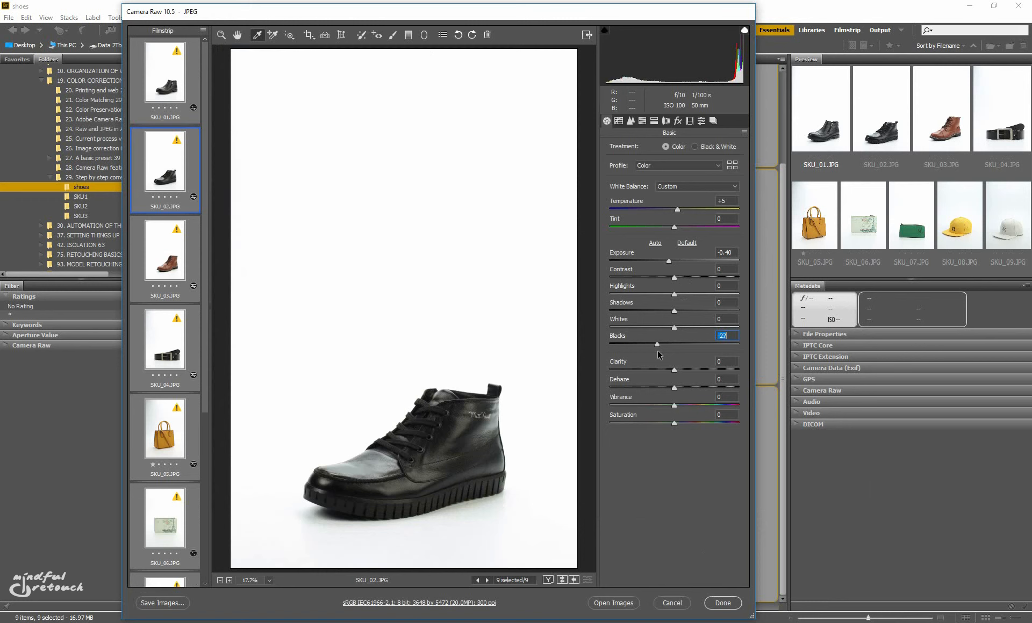
pyautogui.moveTo(674, 355)
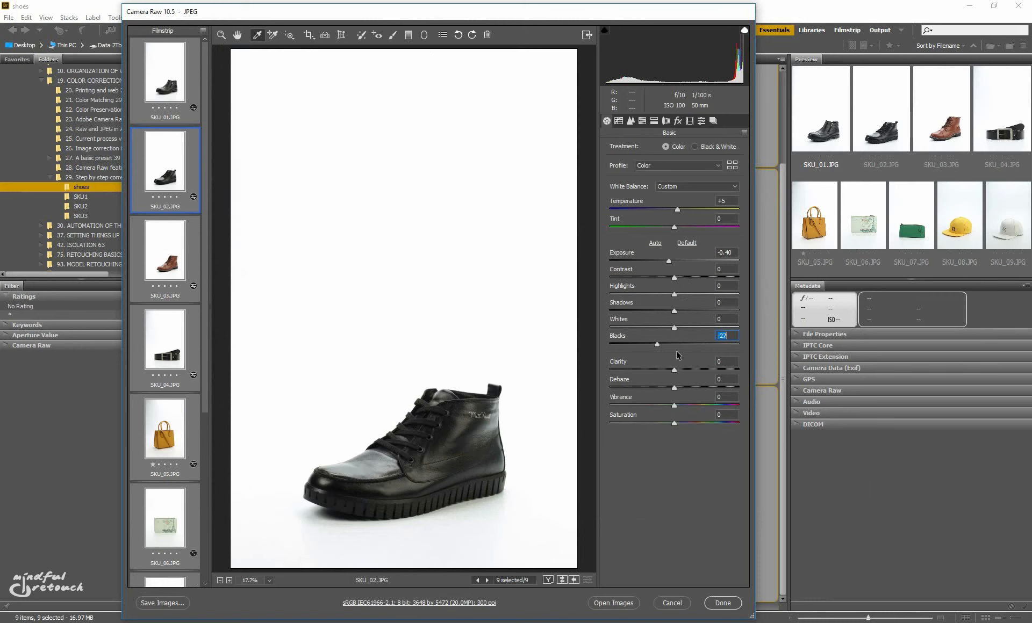
pyautogui.click(165, 79)
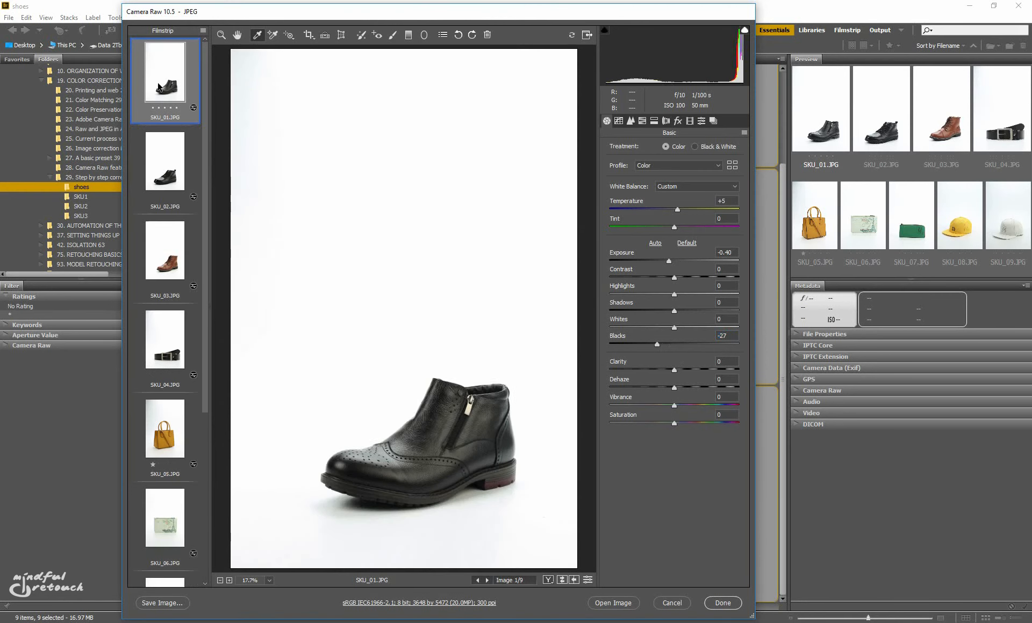
pyautogui.click(164, 348)
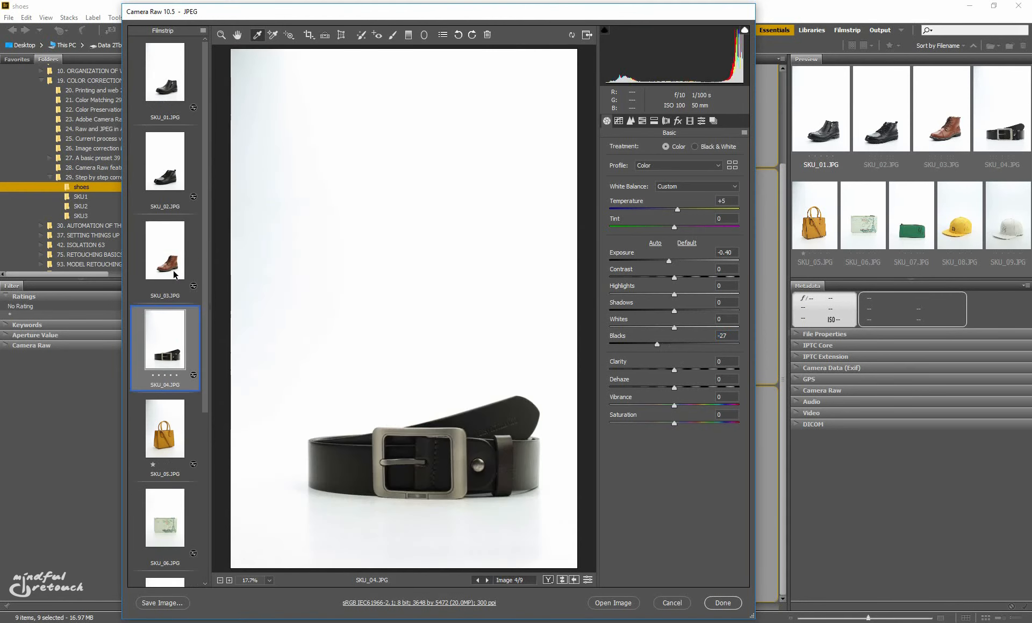
# Review the pouch SKU_06 and cap SKU_09 at Exposure -0.40, Blacks -27, then return to SKU_01
pyautogui.click(165, 428)
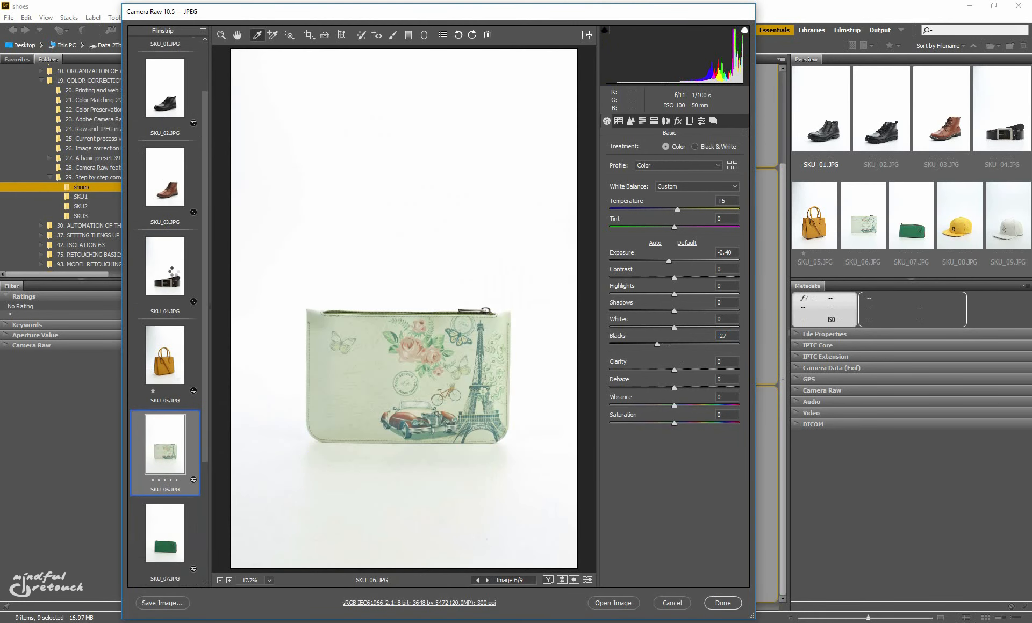
pyautogui.click(164, 540)
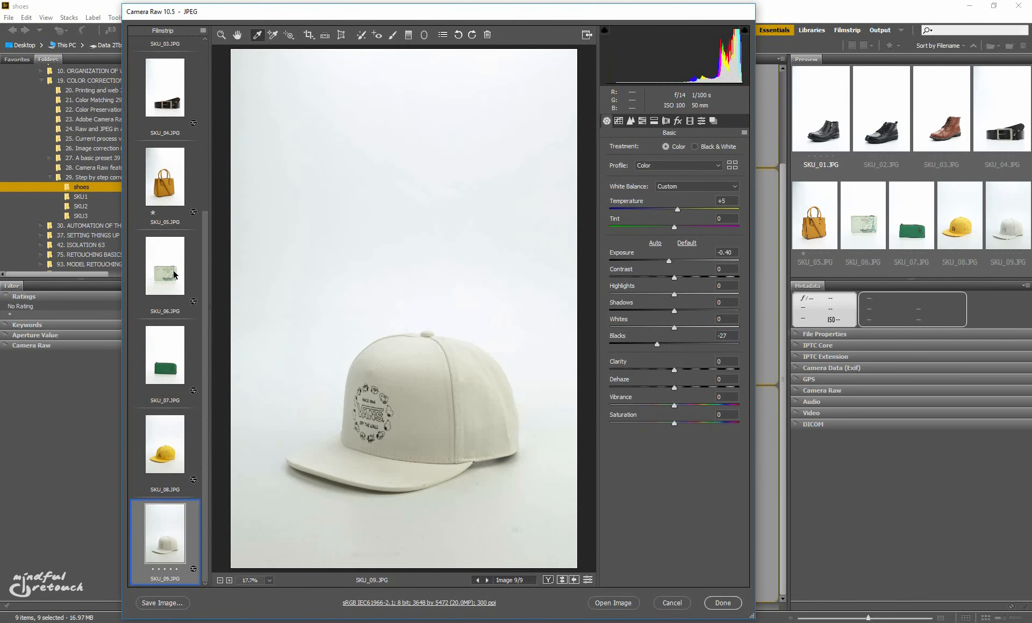
pyautogui.moveTo(658, 347)
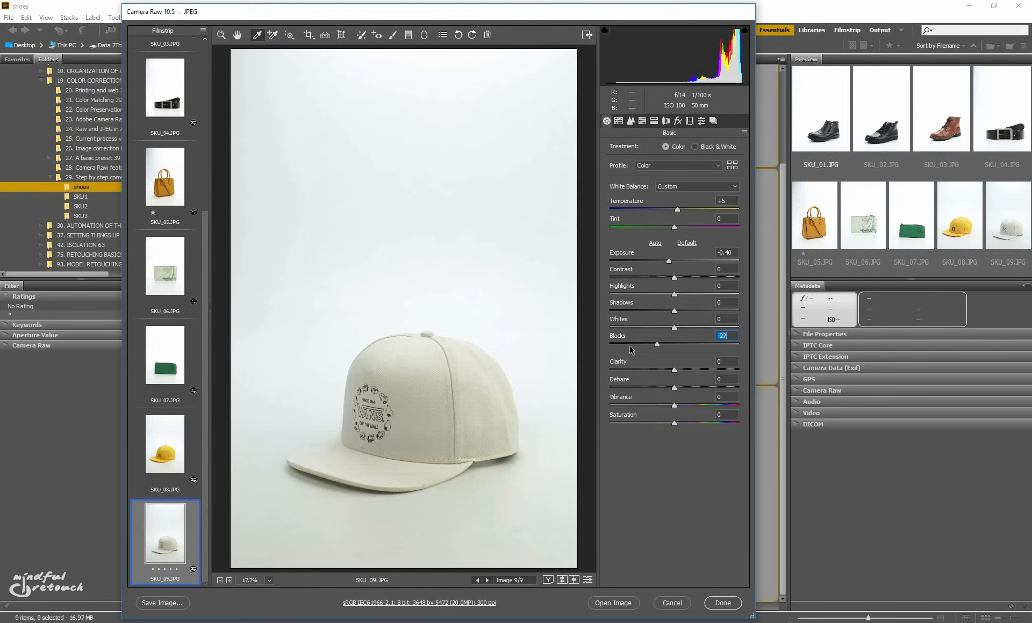
pyautogui.moveTo(207, 235)
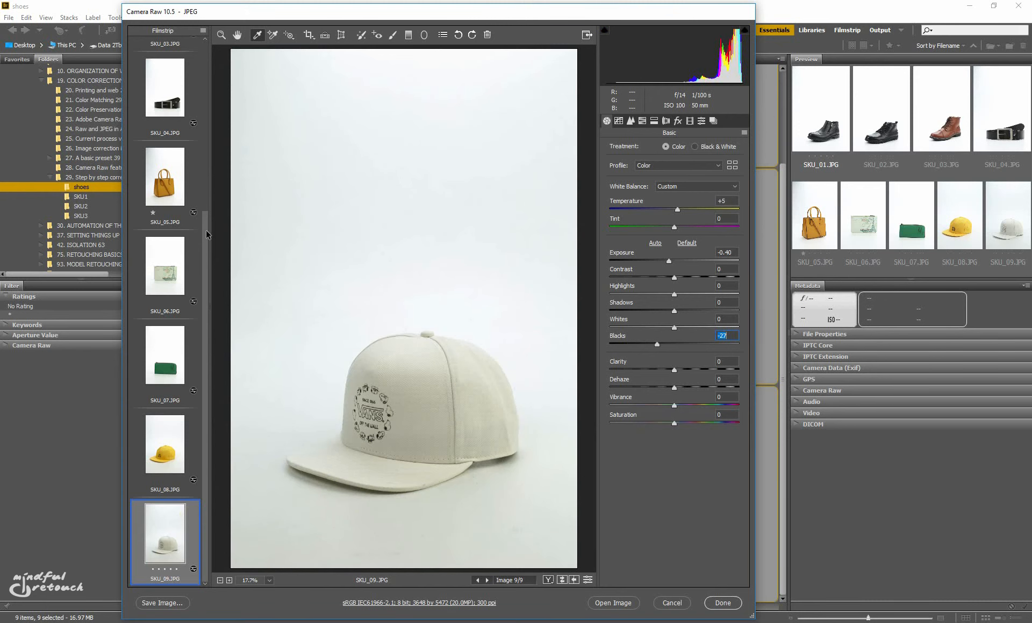
pyautogui.scroll(3)
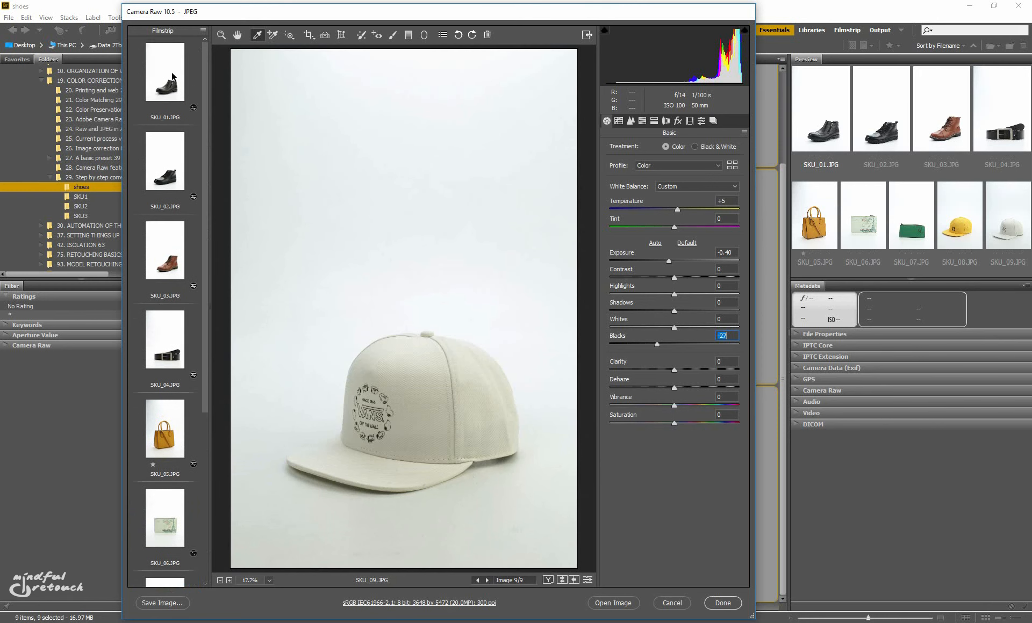
pyautogui.click(164, 72)
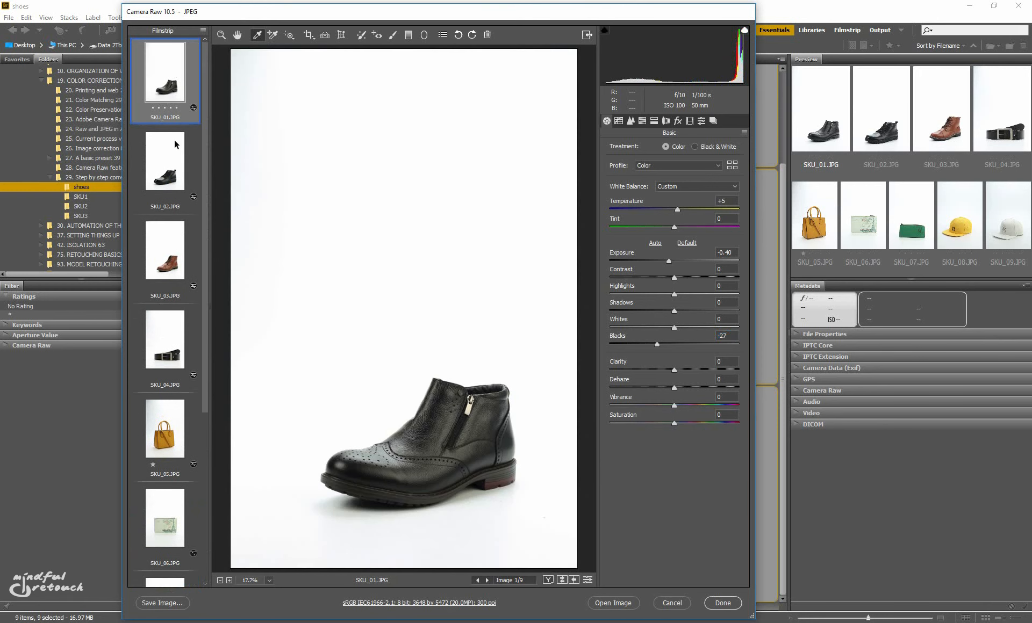
pyautogui.moveTo(336, 302)
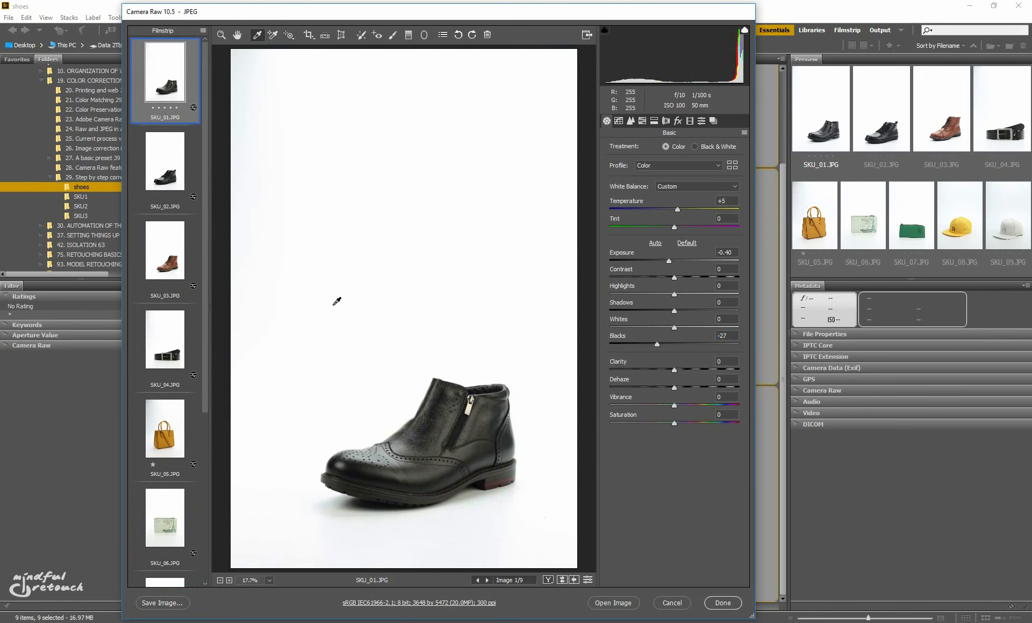
# Apply the Camera Raw edits with Done, inspect SKU_01 in Photoshop, and return to the Bridge grid
pyautogui.click(720, 603)
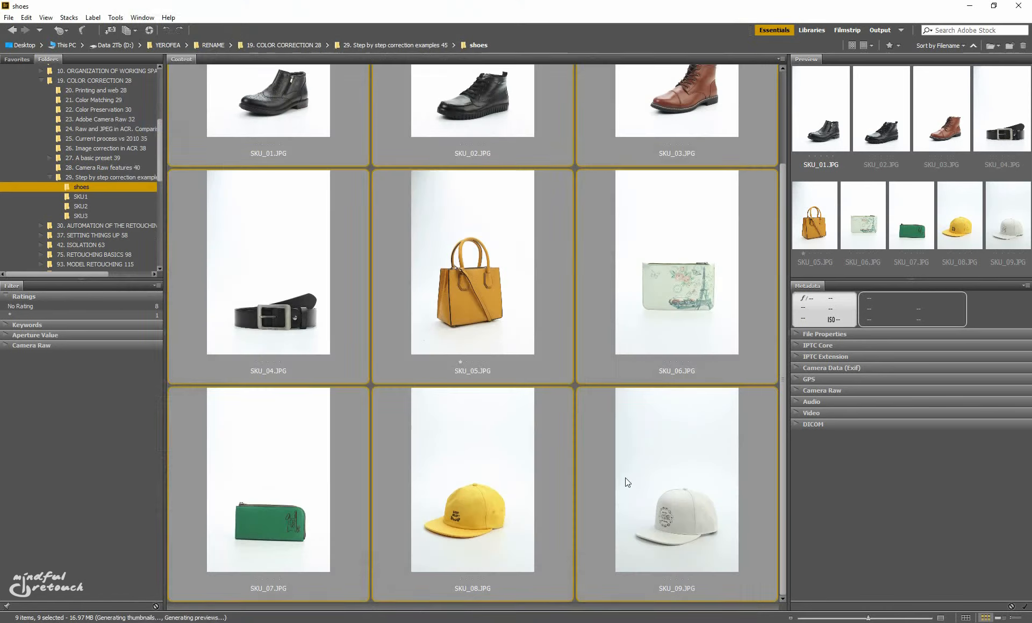
pyautogui.doubleClick(268, 98)
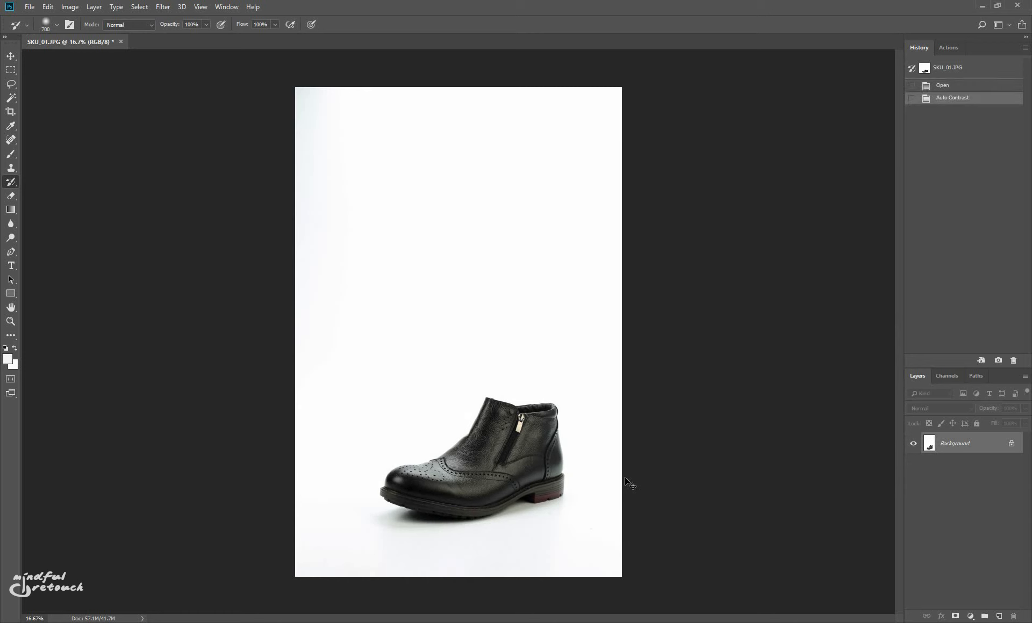
pyautogui.click(943, 85)
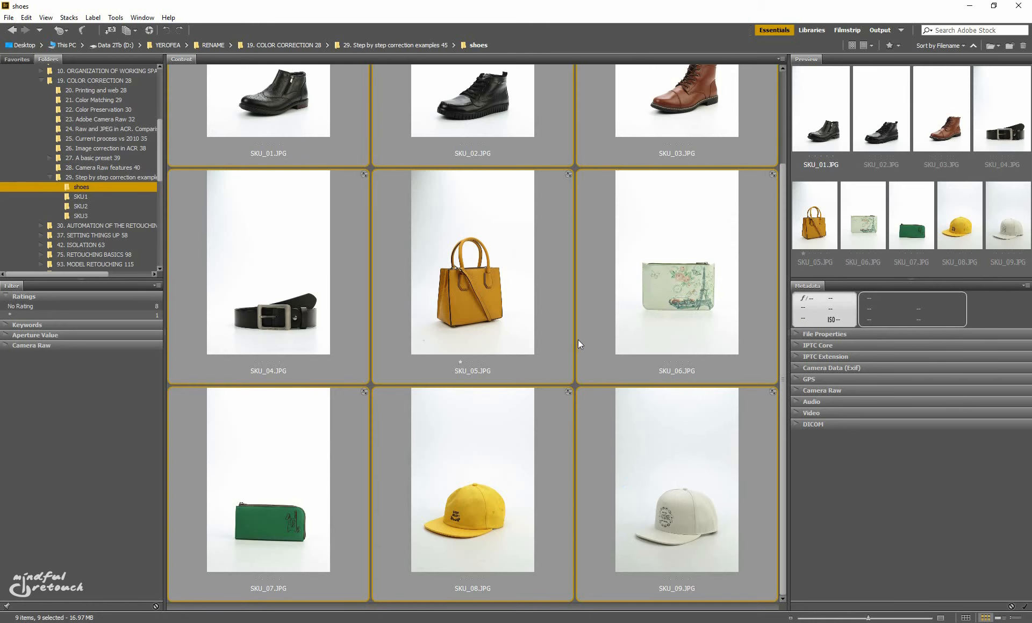
pyautogui.moveTo(600, 84)
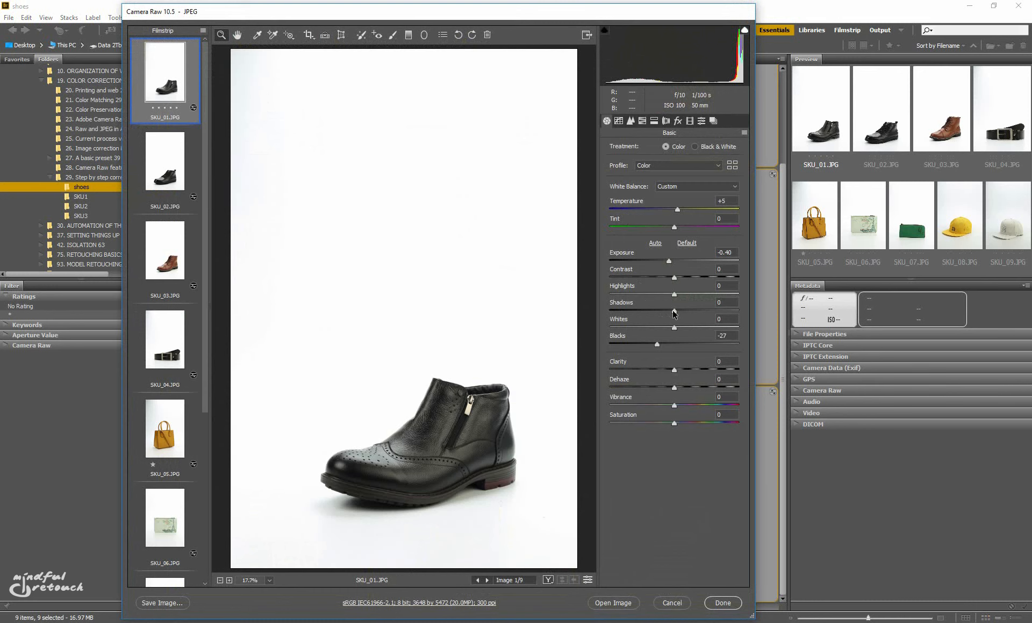
# Try Shadows -10 on SKU_01, then view SKU_02 and the belt photo SKU_04
pyautogui.doubleClick(723, 302)
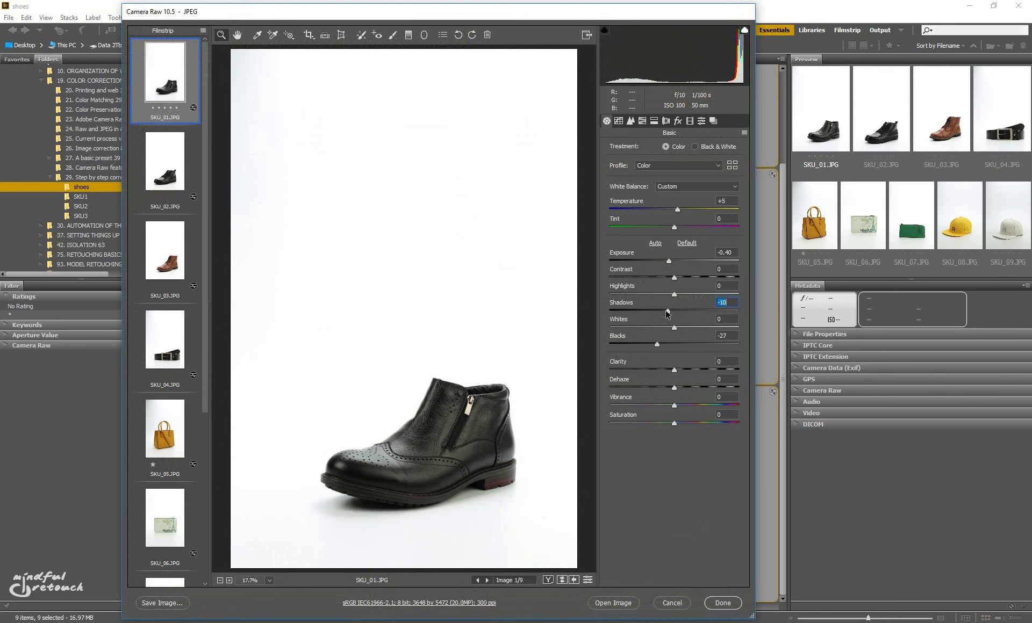
pyautogui.moveTo(608, 314)
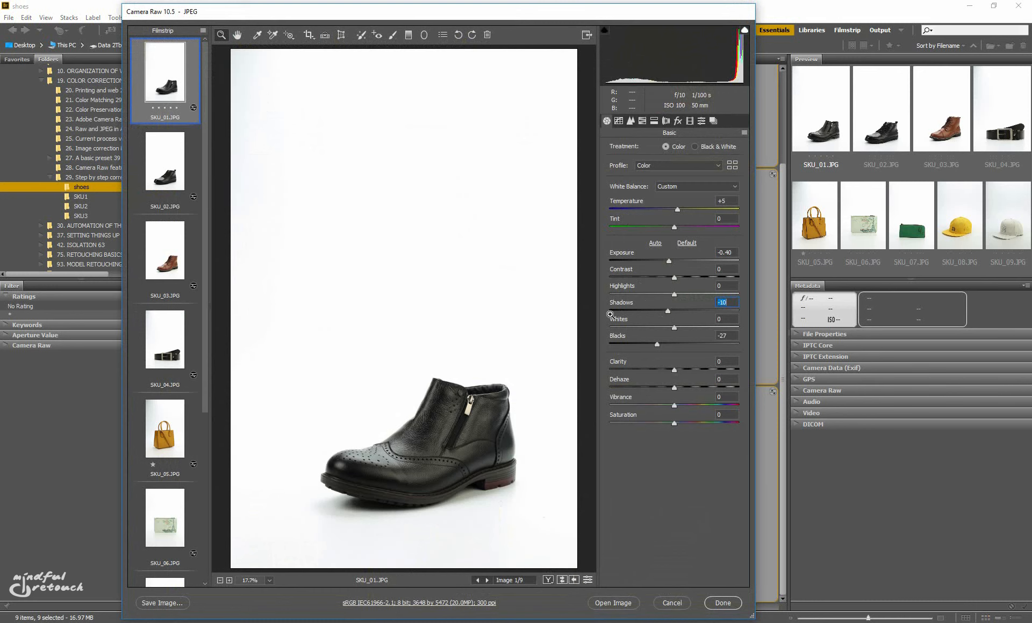
pyautogui.click(164, 161)
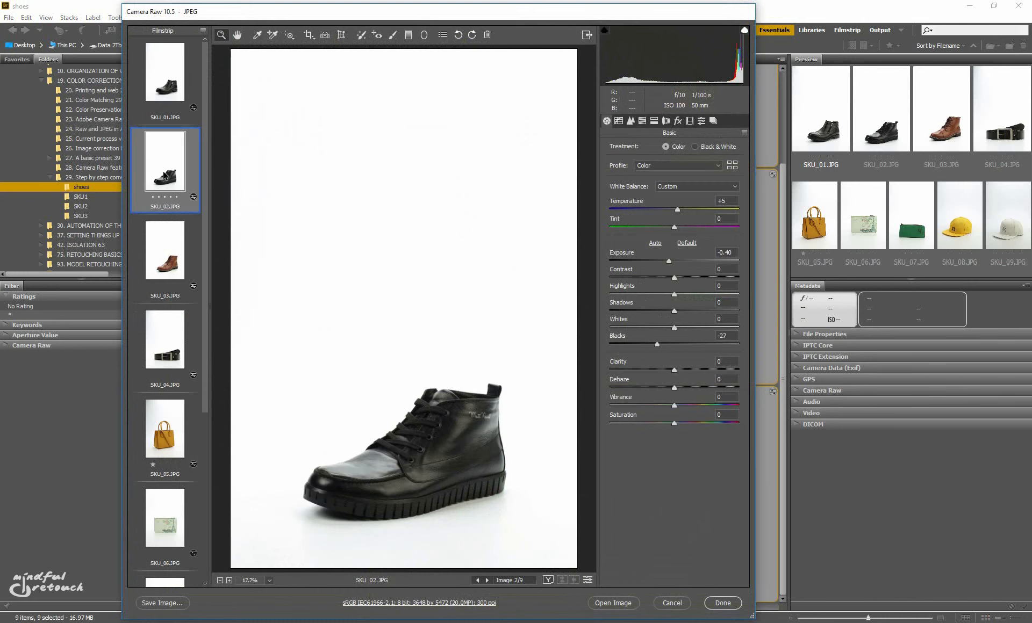
pyautogui.click(165, 339)
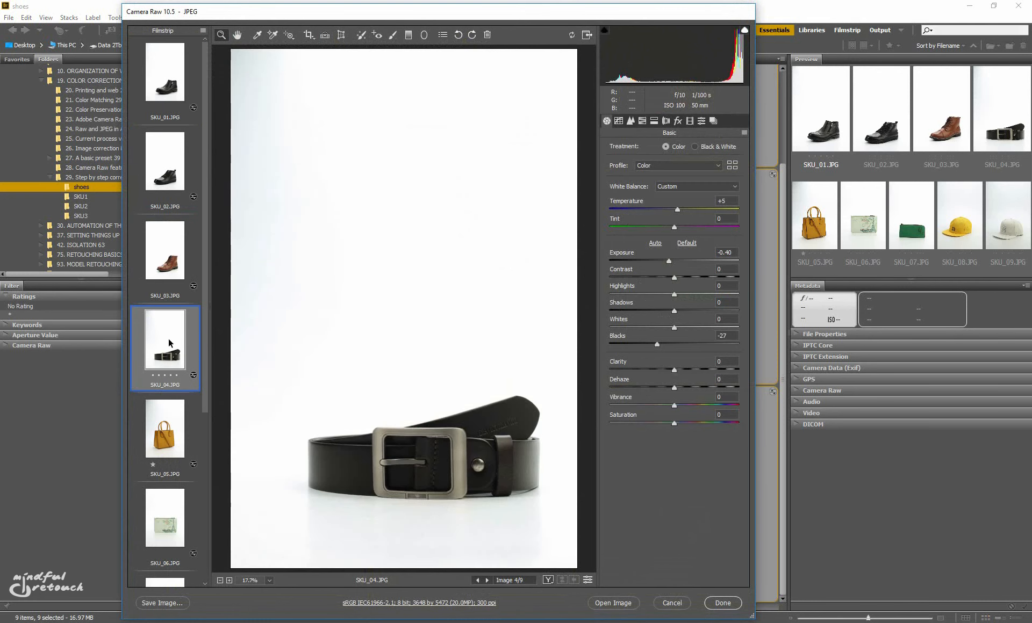
# Bring up the yellow handbag photo SKU_05 showing Exposure -0.40 and Blacks -27
pyautogui.click(165, 431)
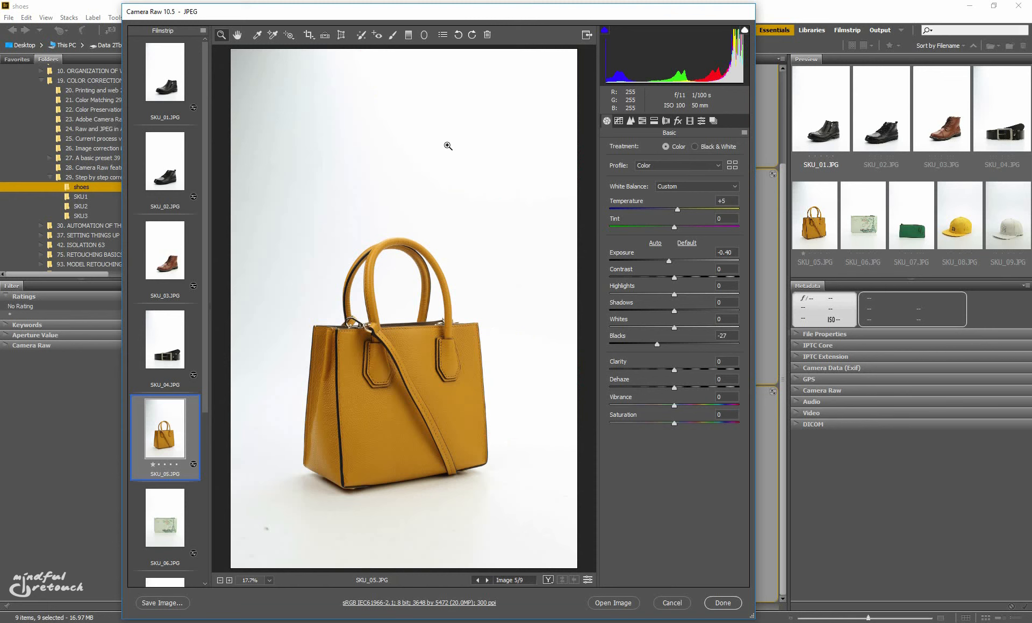
pyautogui.moveTo(668, 266)
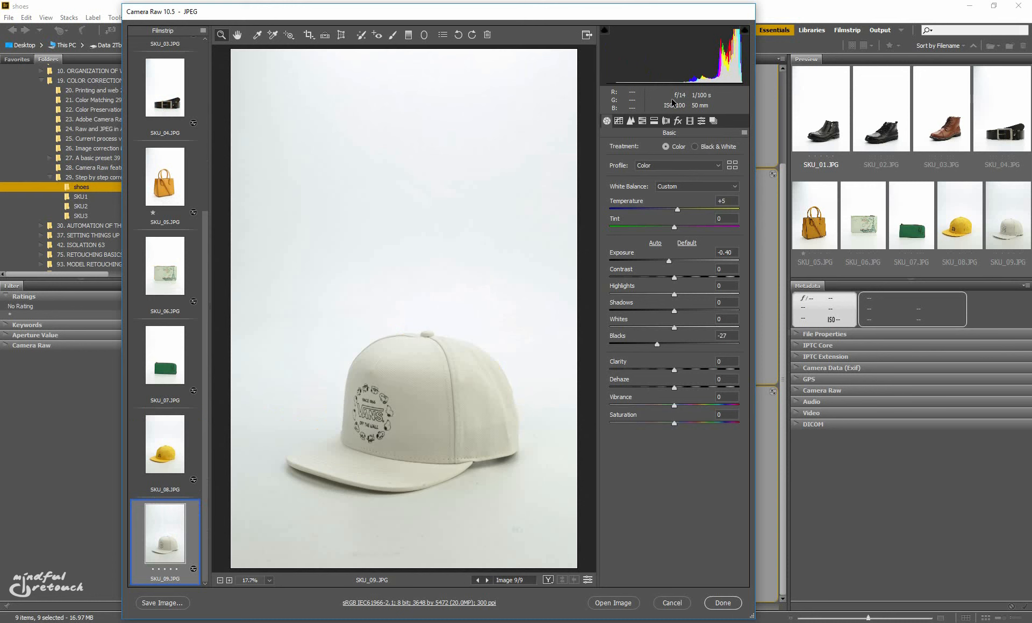
pyautogui.moveTo(676, 106)
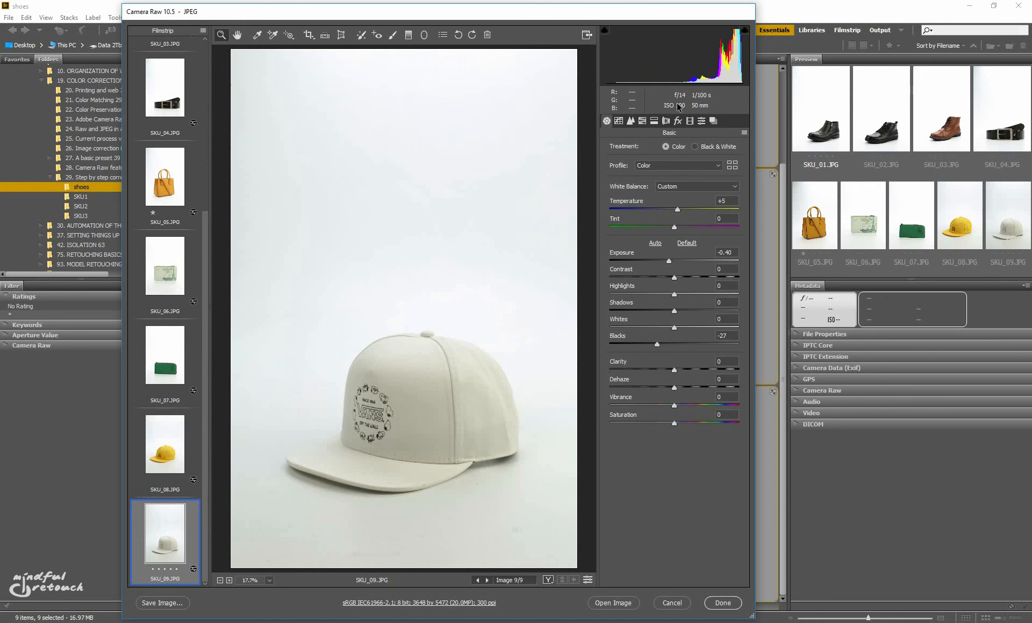
# Compare SKU_08, the handbag SKU_05 at +0.20 and the belt, then raise cap SKU_09's Exposure to 0
pyautogui.click(165, 452)
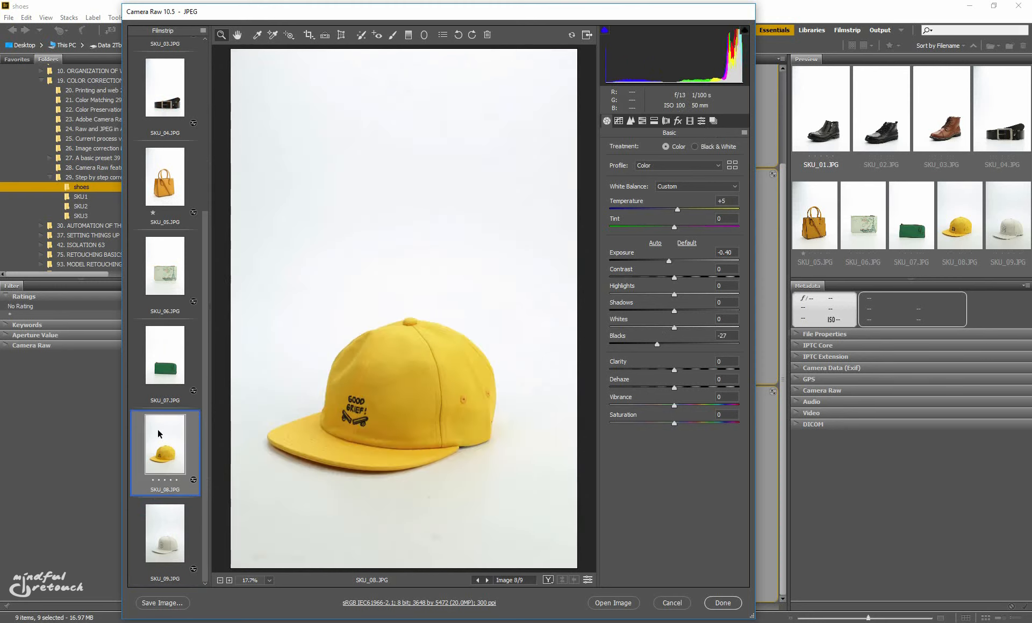
pyautogui.click(165, 176)
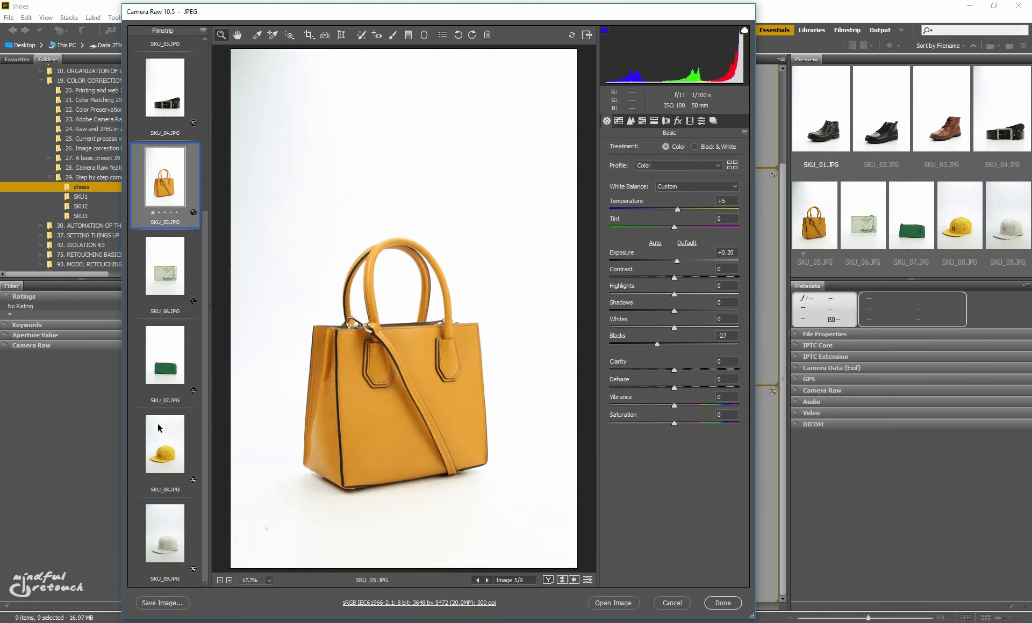
pyautogui.click(166, 89)
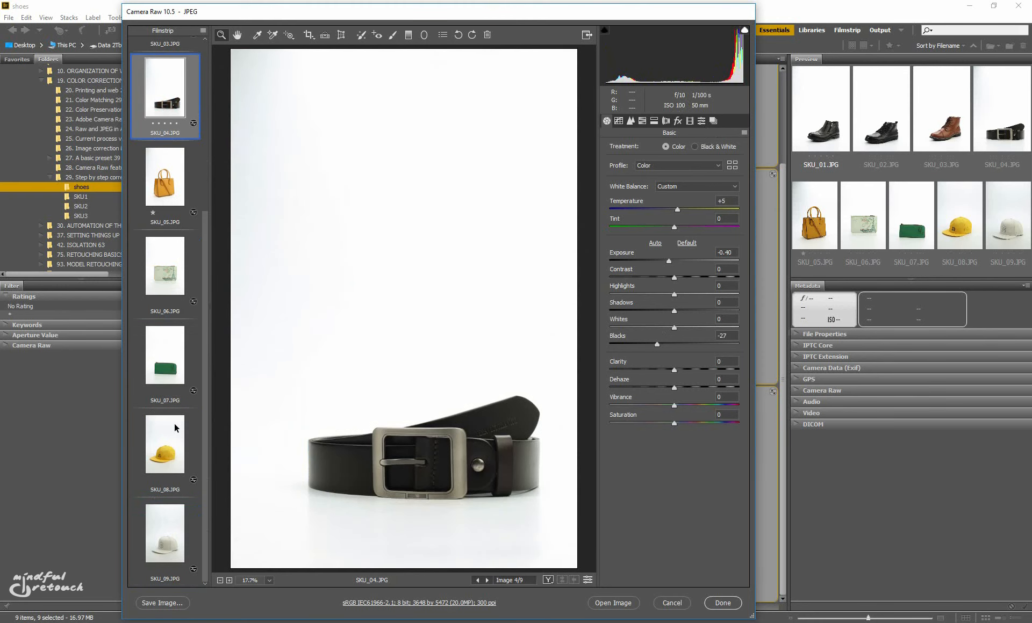
pyautogui.click(165, 539)
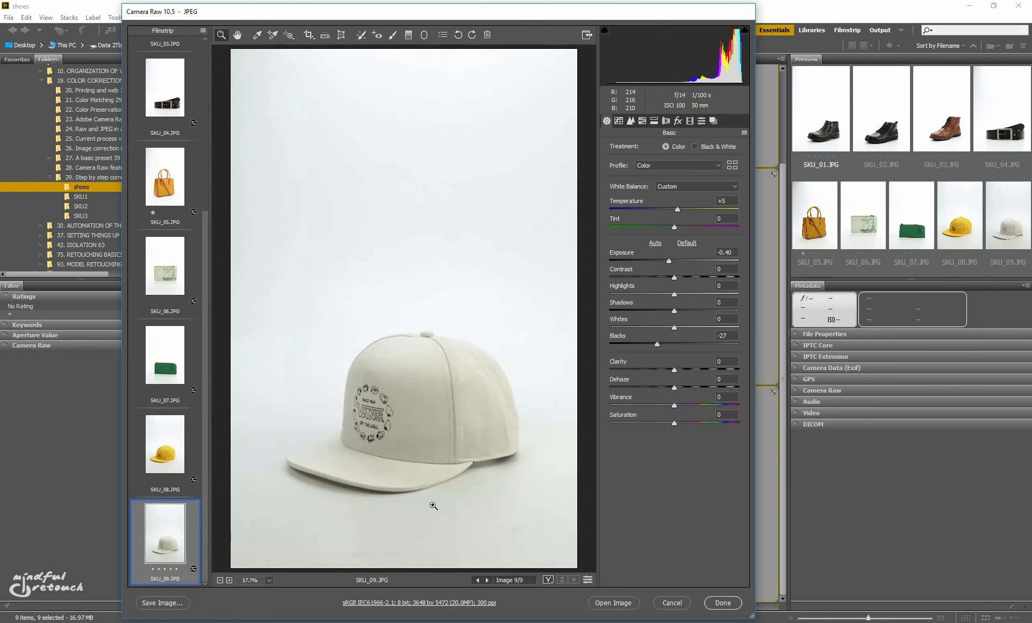
pyautogui.moveTo(434, 489)
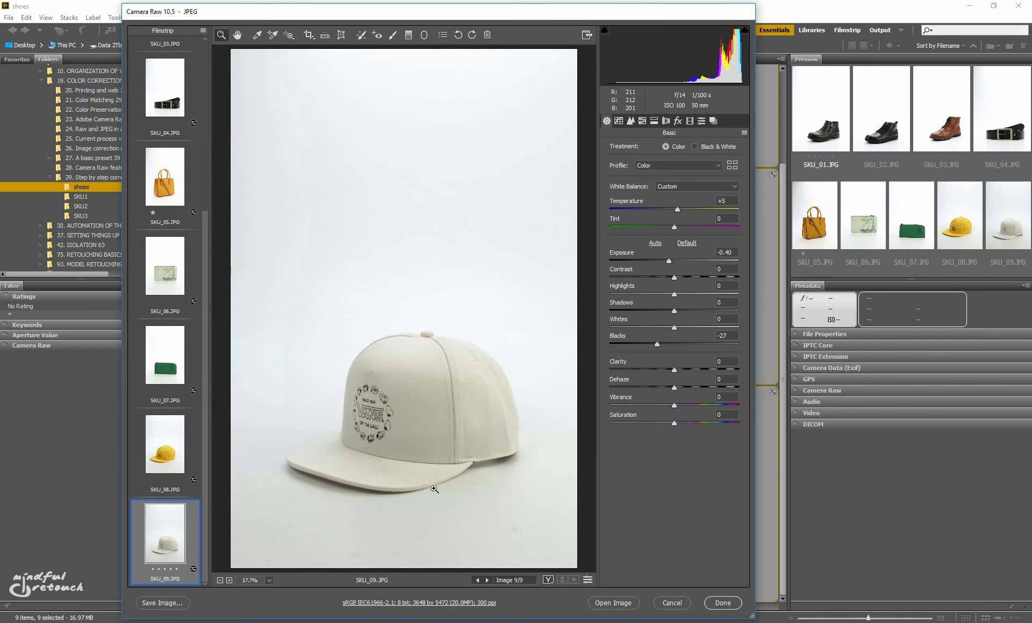
pyautogui.moveTo(671, 266)
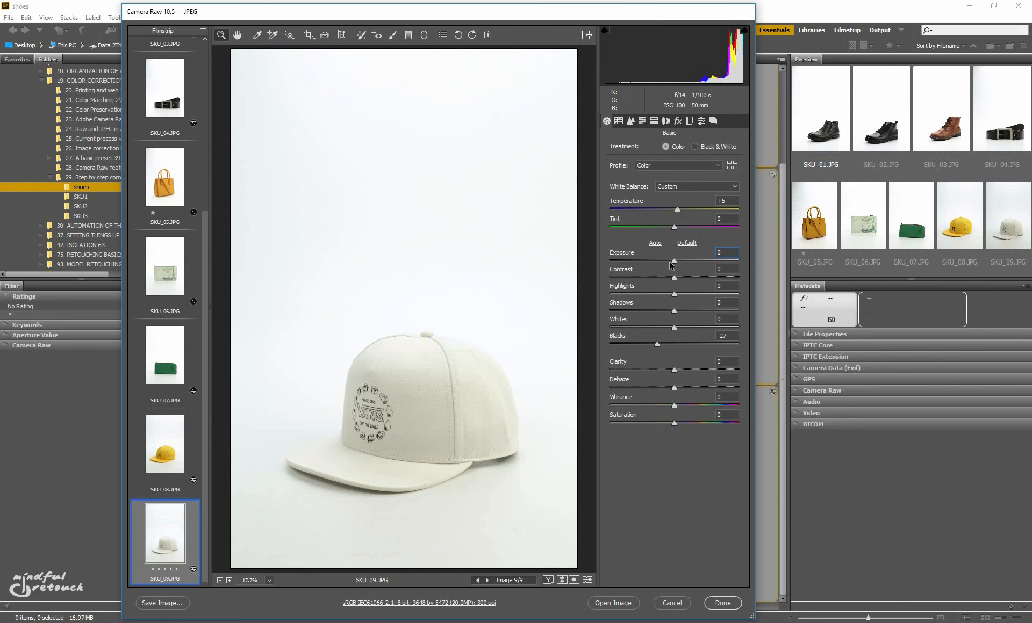
pyautogui.moveTo(421, 346)
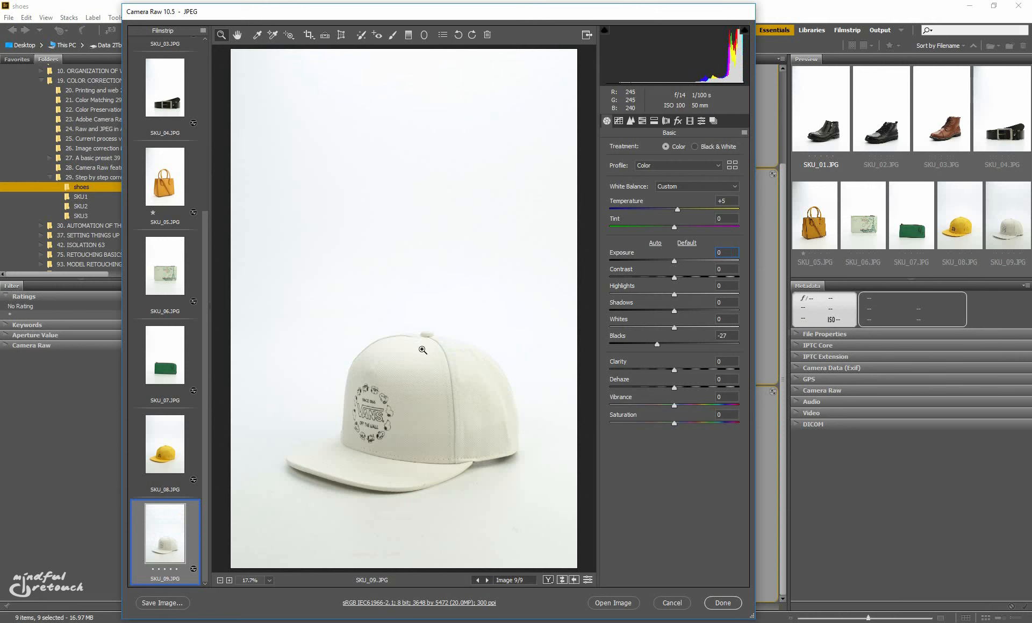
pyautogui.click(725, 252)
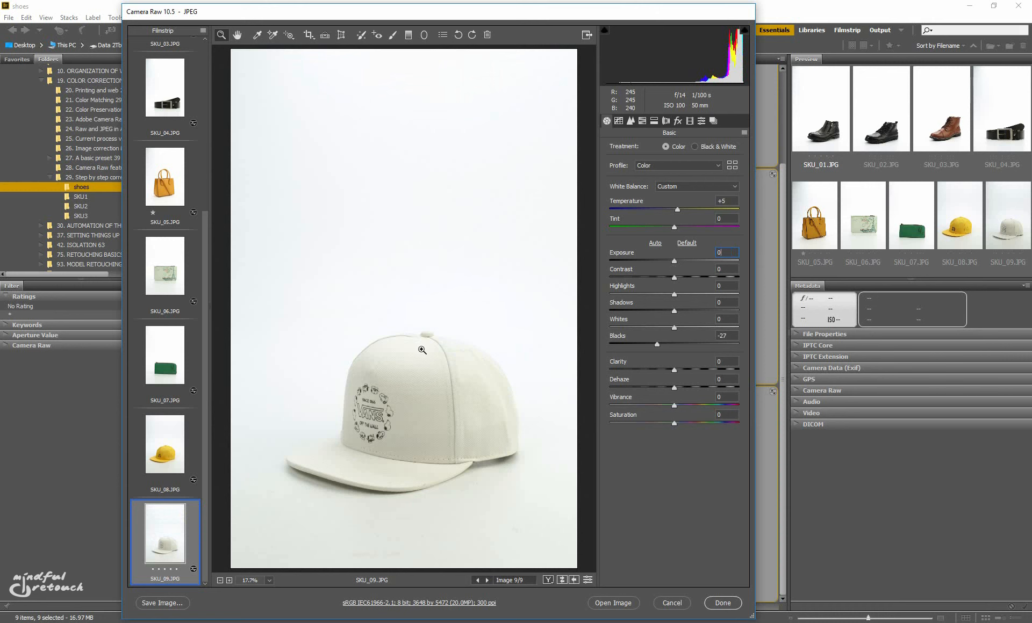